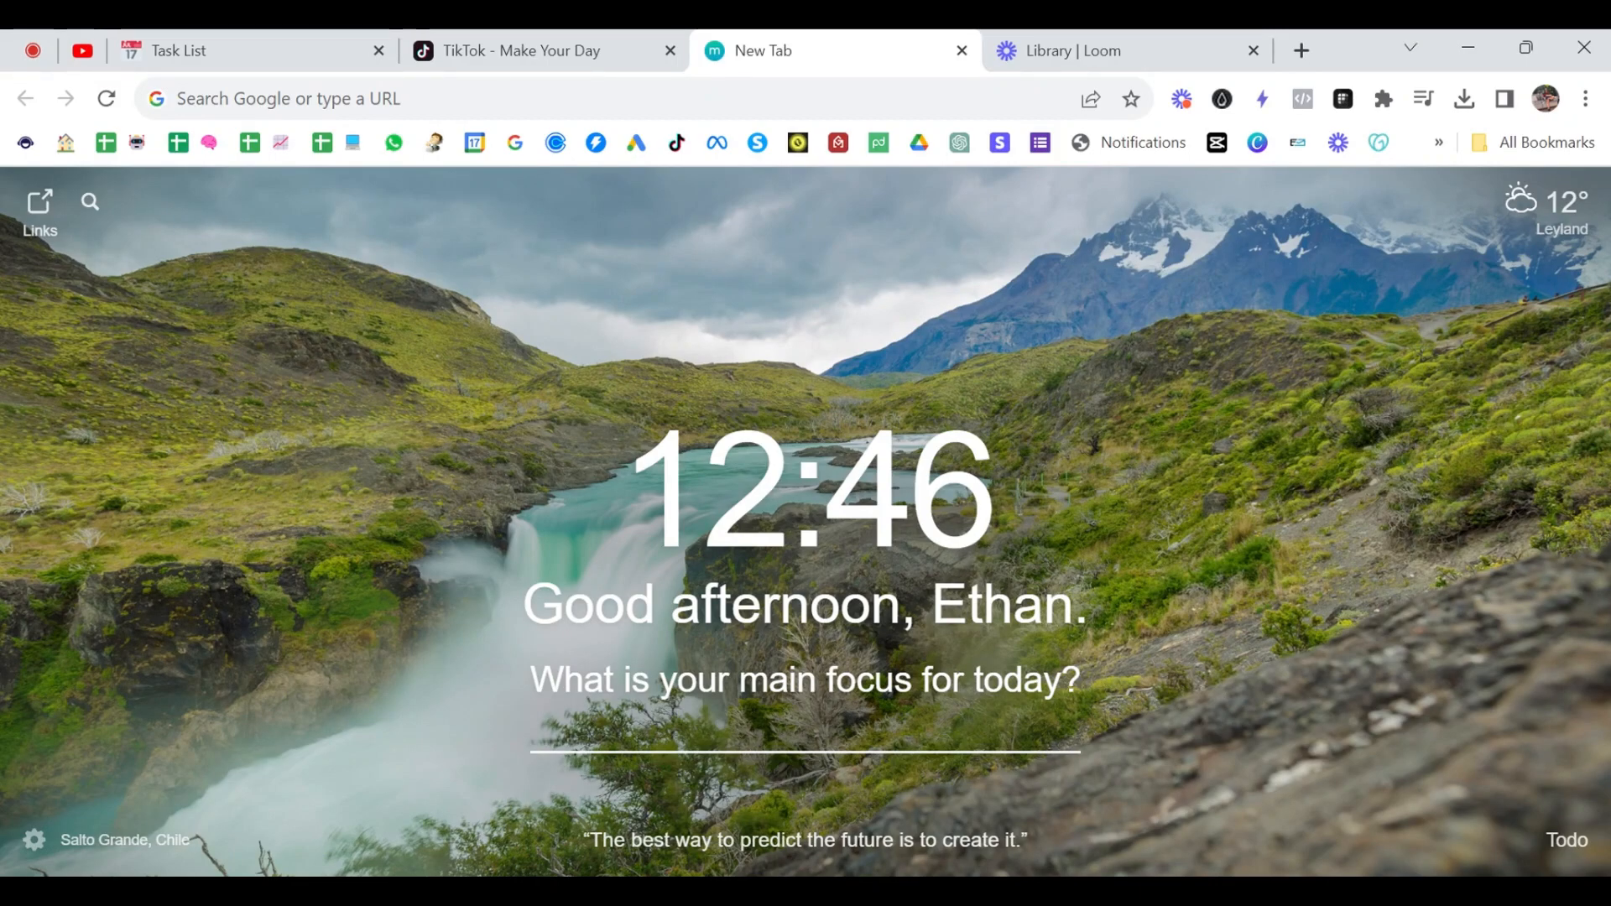
Switch back to the 'TikTok - Make Your Day' tab showing the For You feed
click(520, 50)
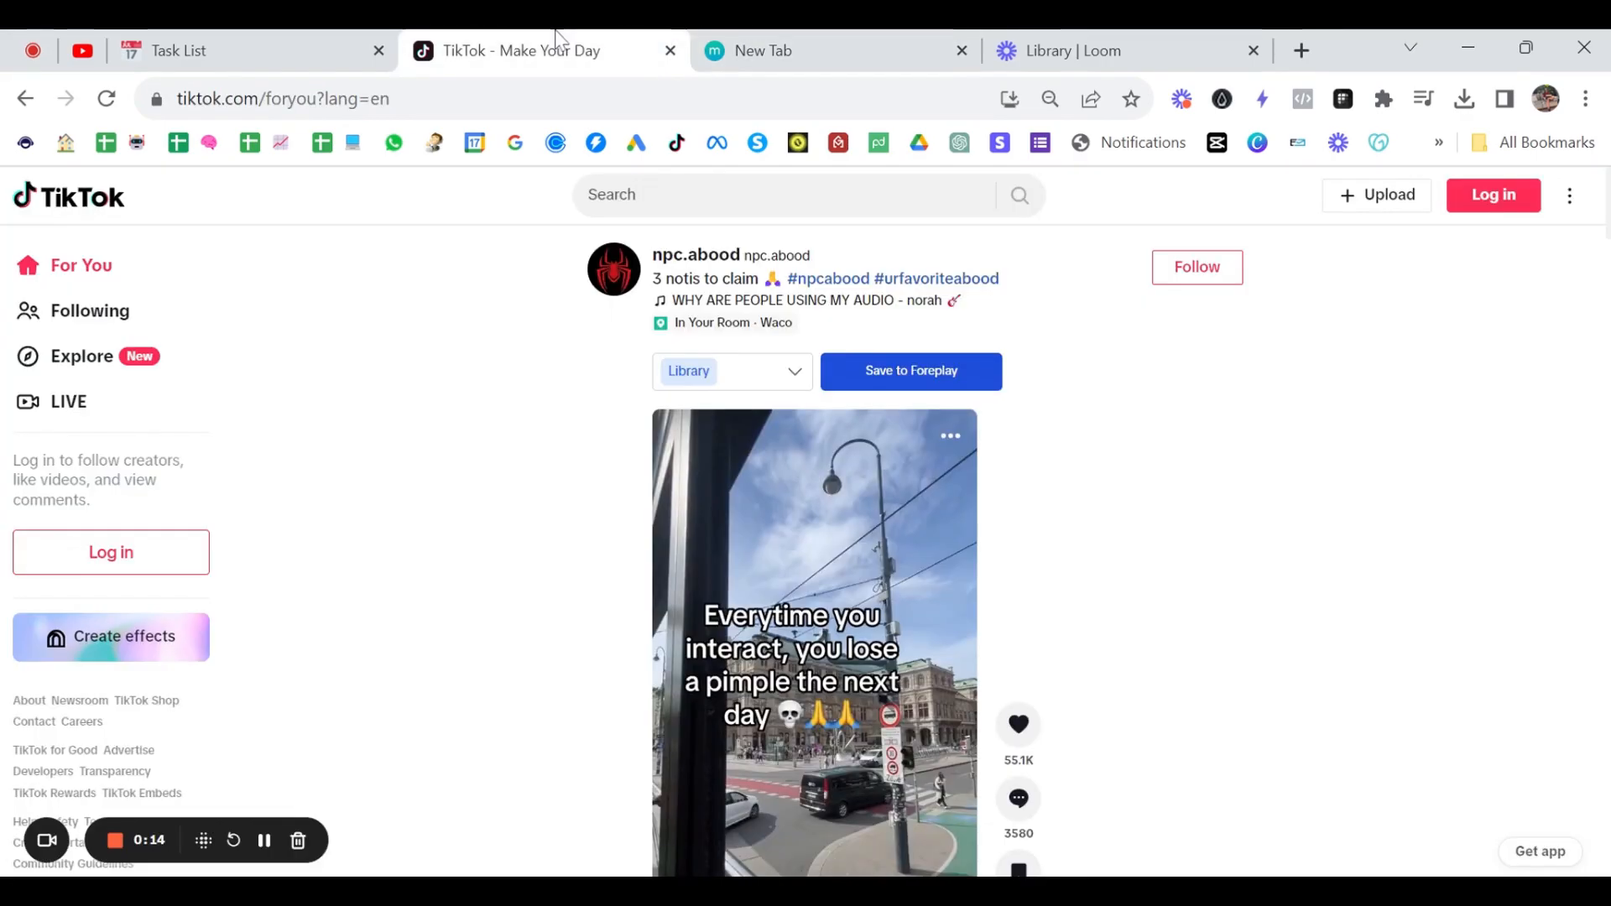
mouse_move(1173, 495)
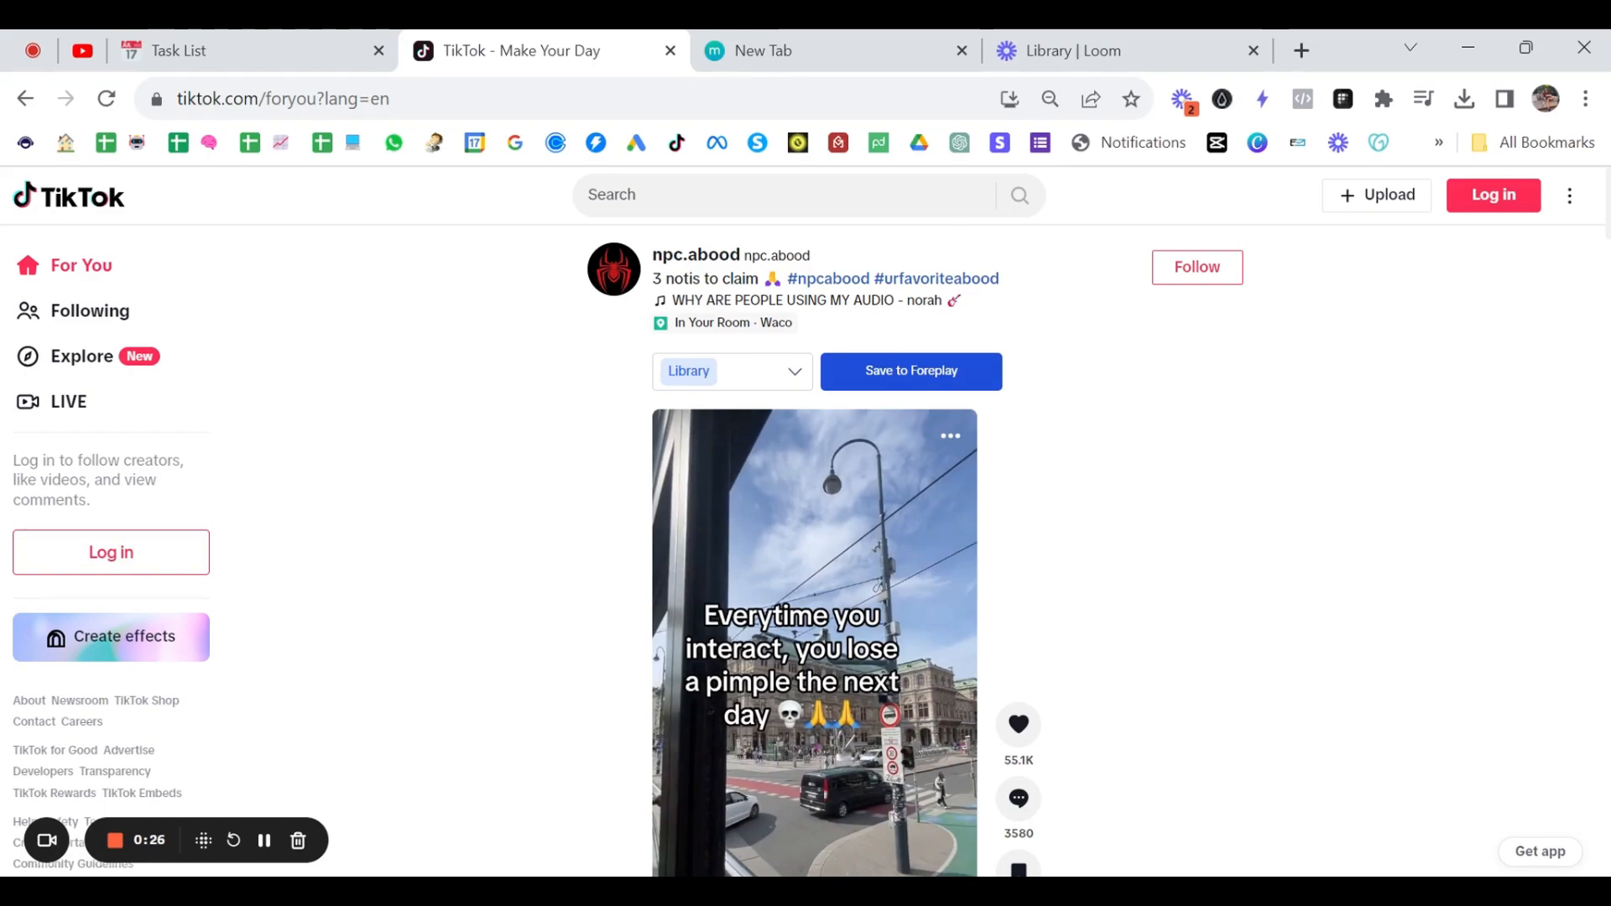
mouse_move(1125, 433)
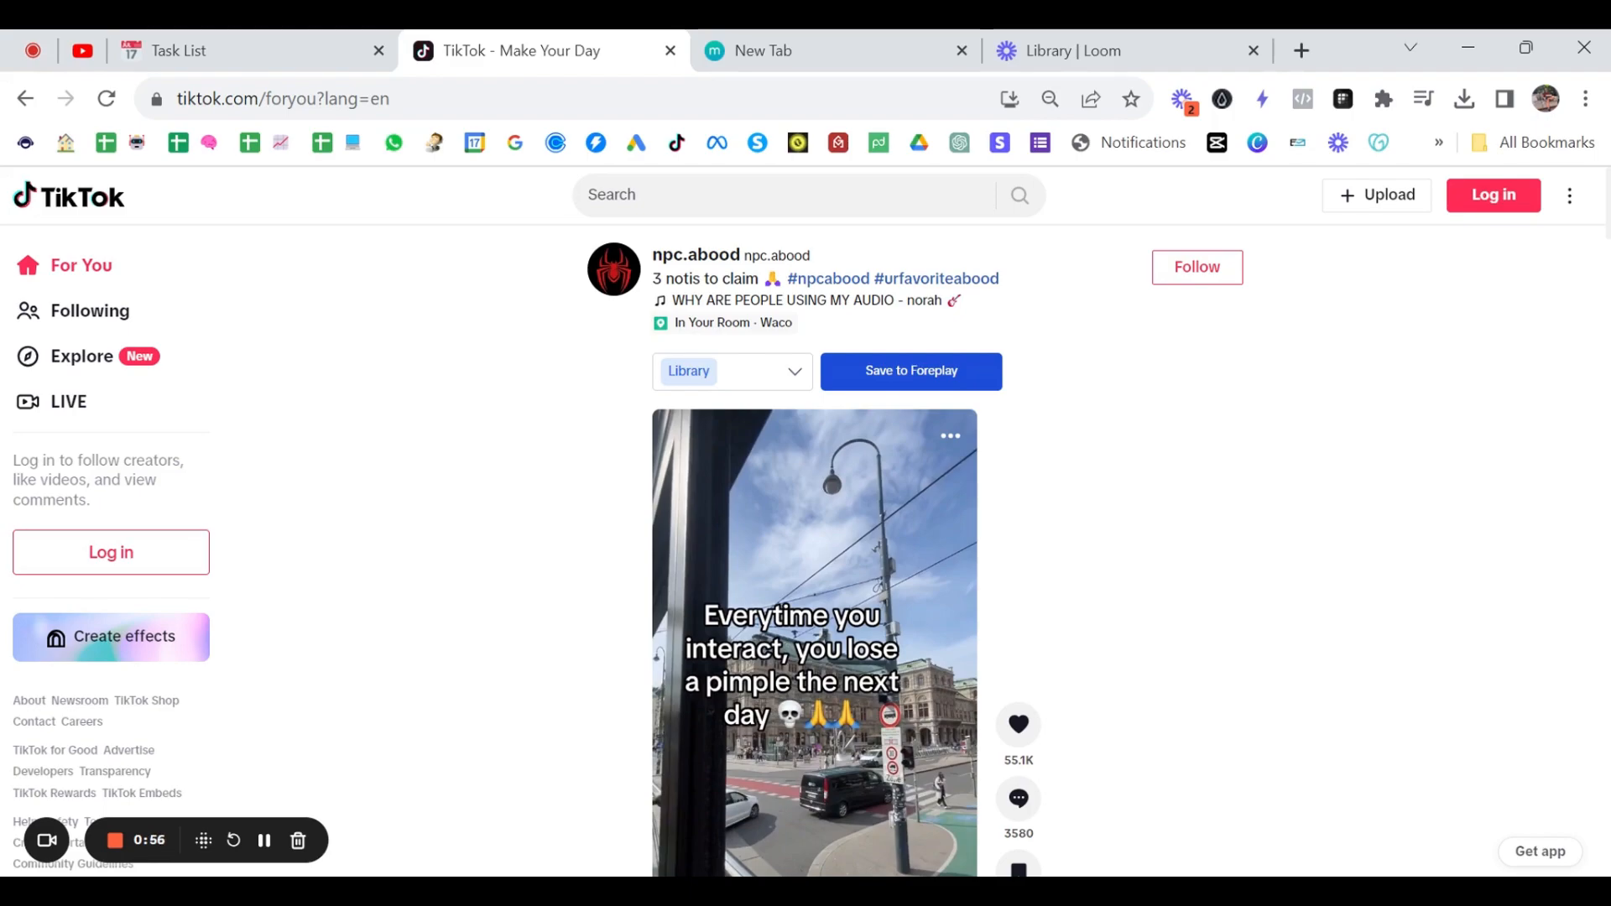
mouse_move(963, 217)
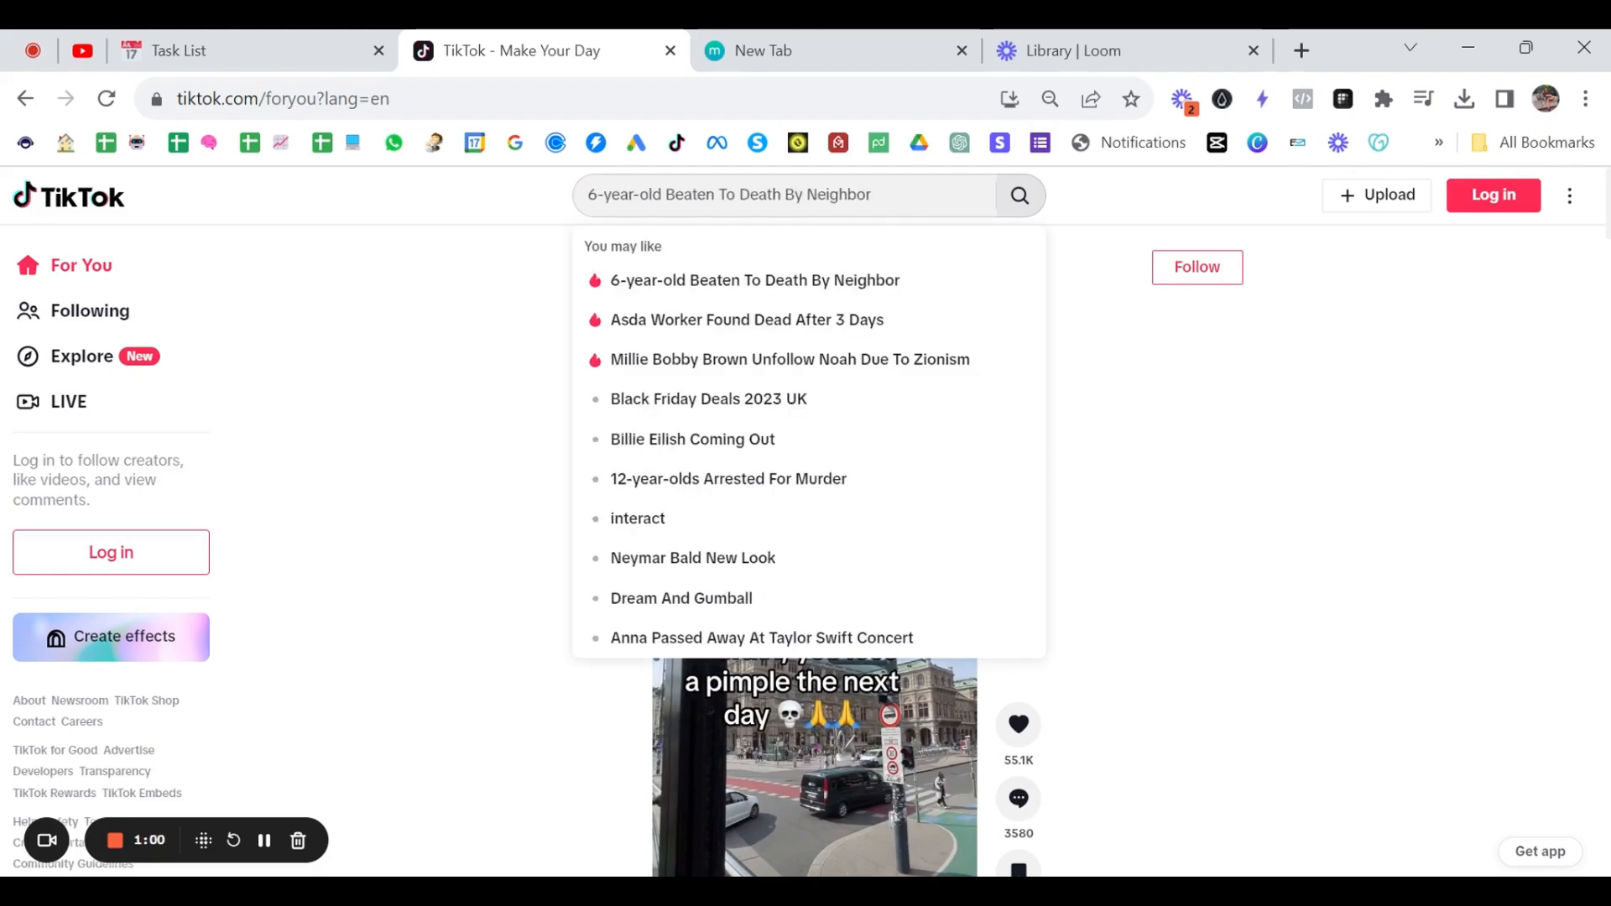
Run a TikTok search for 'my dog is limping' to get top video results
text(help)
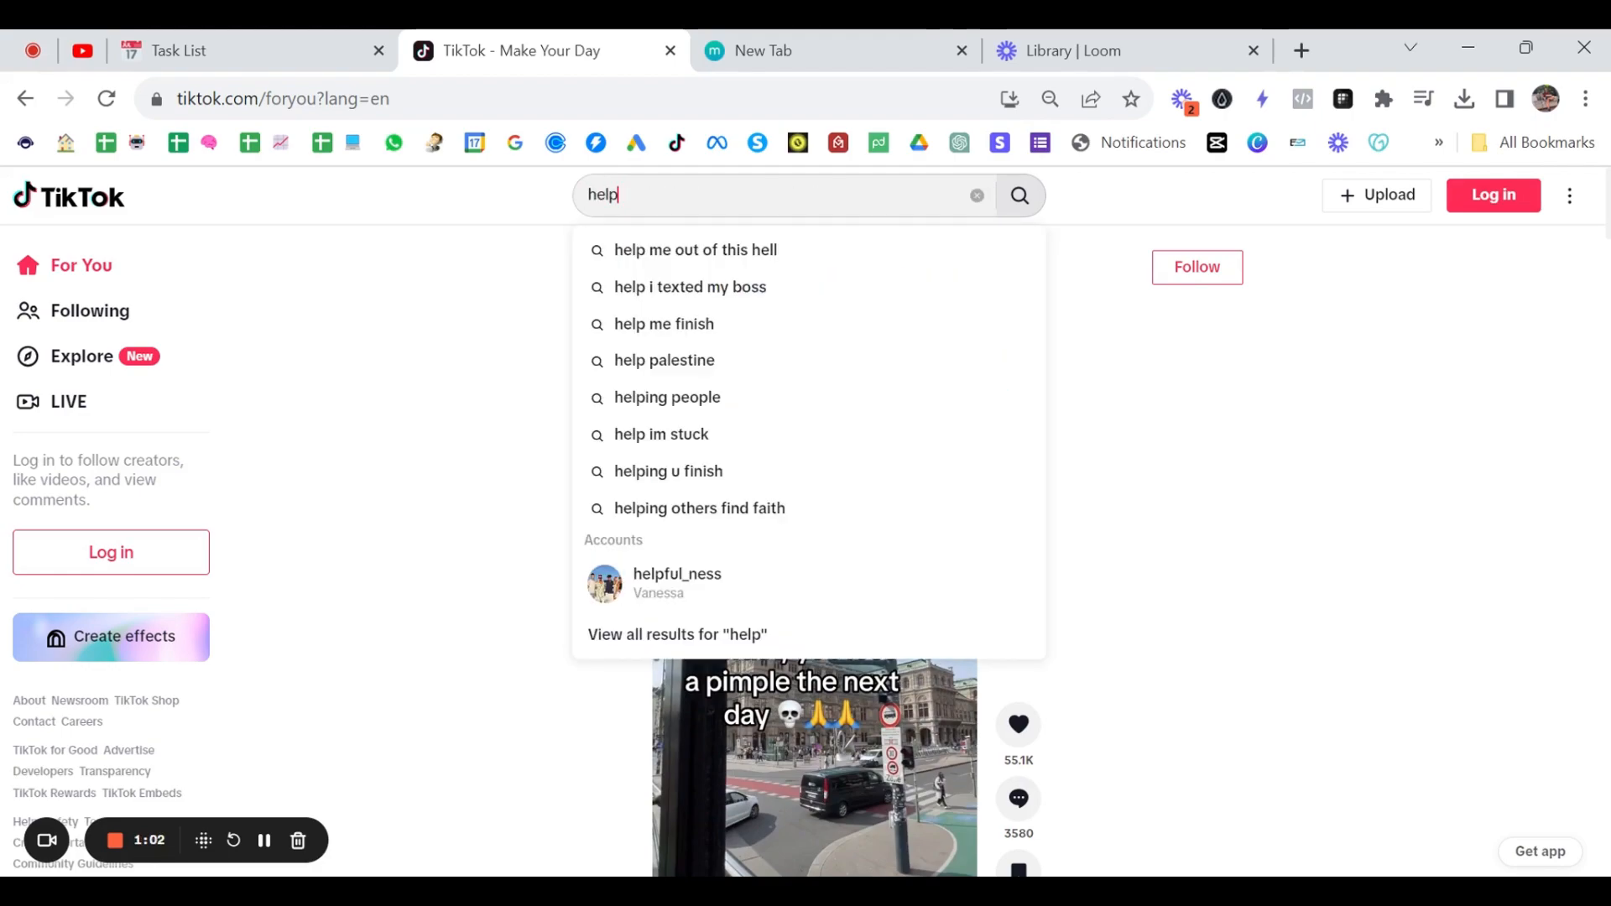
text(m)
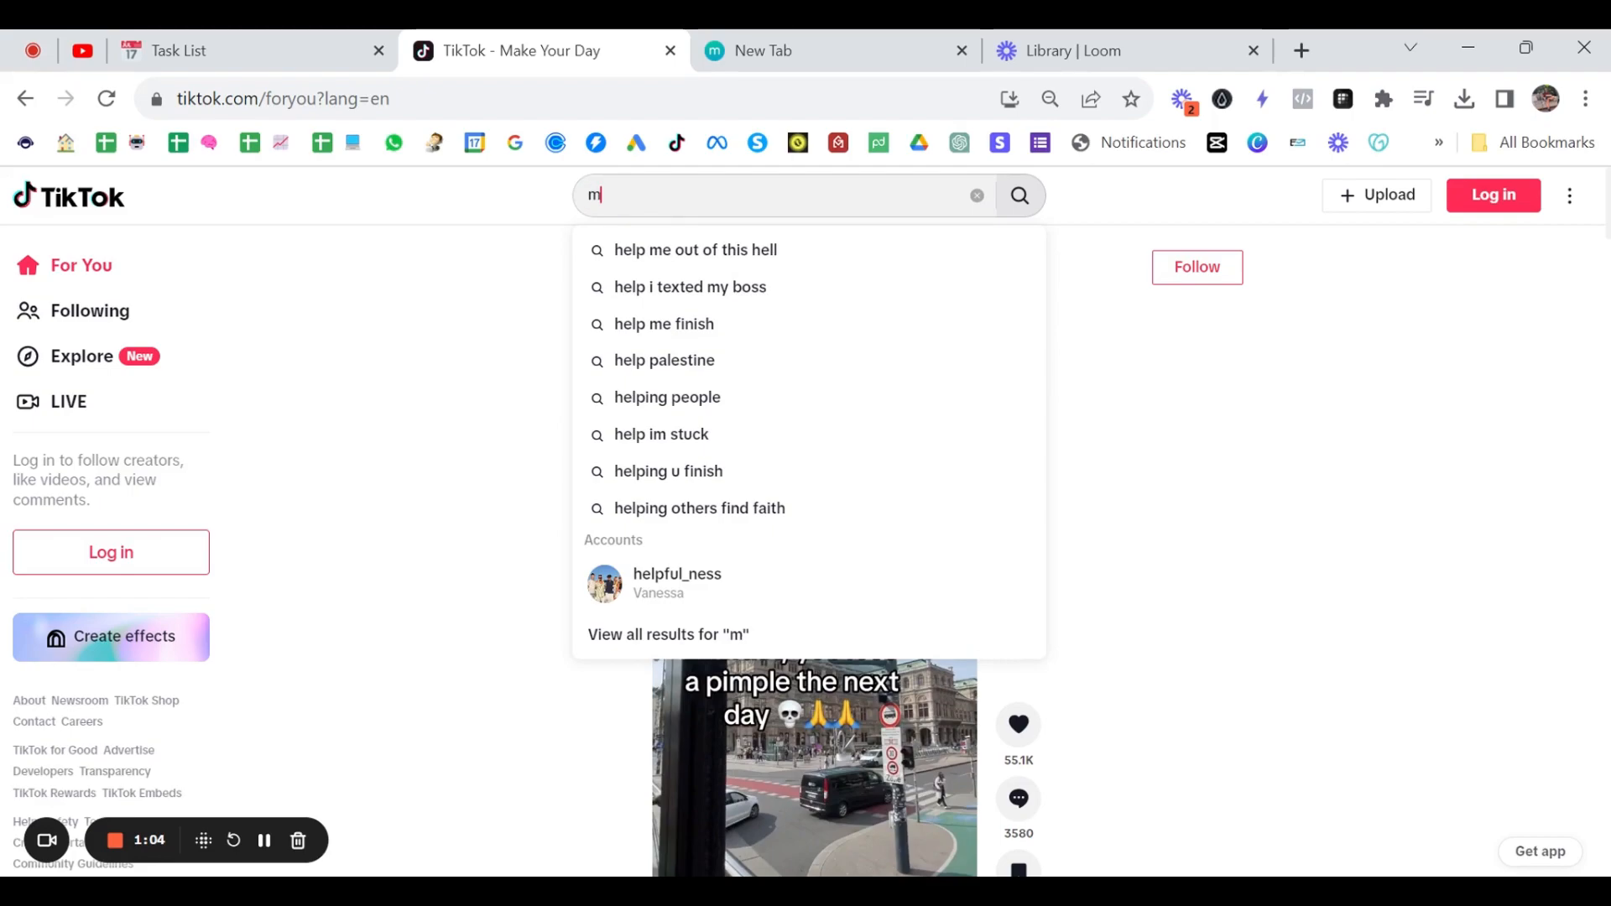
text(y dog is limp)
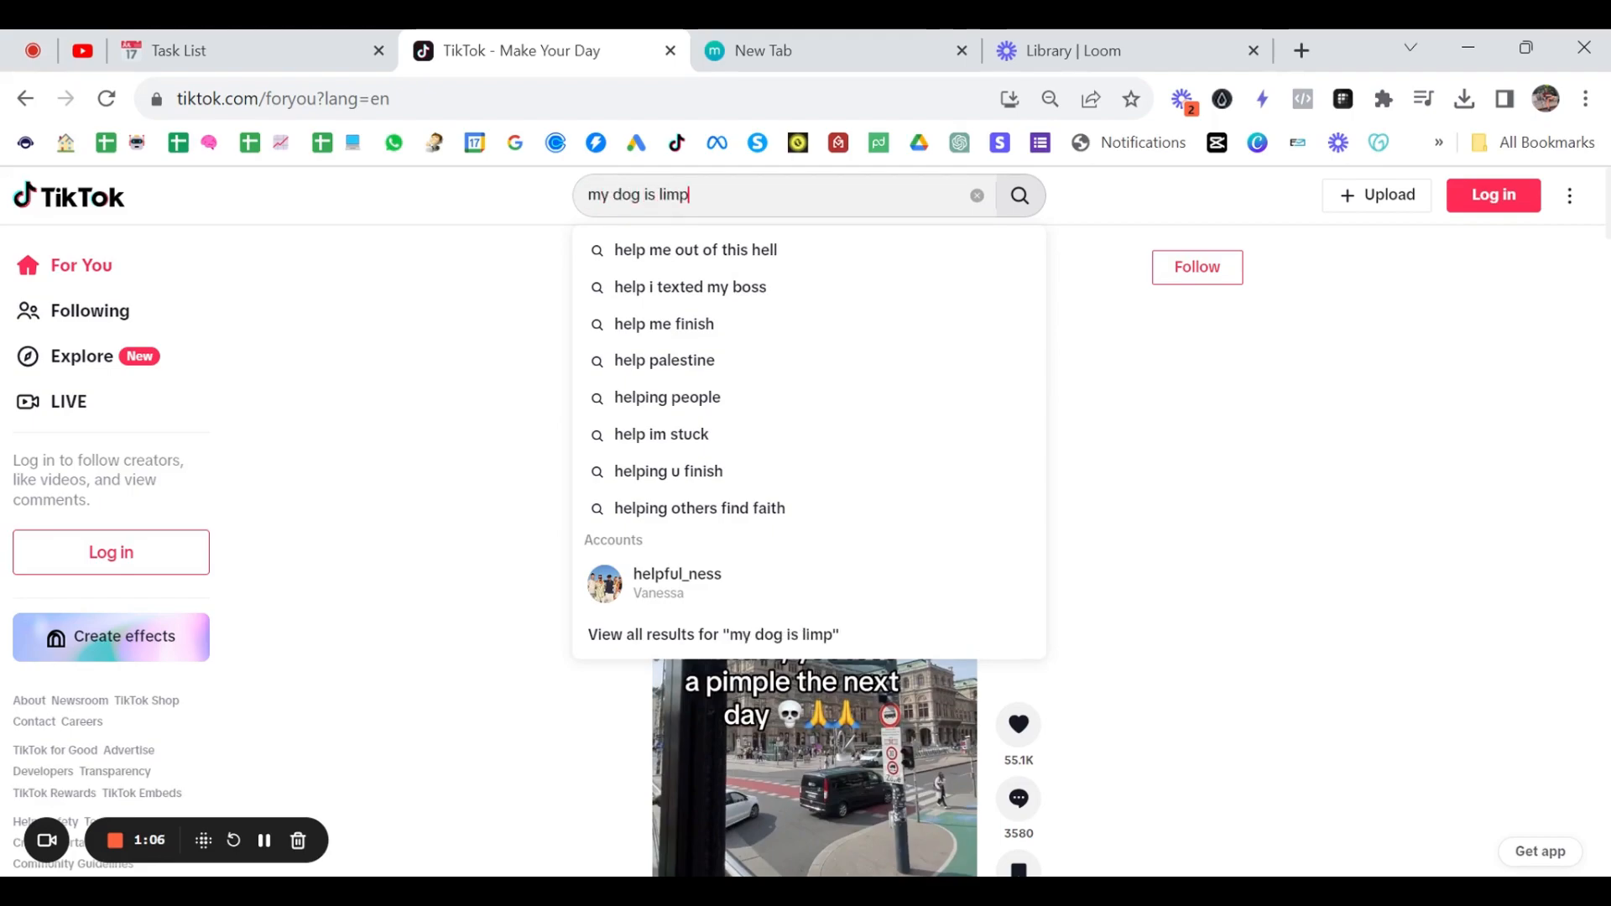
click(1019, 195)
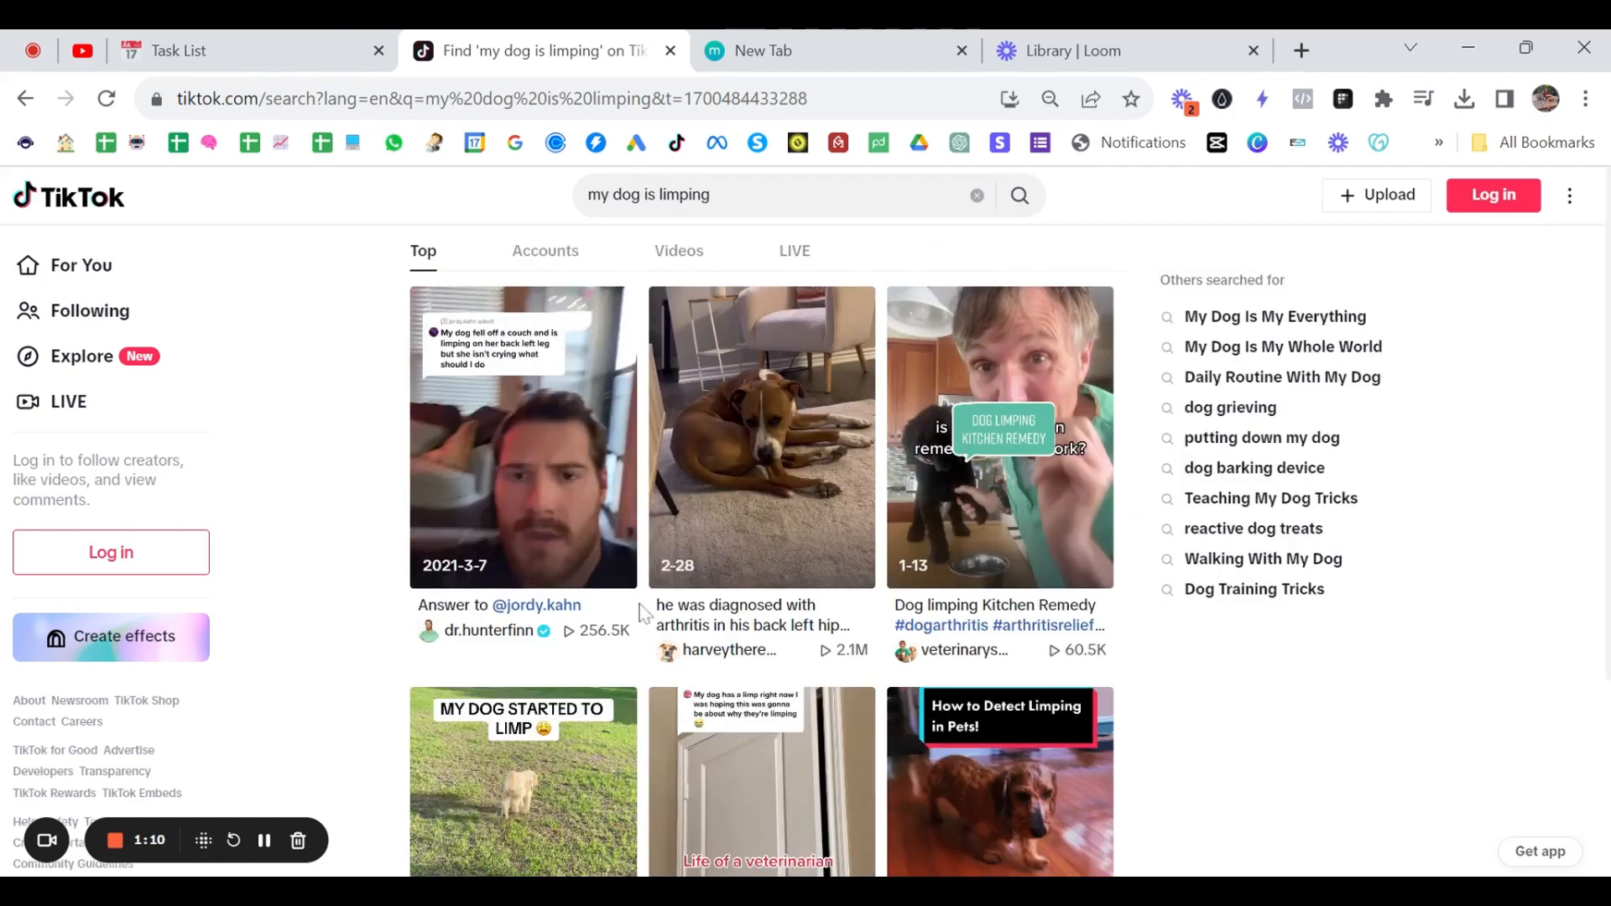
mouse_move(1225, 673)
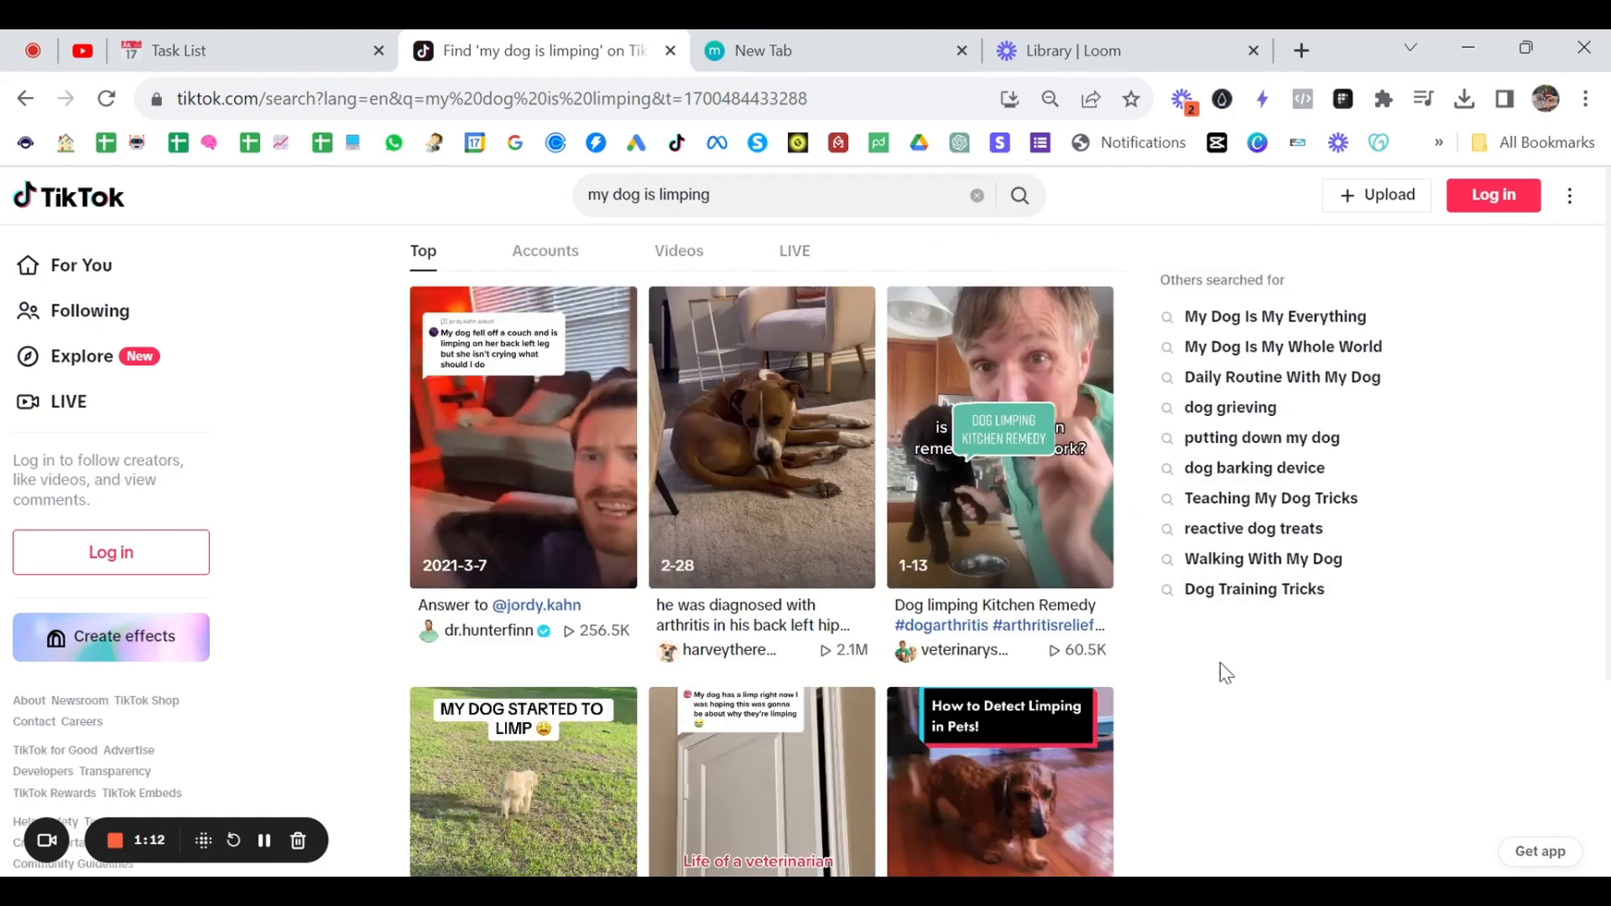
mouse_move(342, 321)
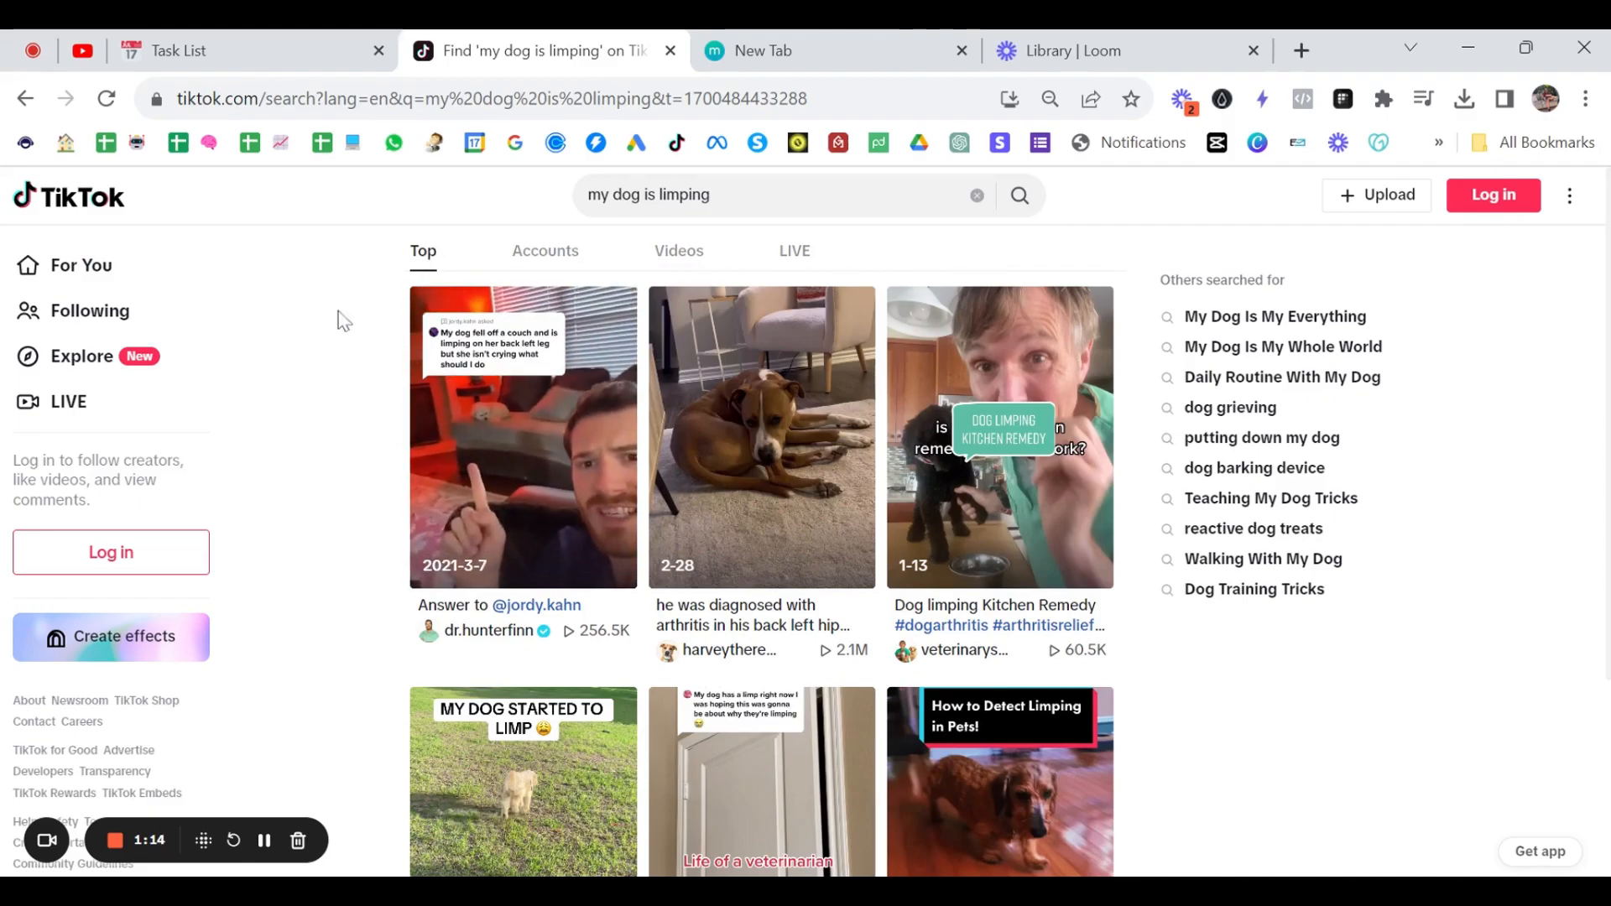
mouse_move(844, 626)
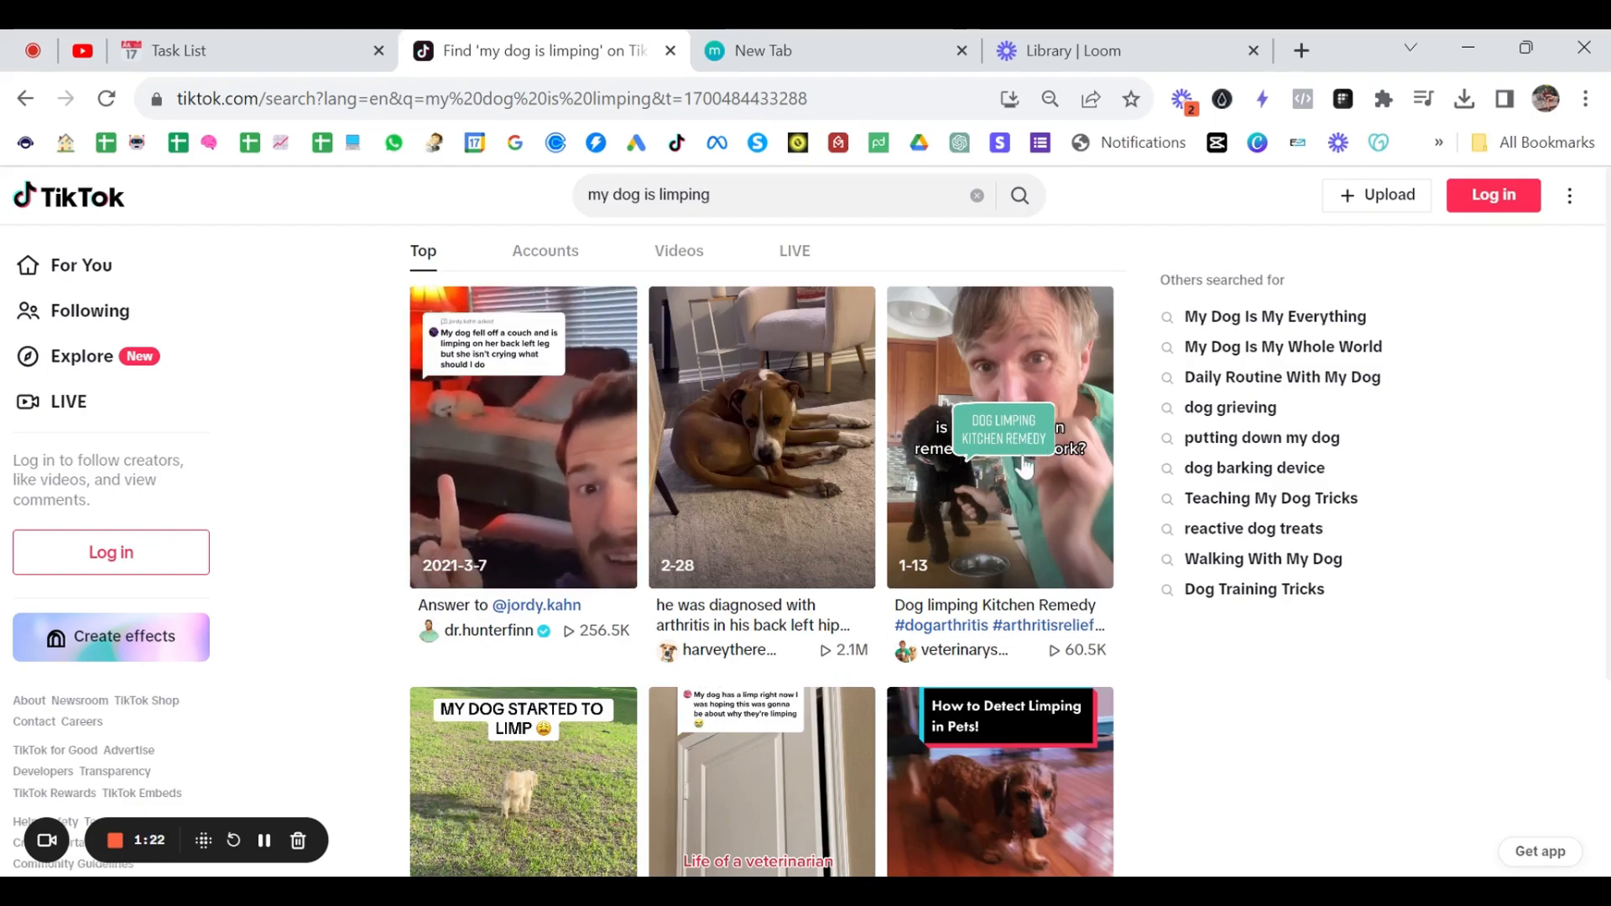
Open harveytherescue's arthritis video from the second Top result
click(760, 436)
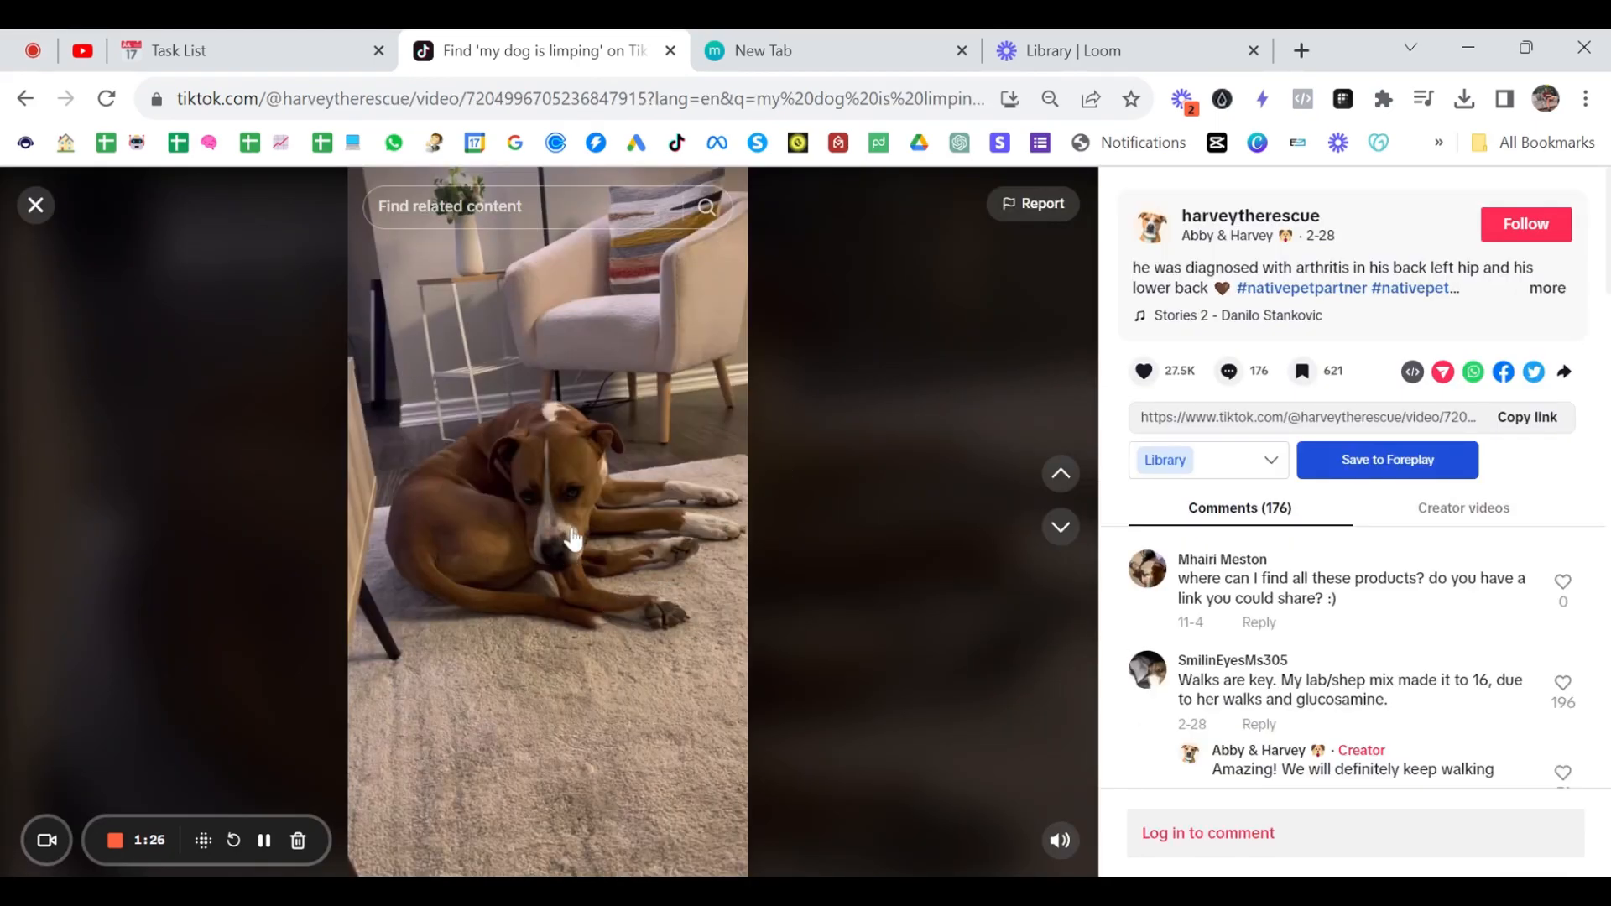
mouse_move(1482, 522)
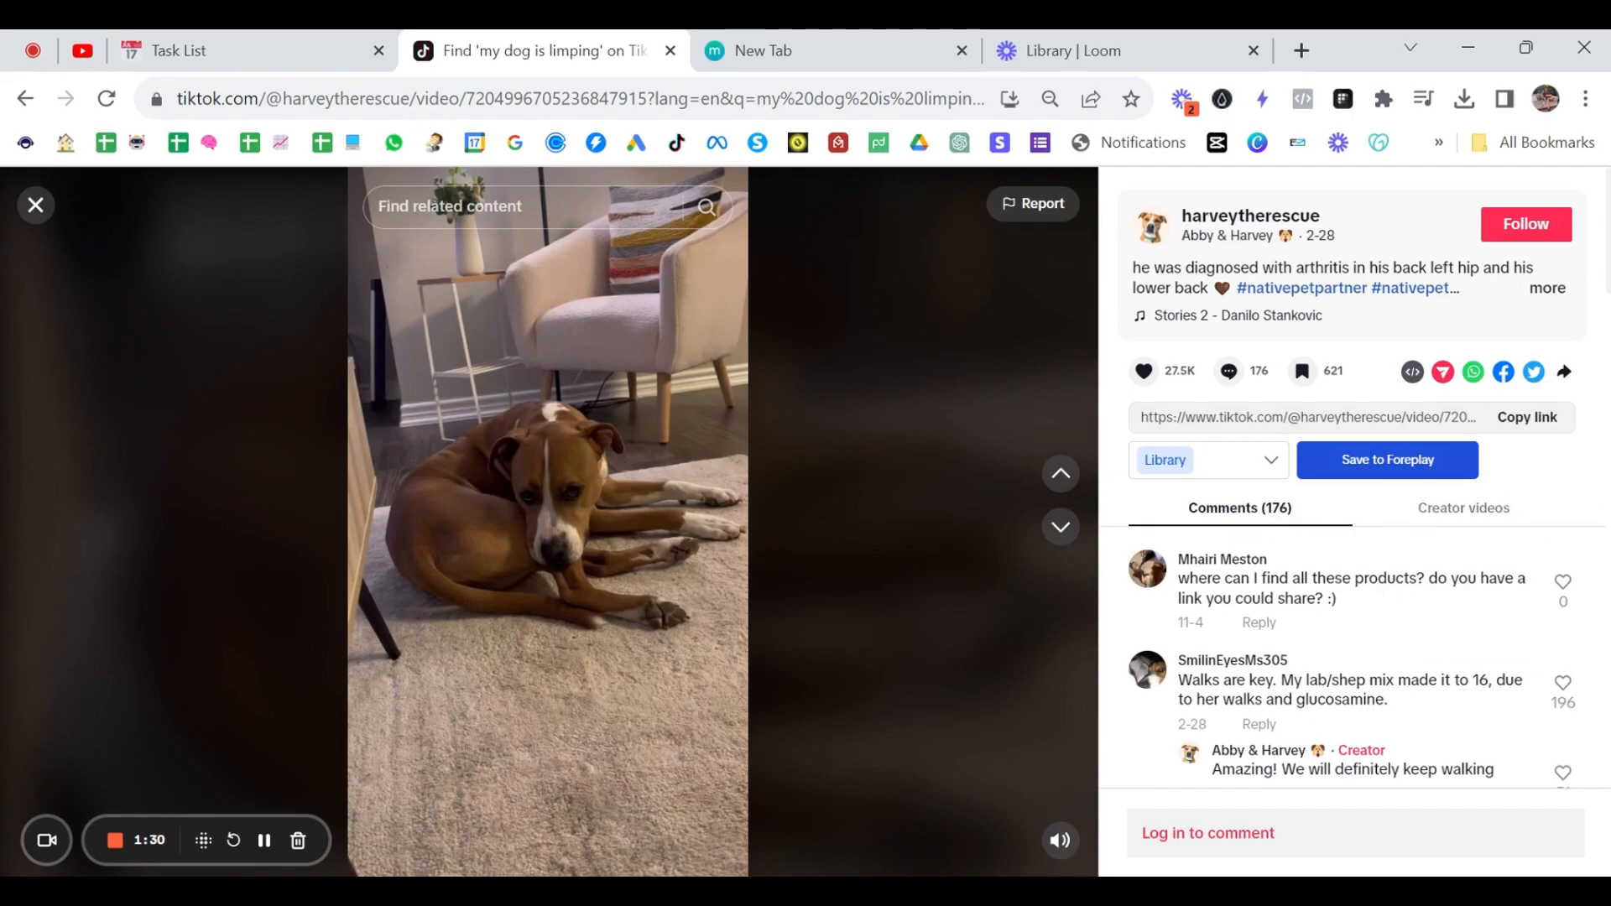
scroll(down, 3)
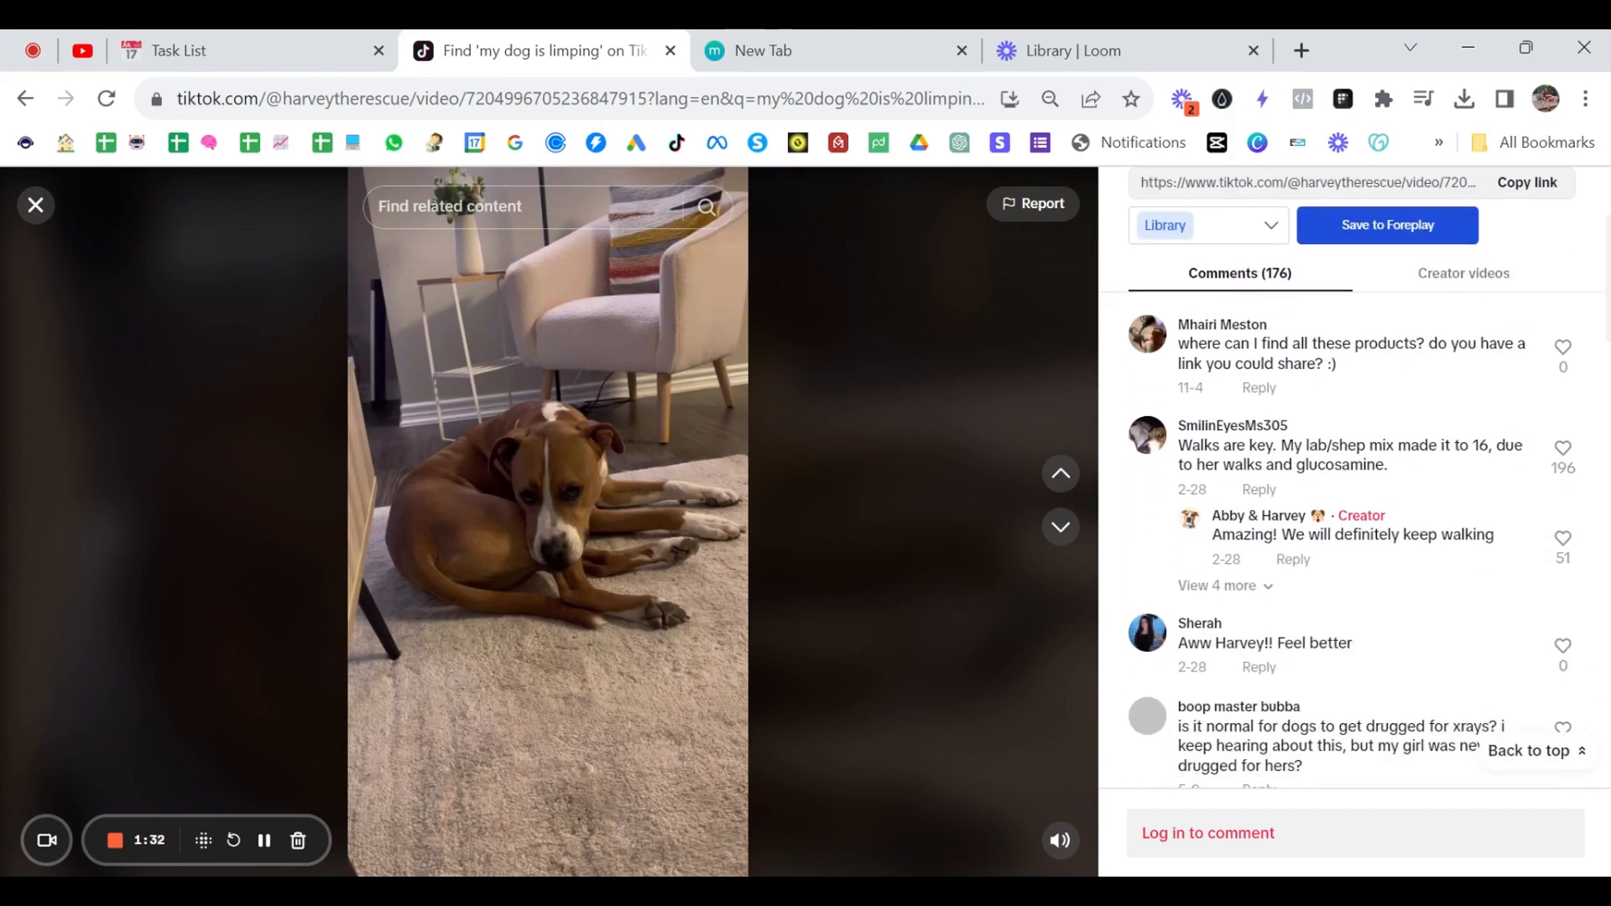
scroll(down, 3)
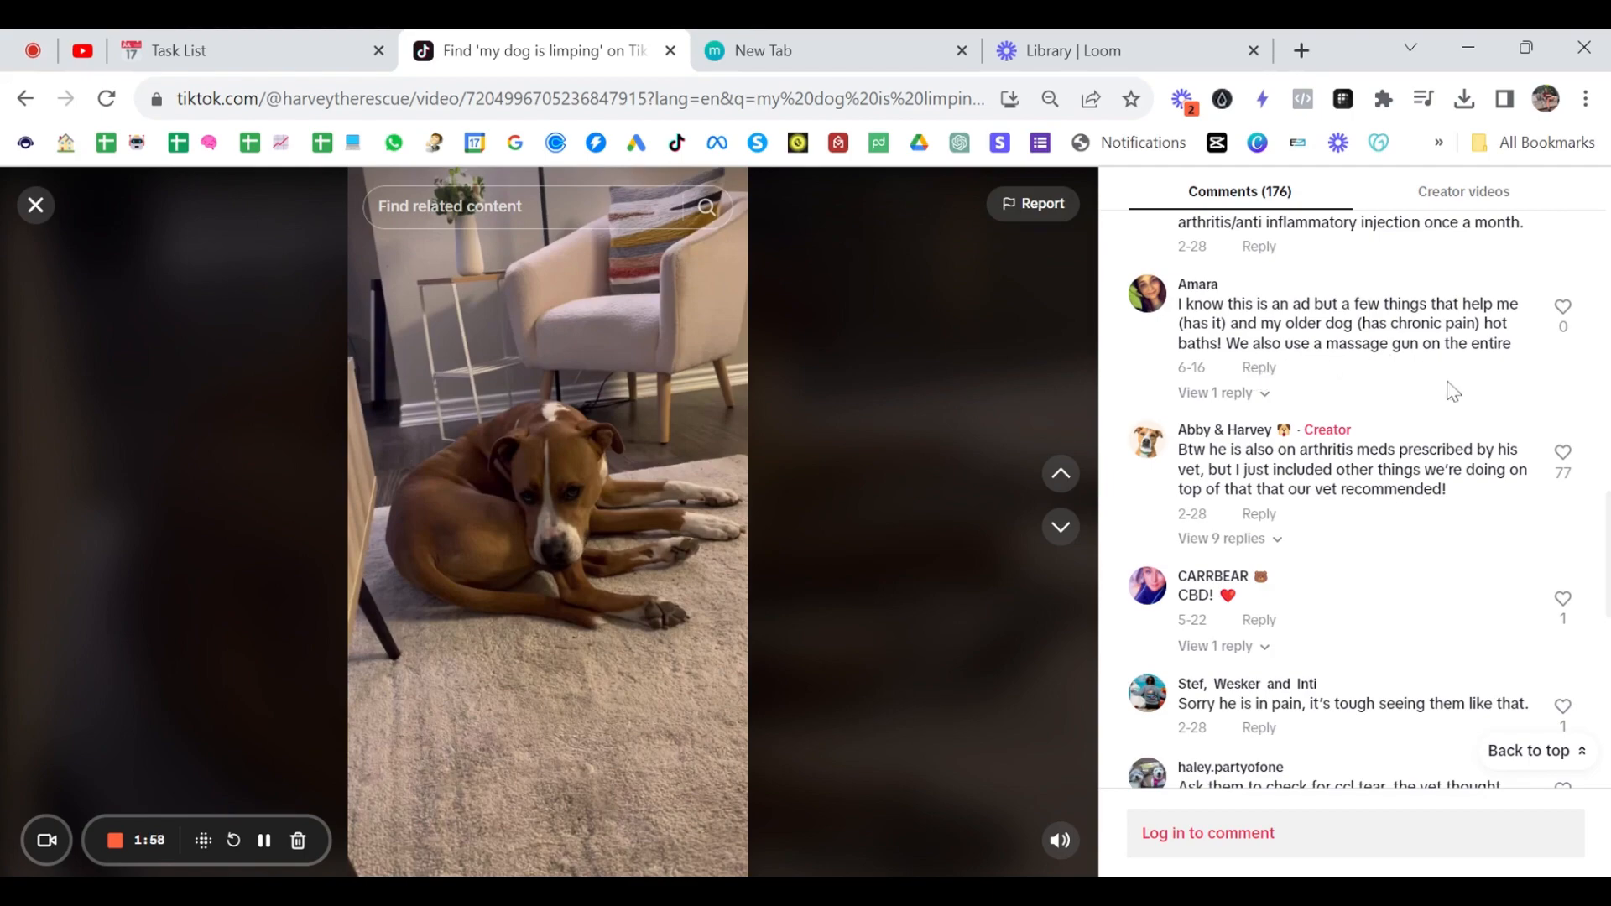
mouse_move(1292, 324)
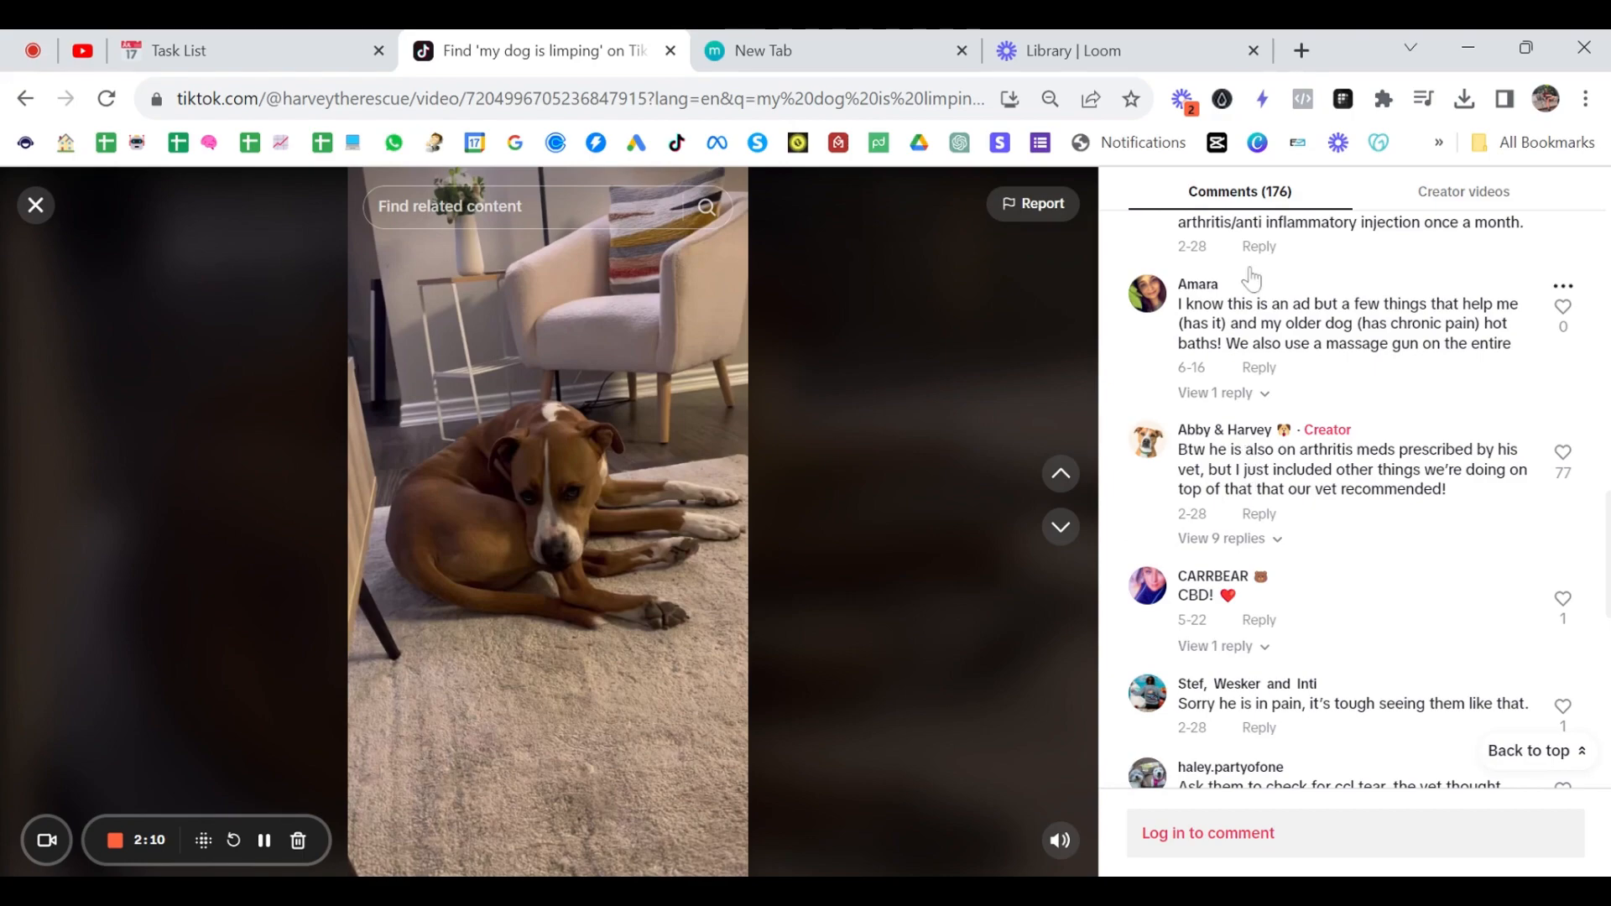
mouse_move(1480, 451)
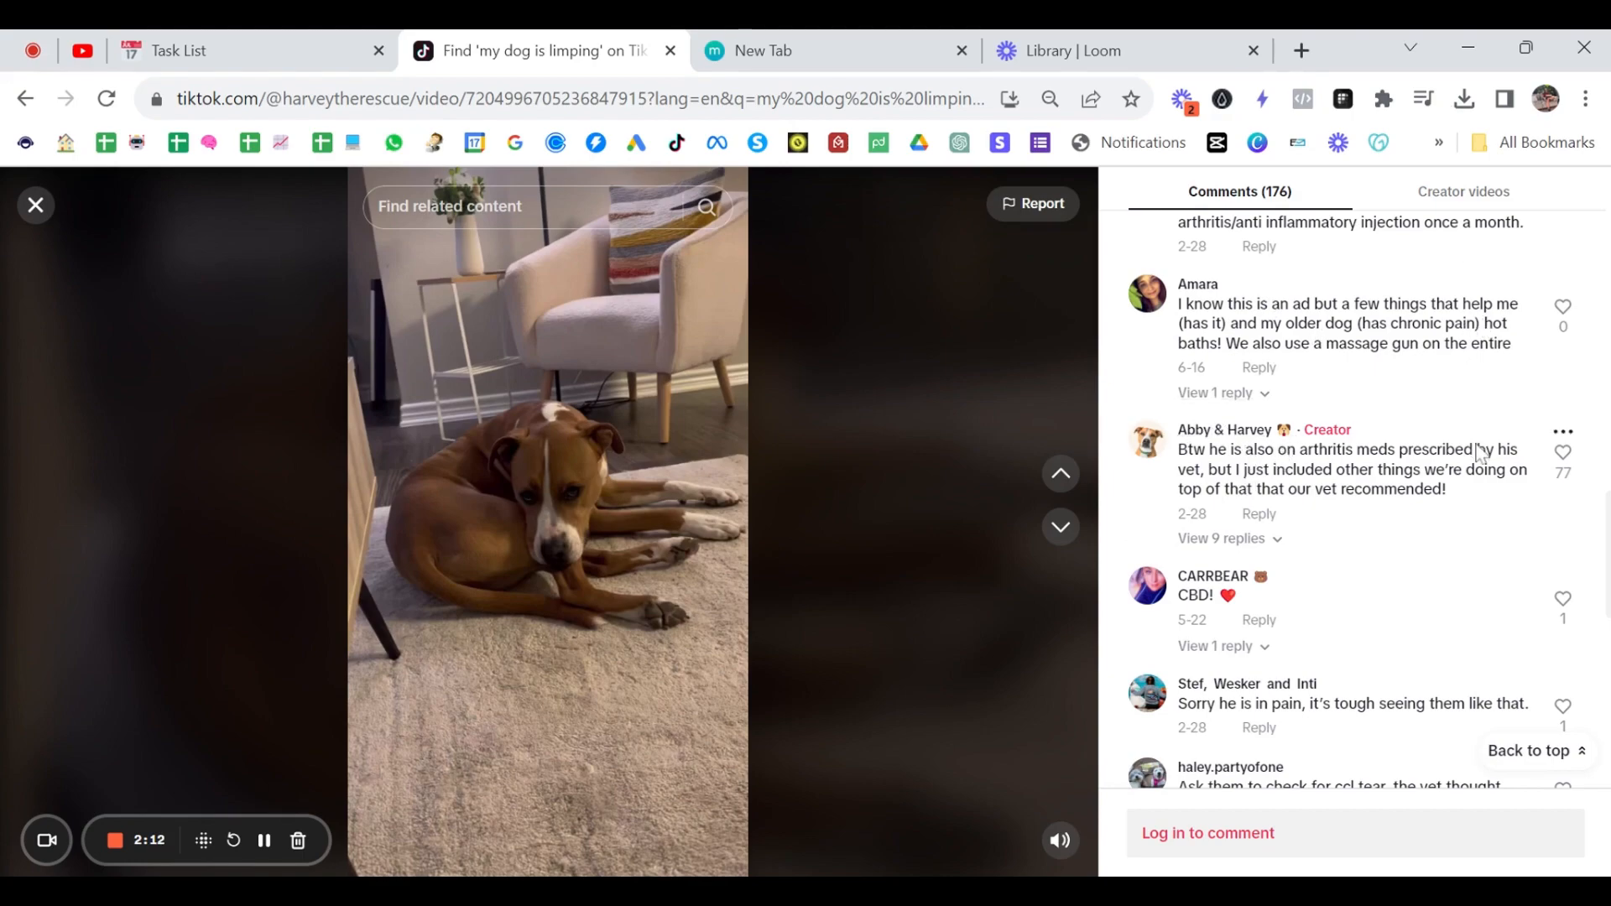
mouse_move(1309, 355)
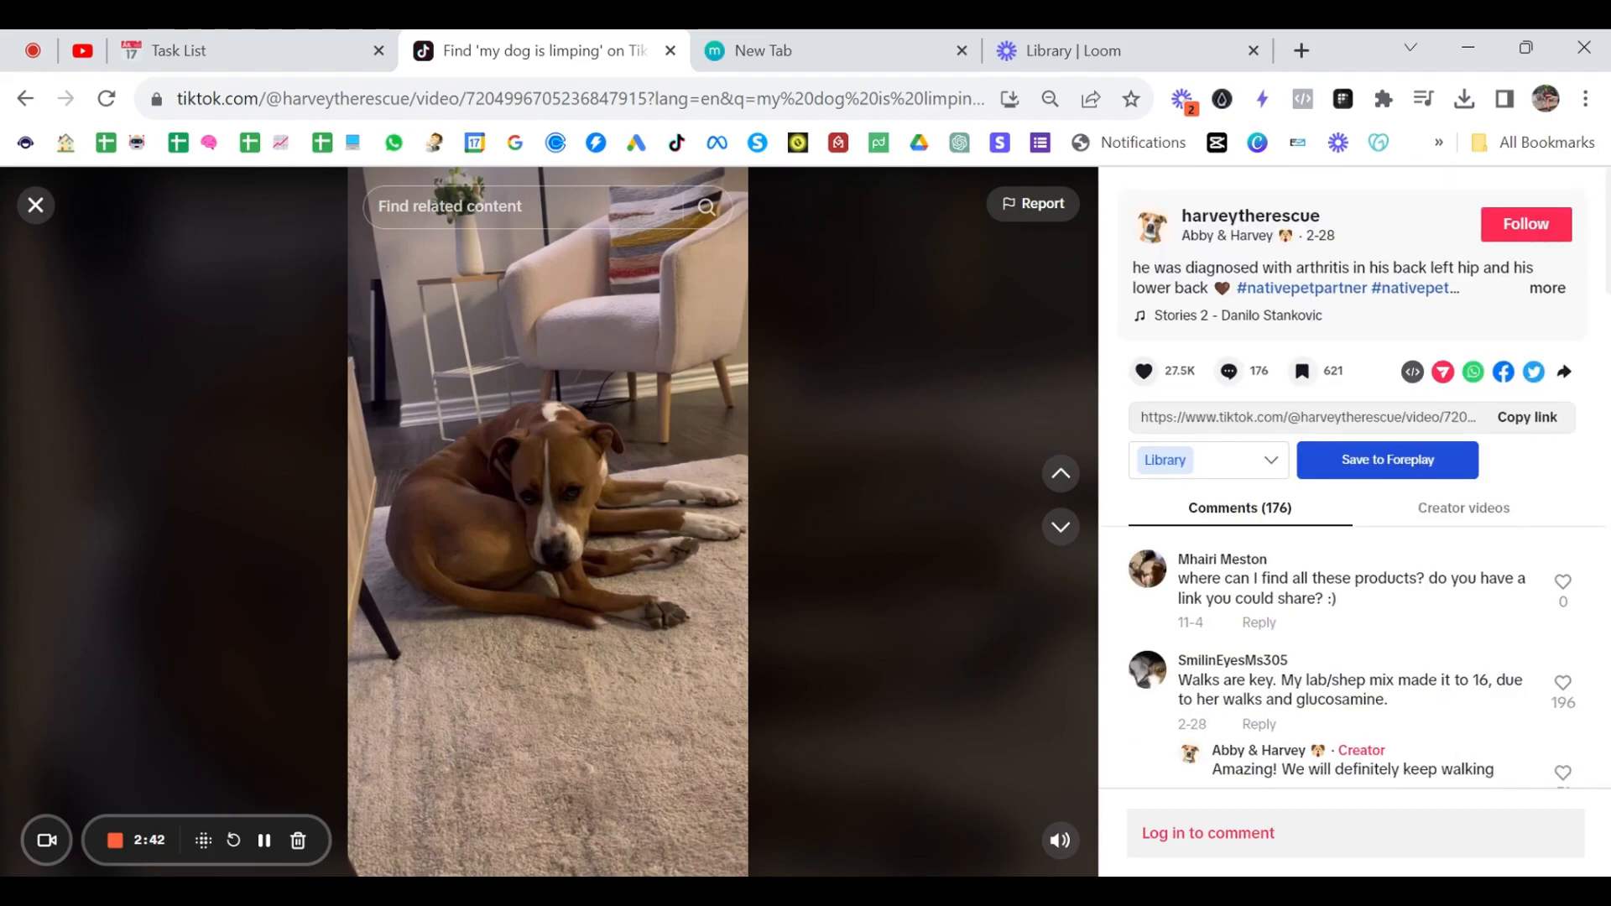
Scroll through Harvey's video comments, then close it to return to the limping-dog results
scroll(down, 3)
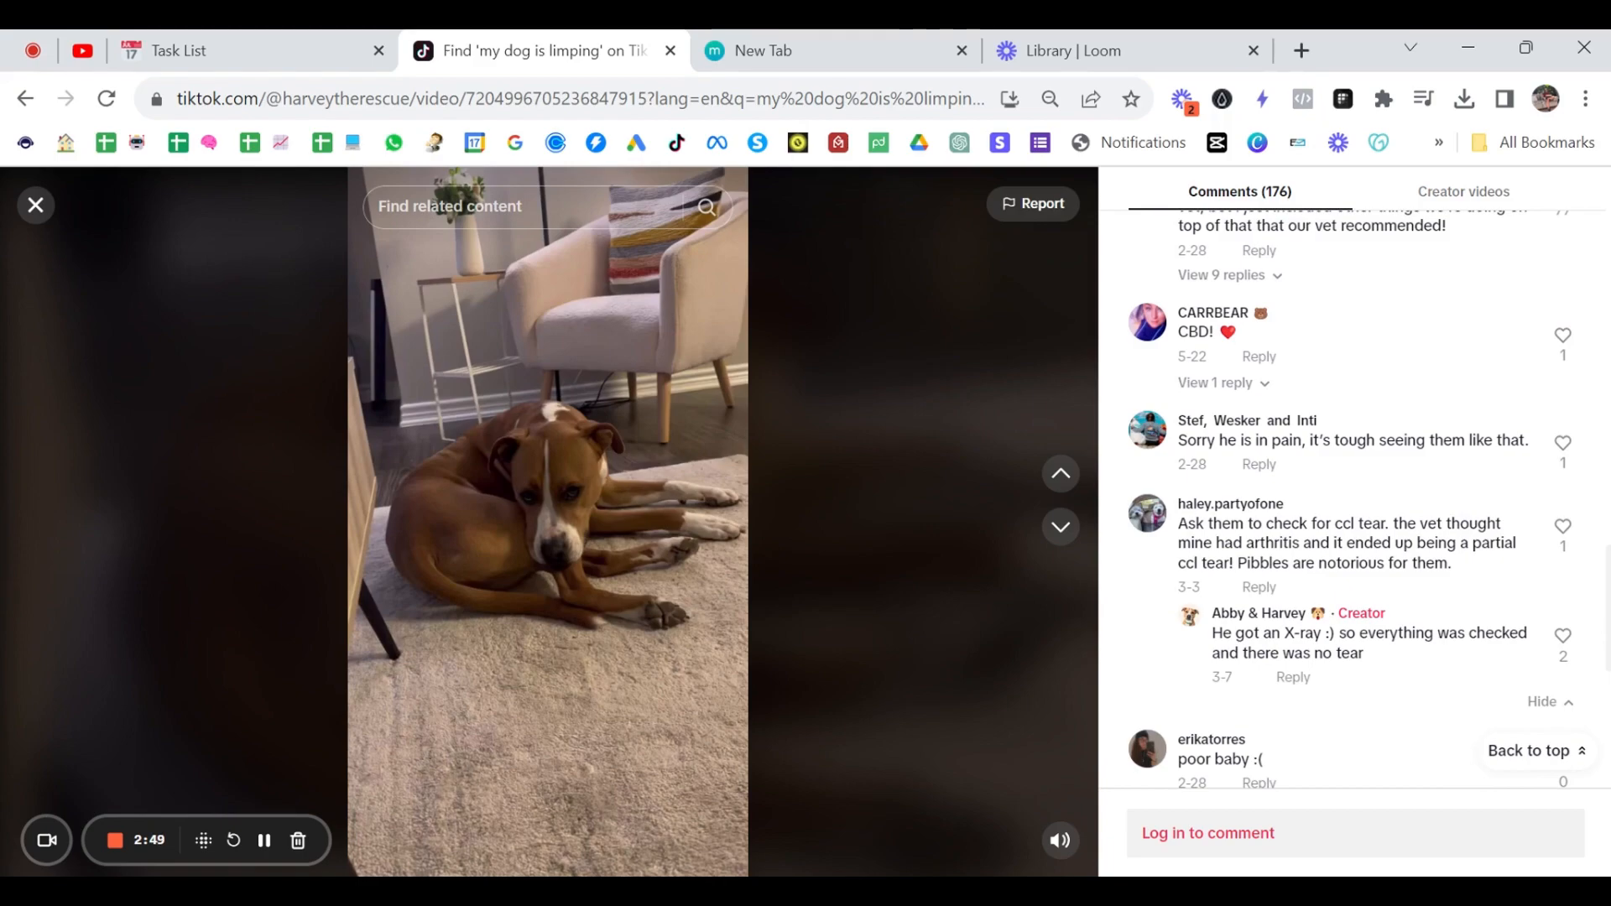
scroll(down, 3)
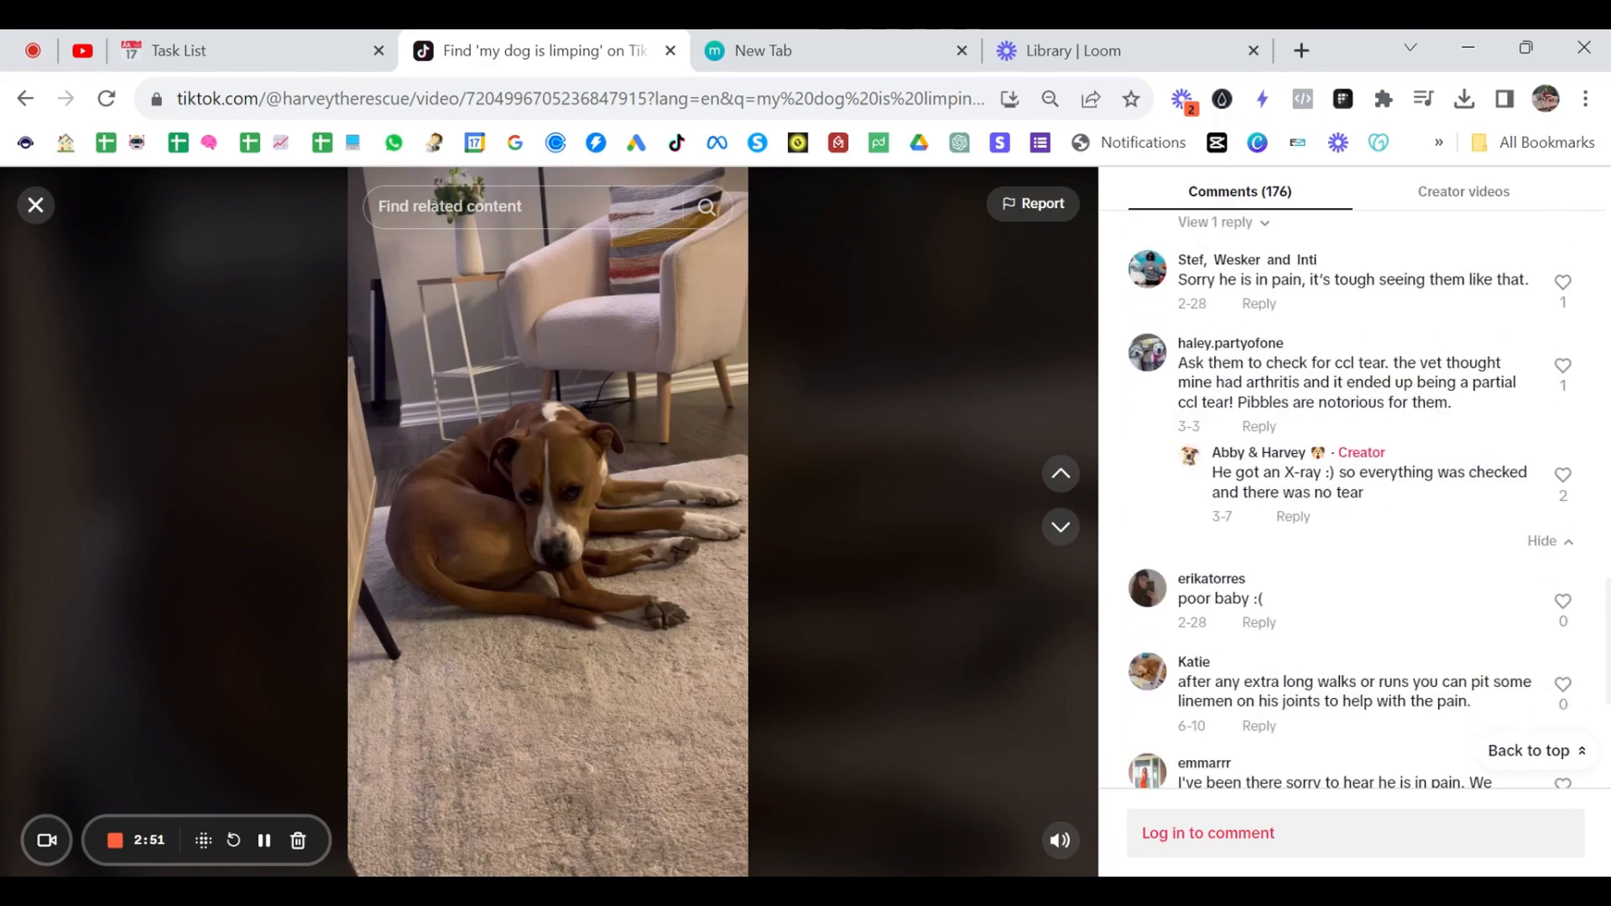
scroll(down, 3)
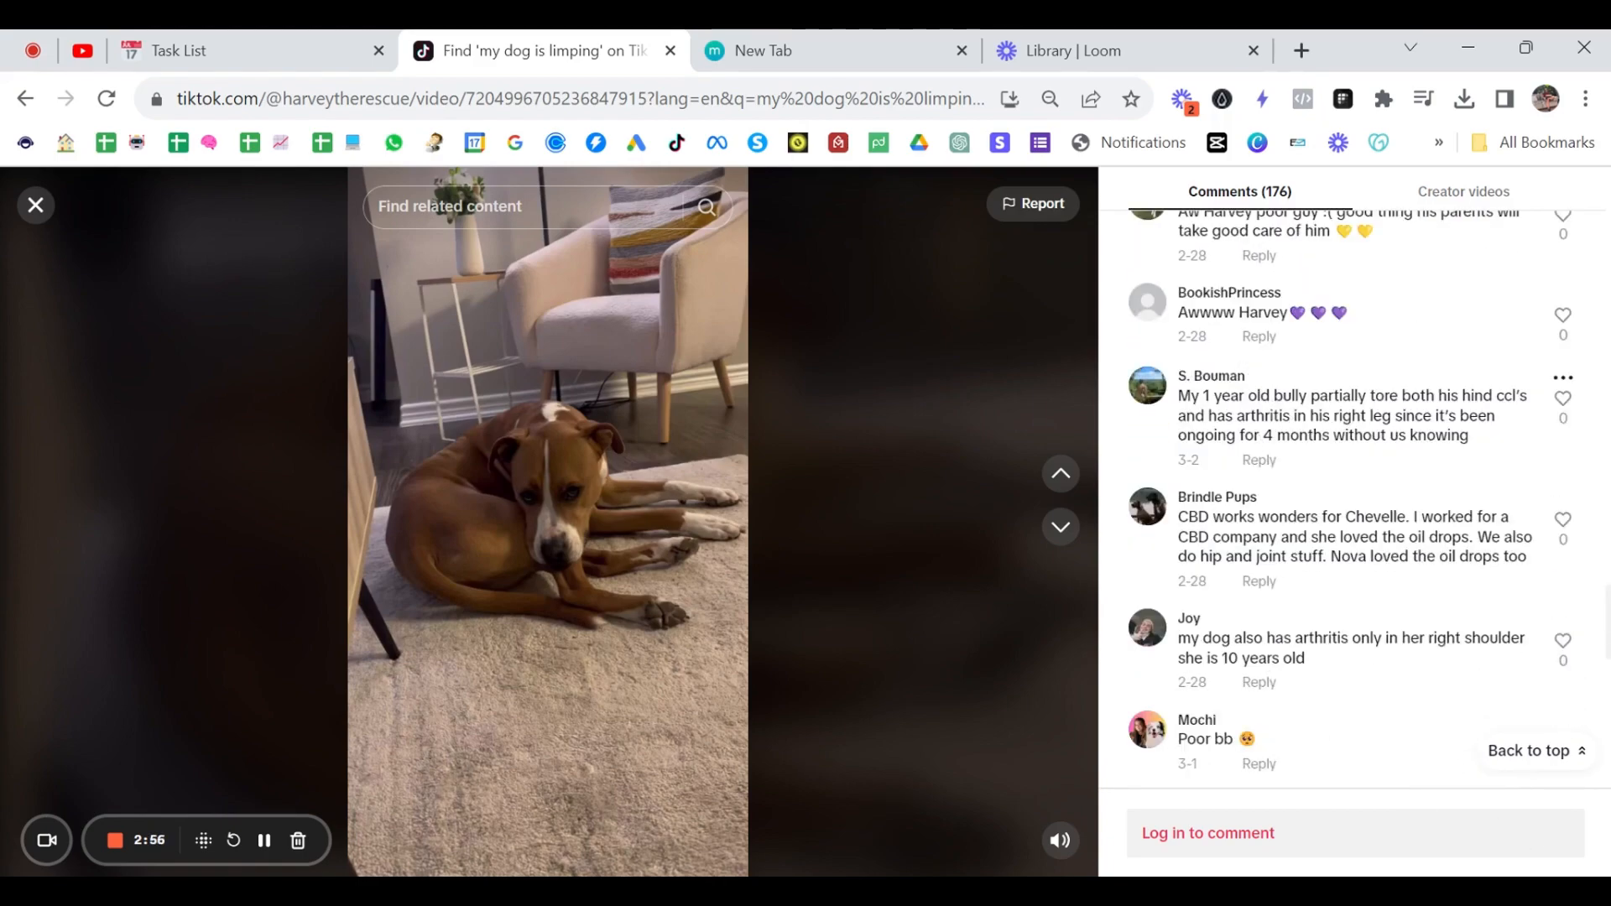
mouse_move(1400, 487)
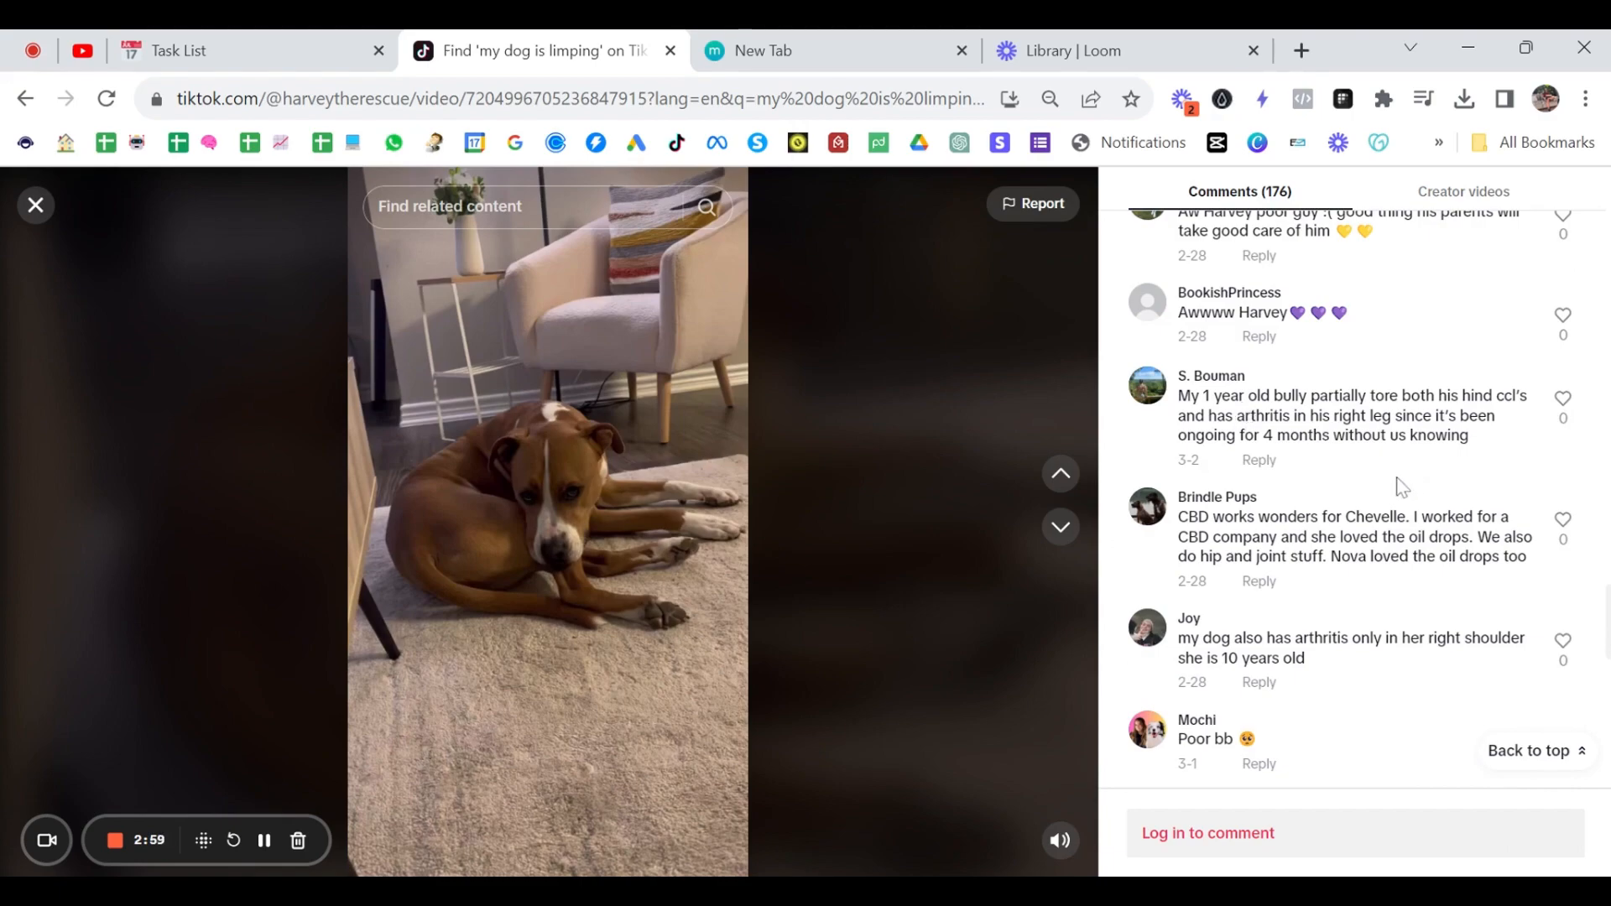
mouse_move(1319, 679)
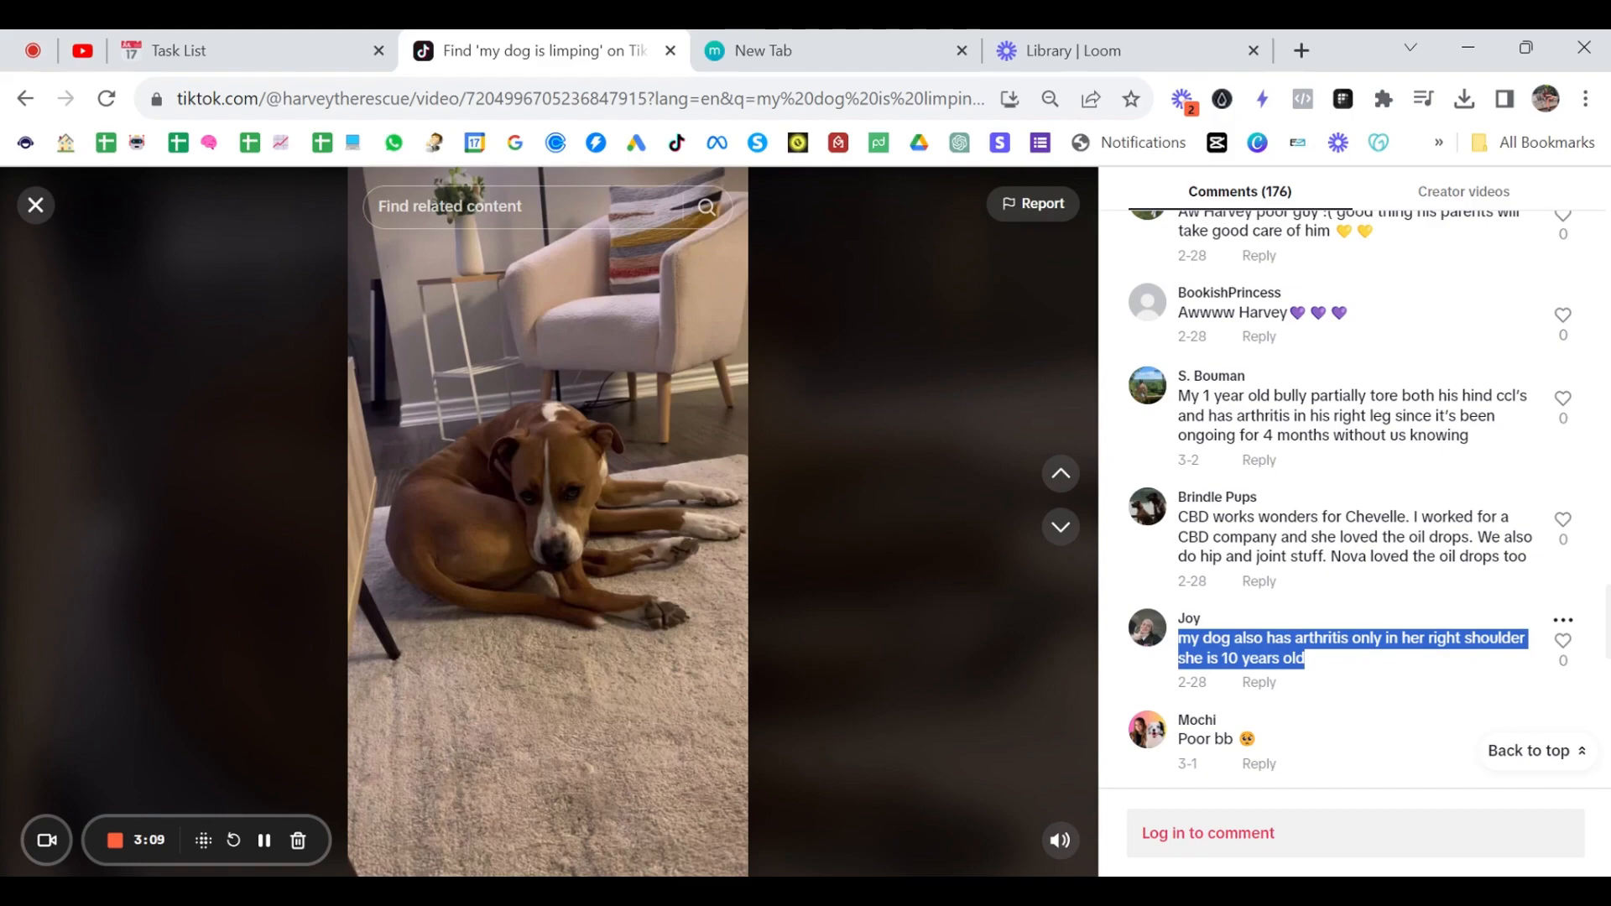
scroll(down, 3)
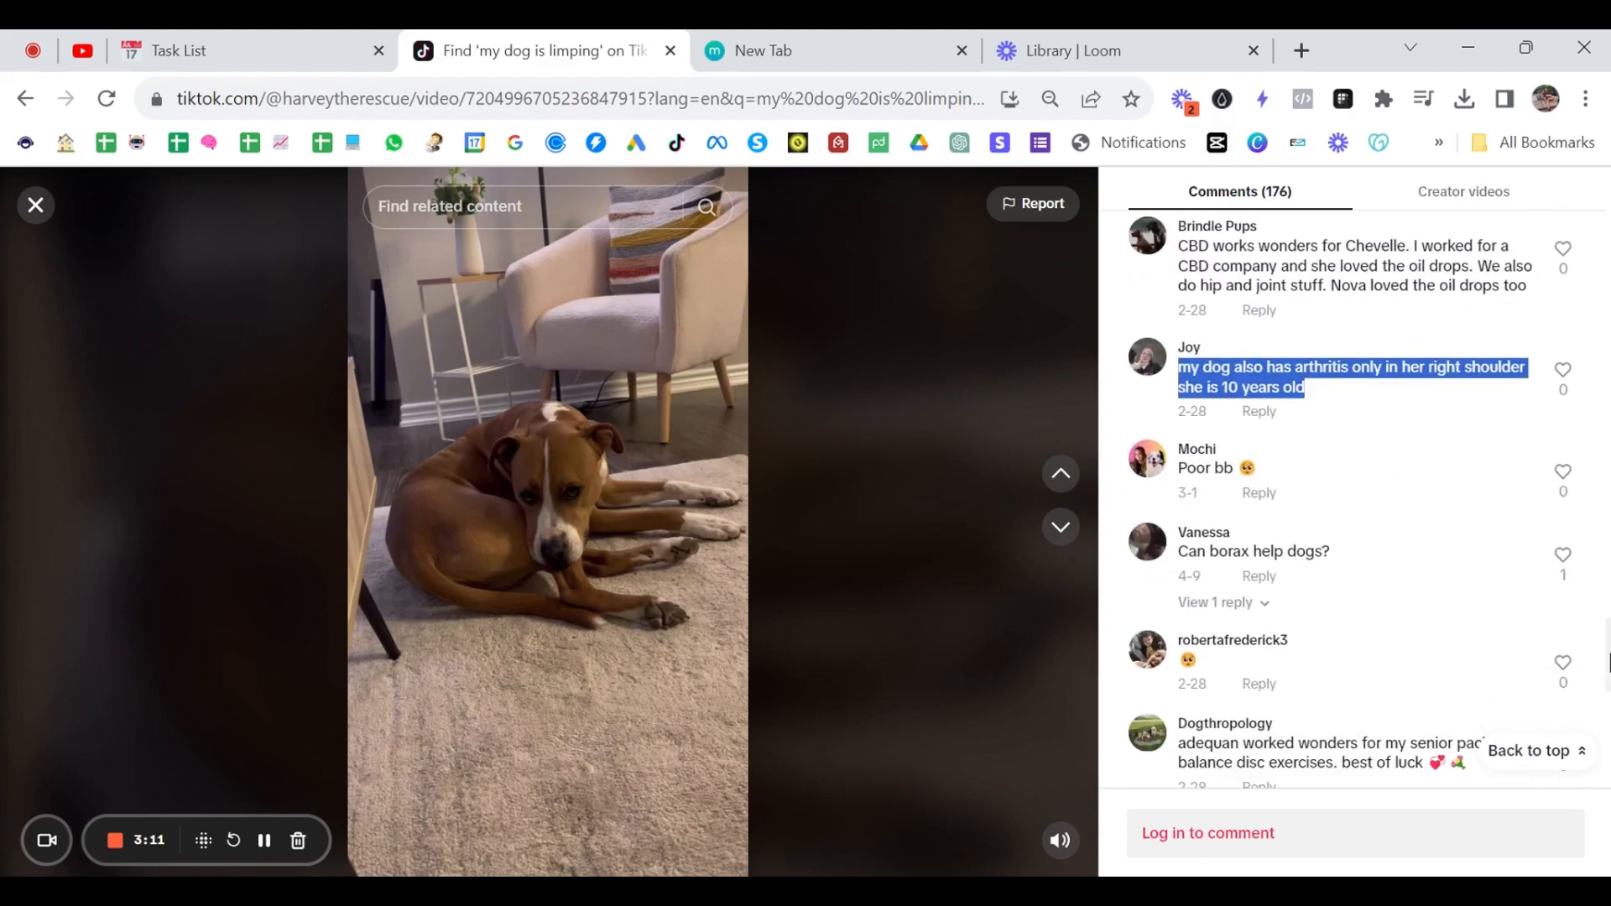
scroll(down, 3)
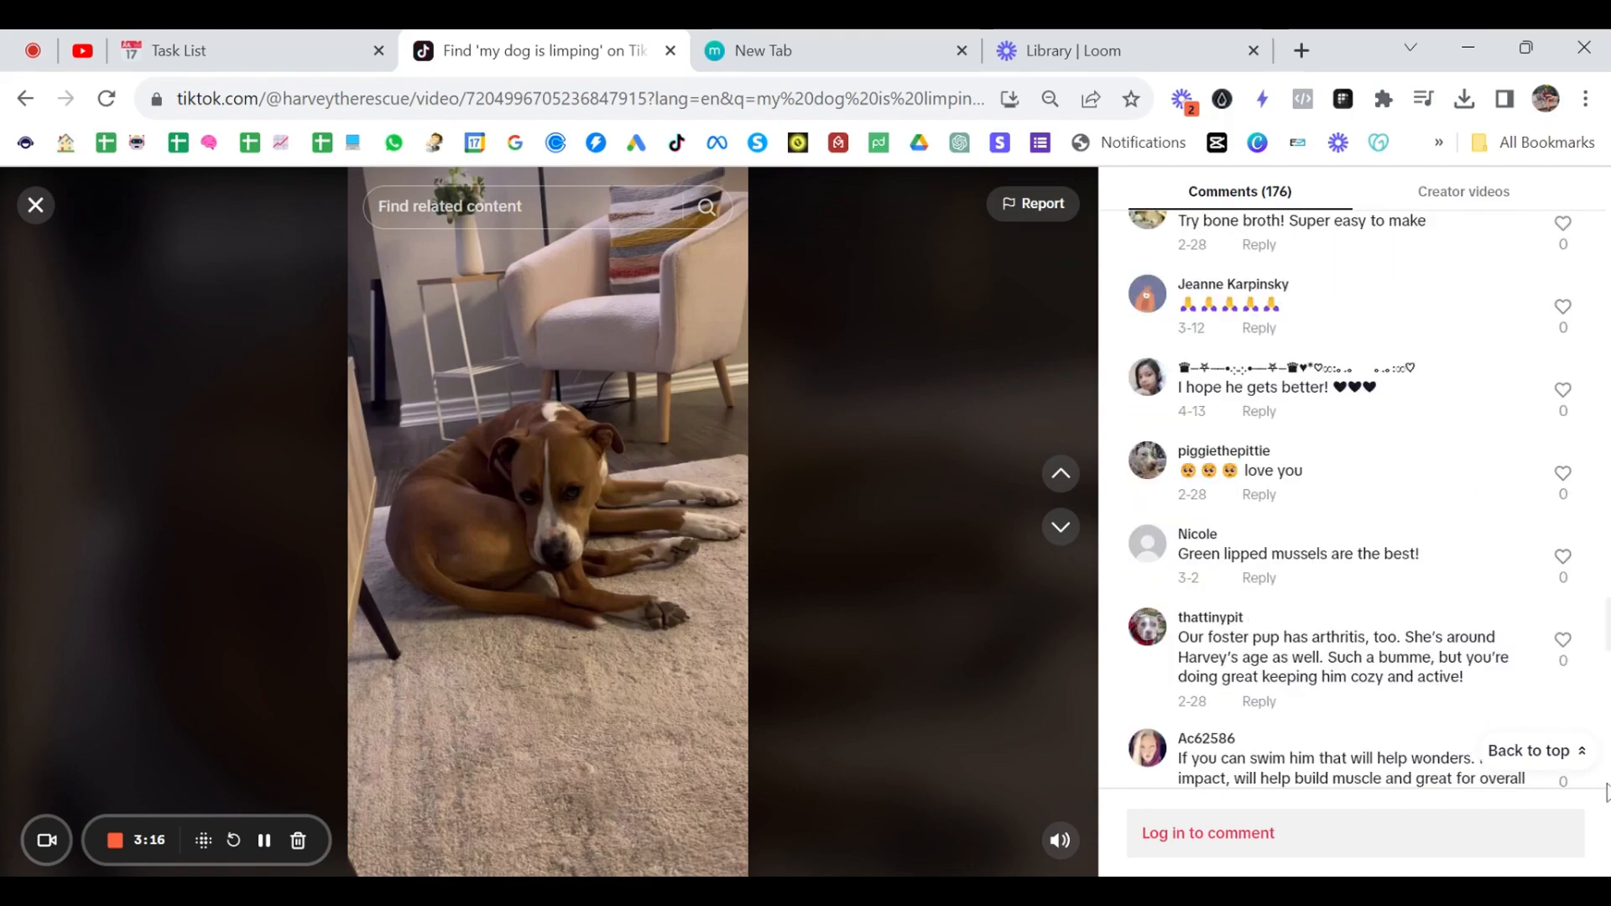
scroll(down, 3)
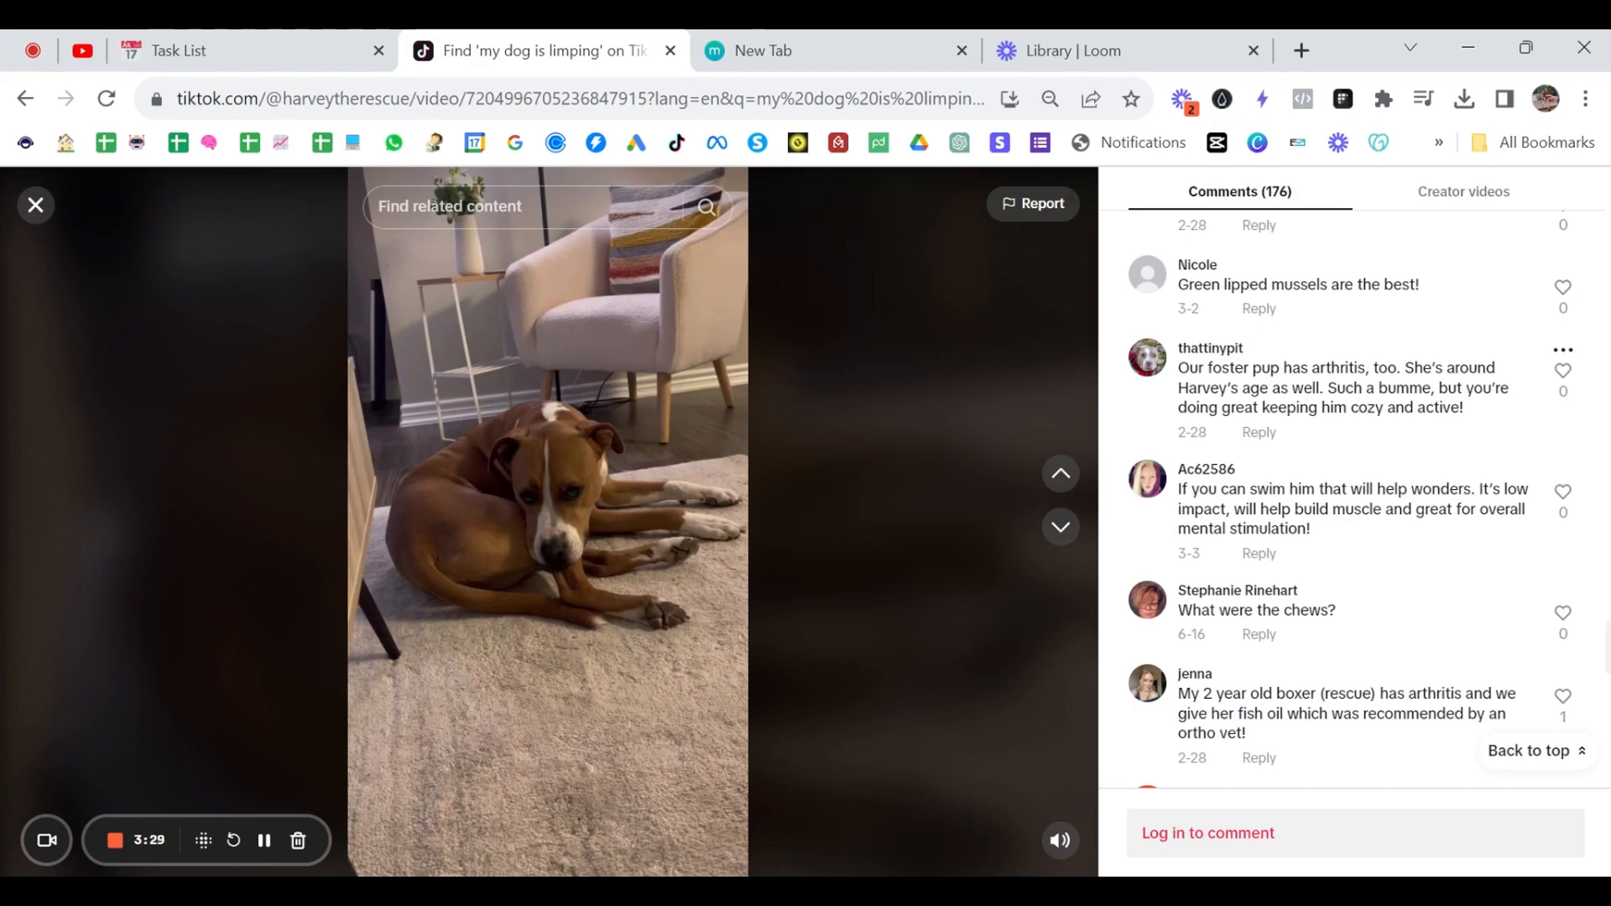
mouse_move(1290, 388)
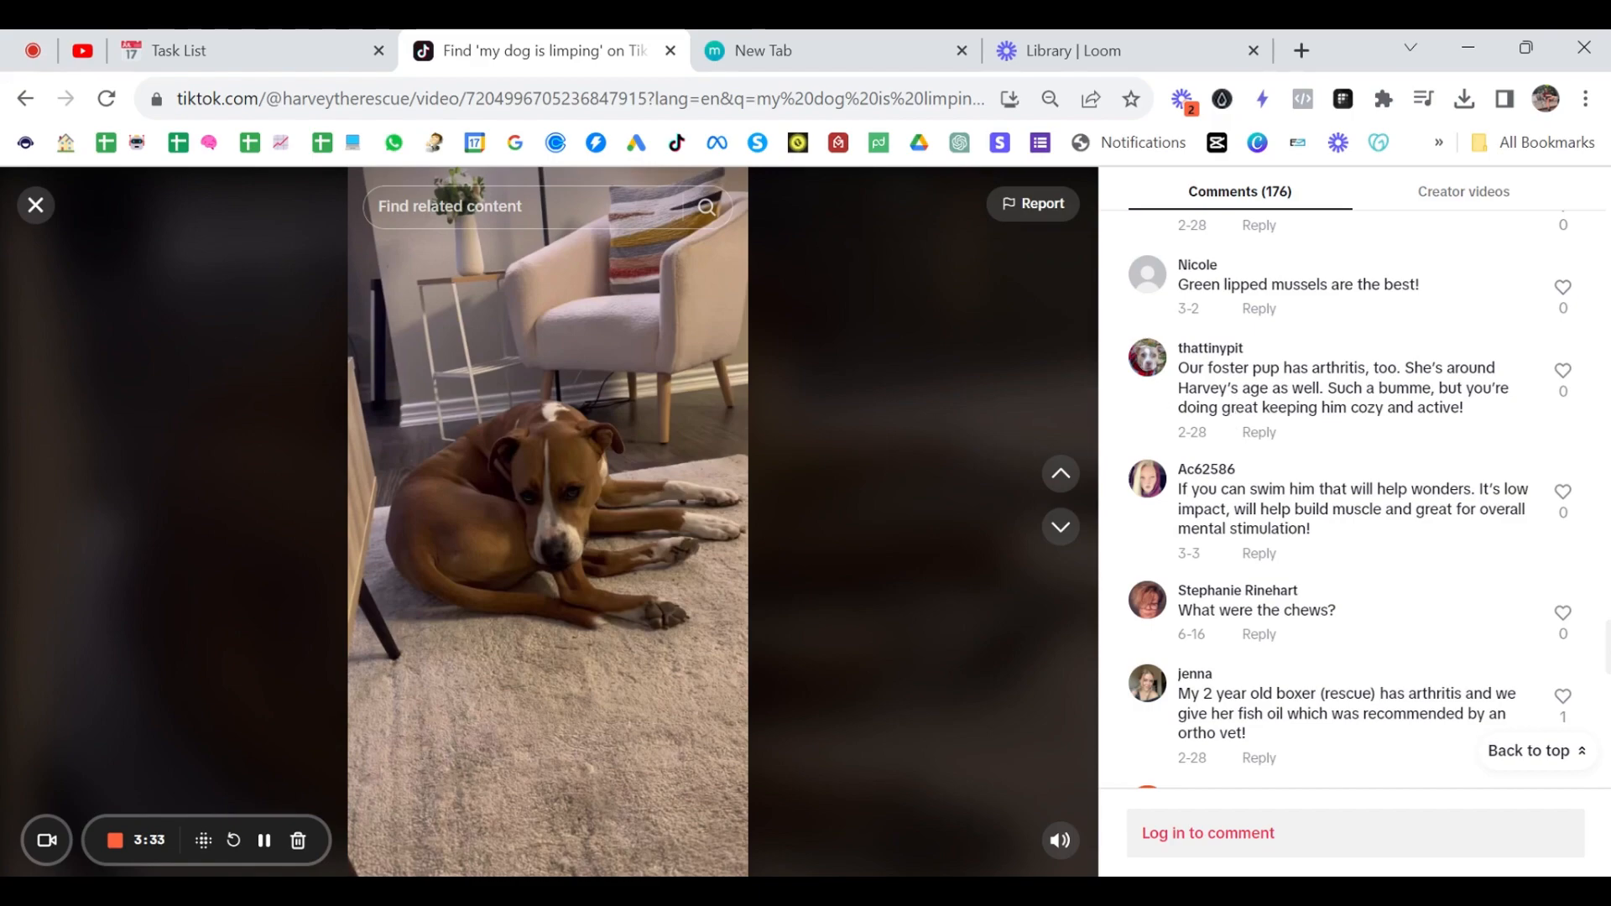
mouse_move(859, 350)
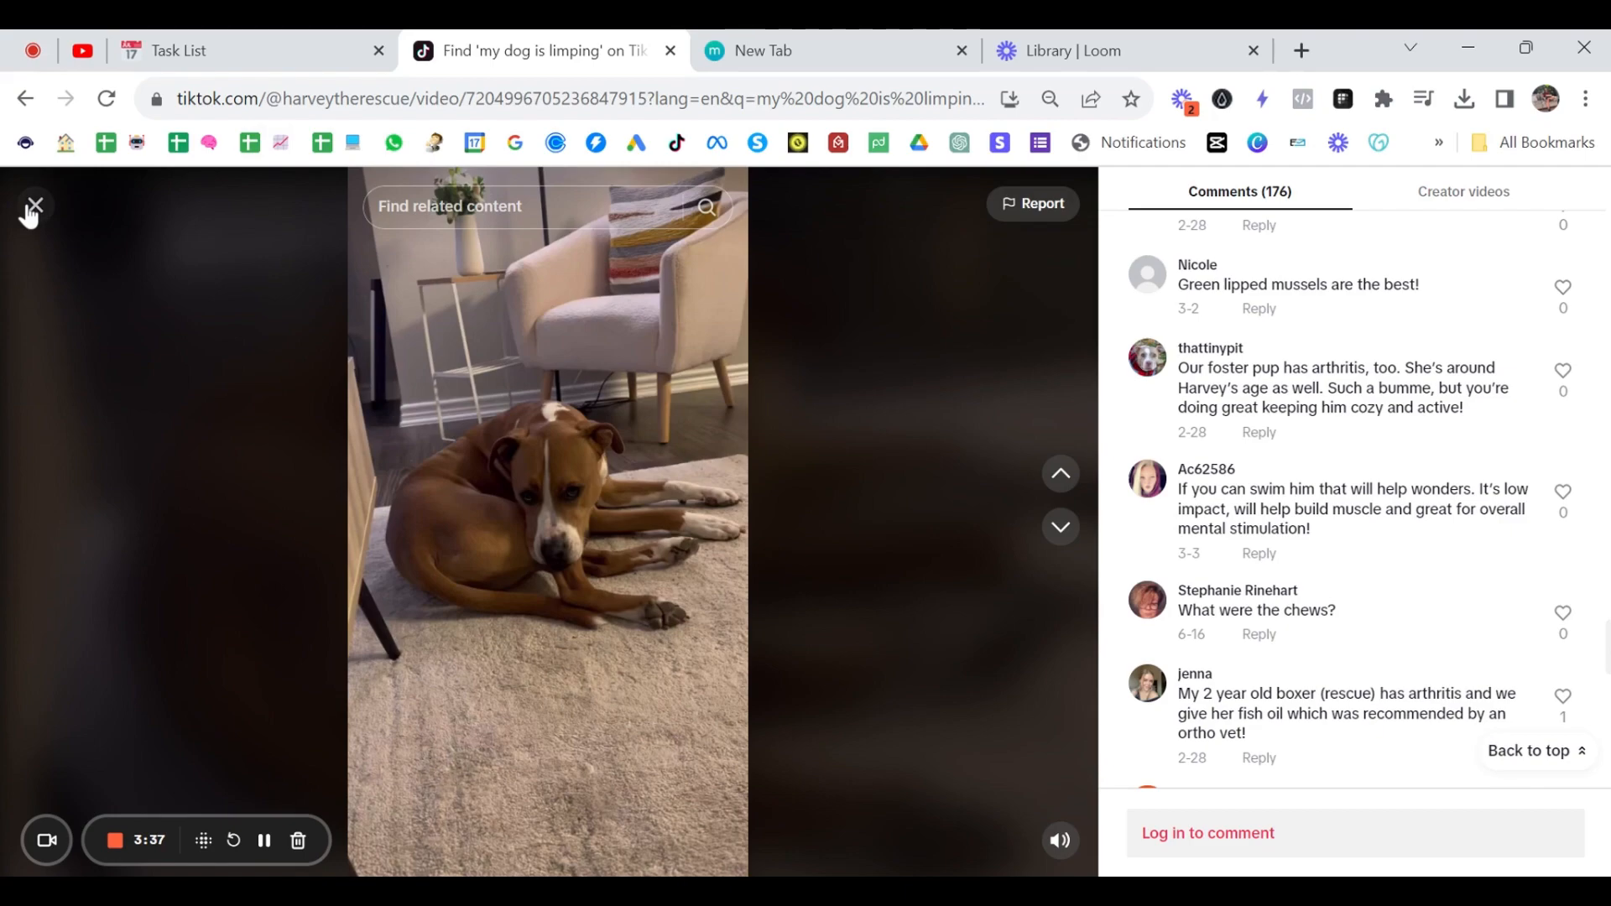
click(34, 205)
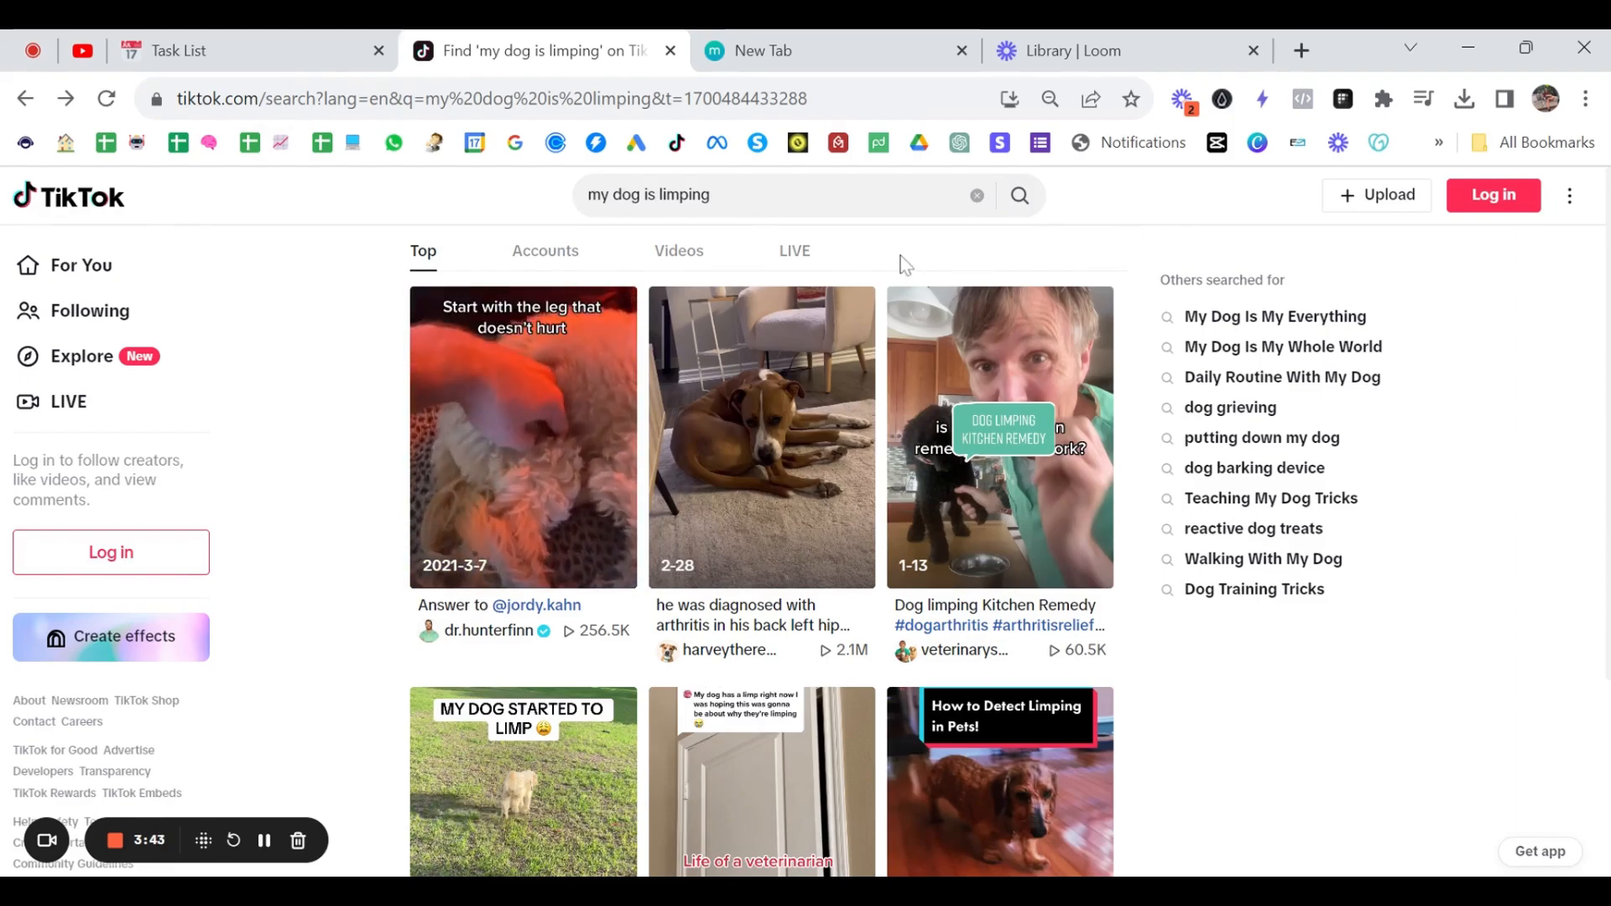
Search TikTok for 'mens fashion tips' to show style video results
click(780, 194)
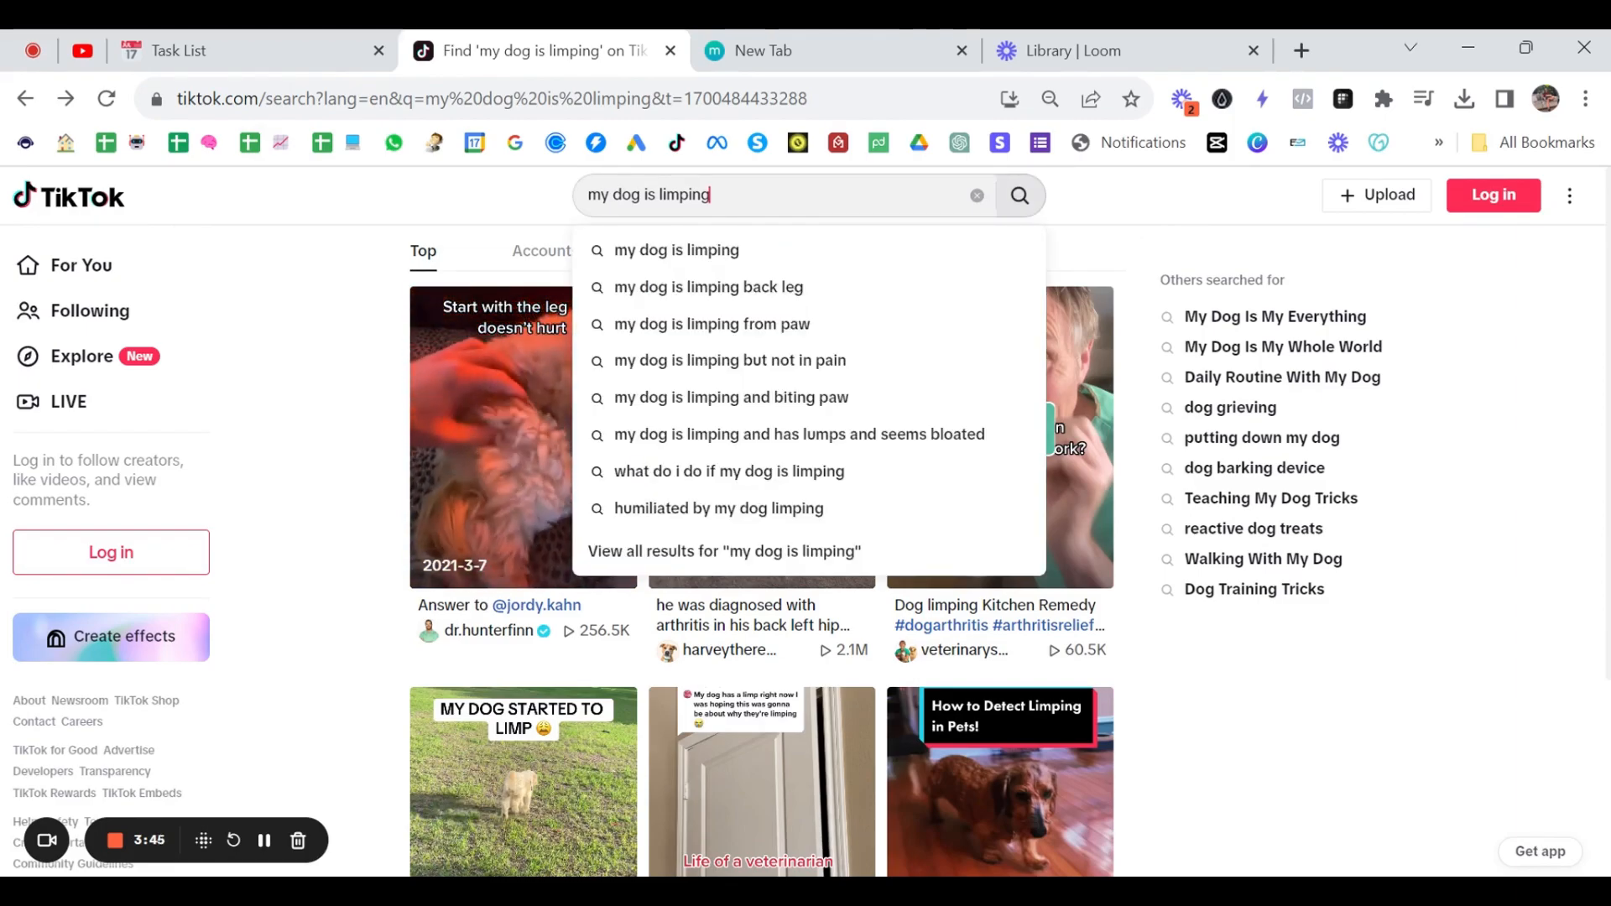
text(mens fashion tips)
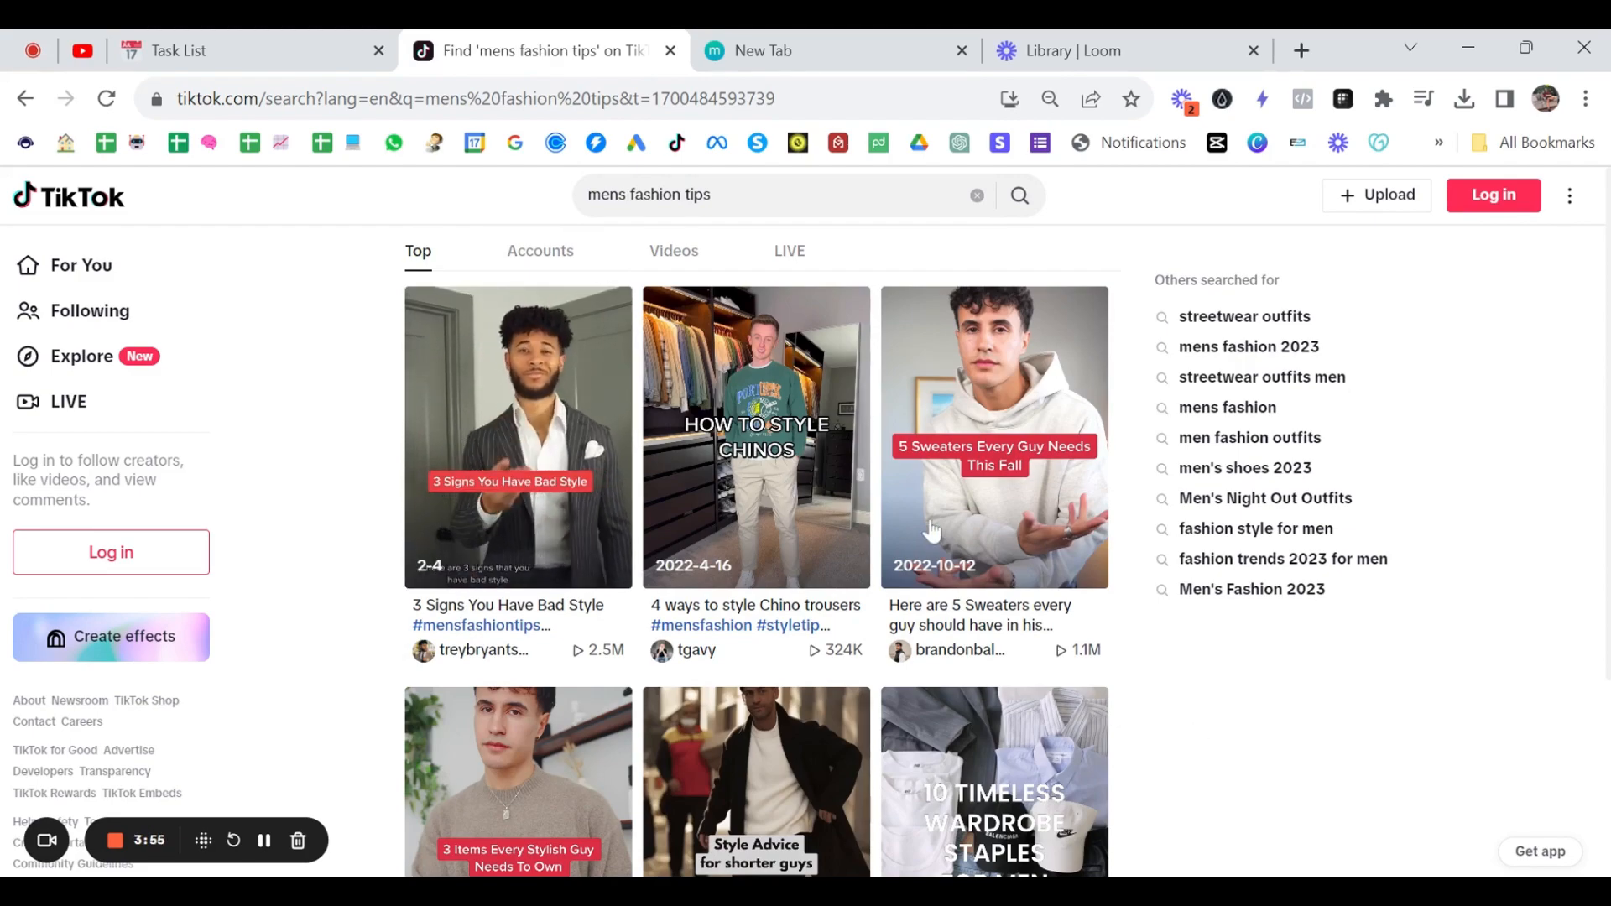
mouse_move(637, 488)
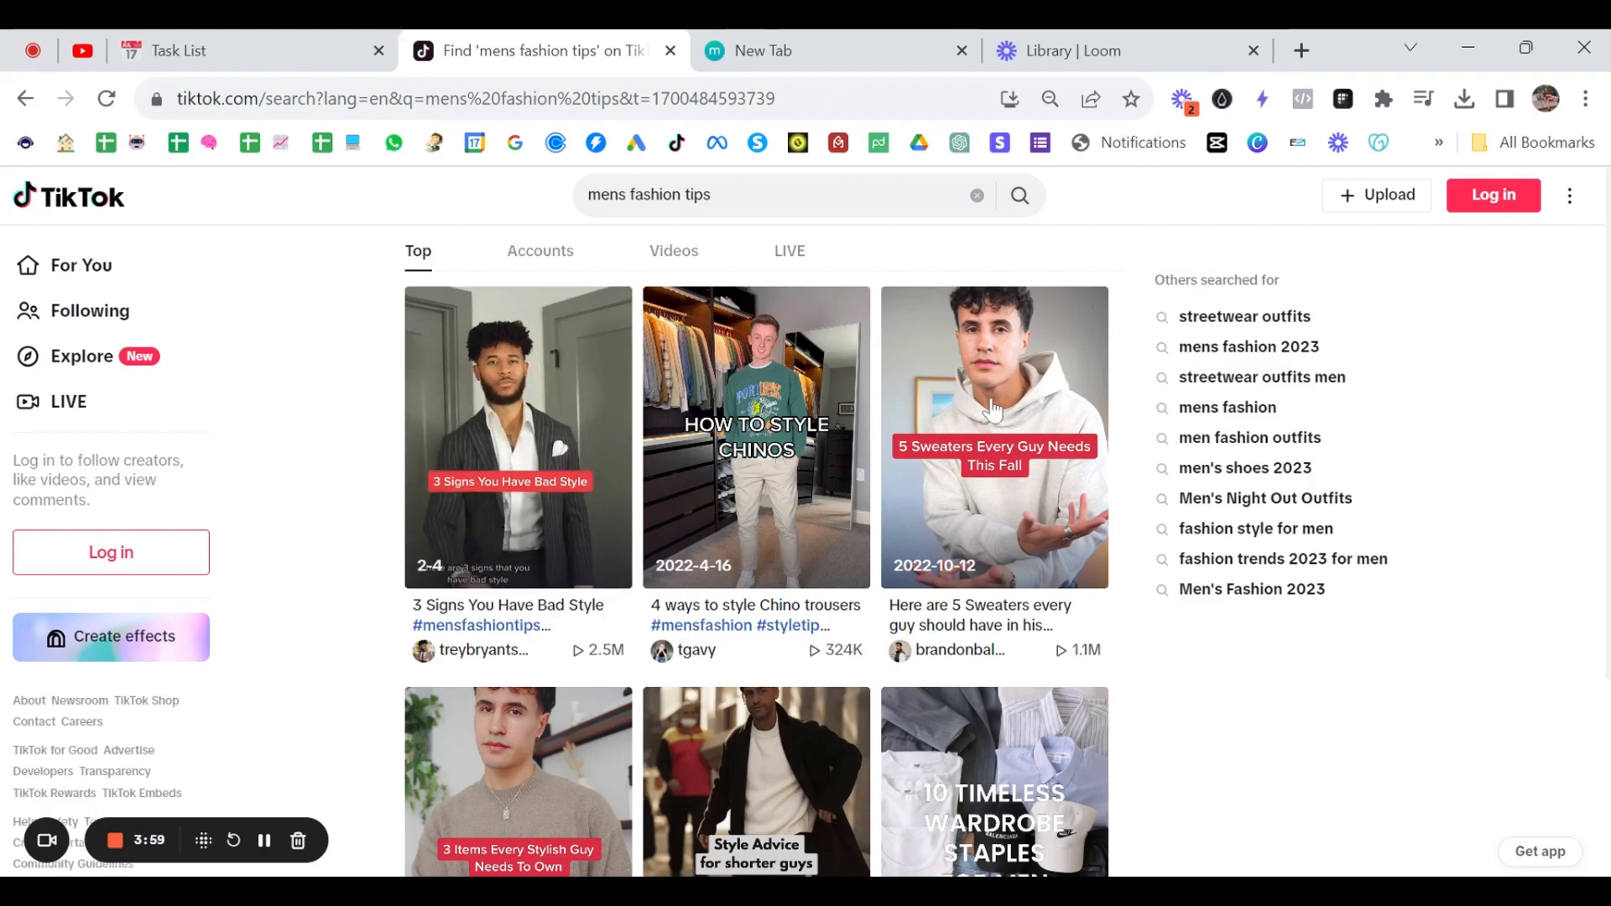
Open Brandon Balfour's '5 Sweaters Every Guy Needs This Fall' and read down its comments
click(993, 437)
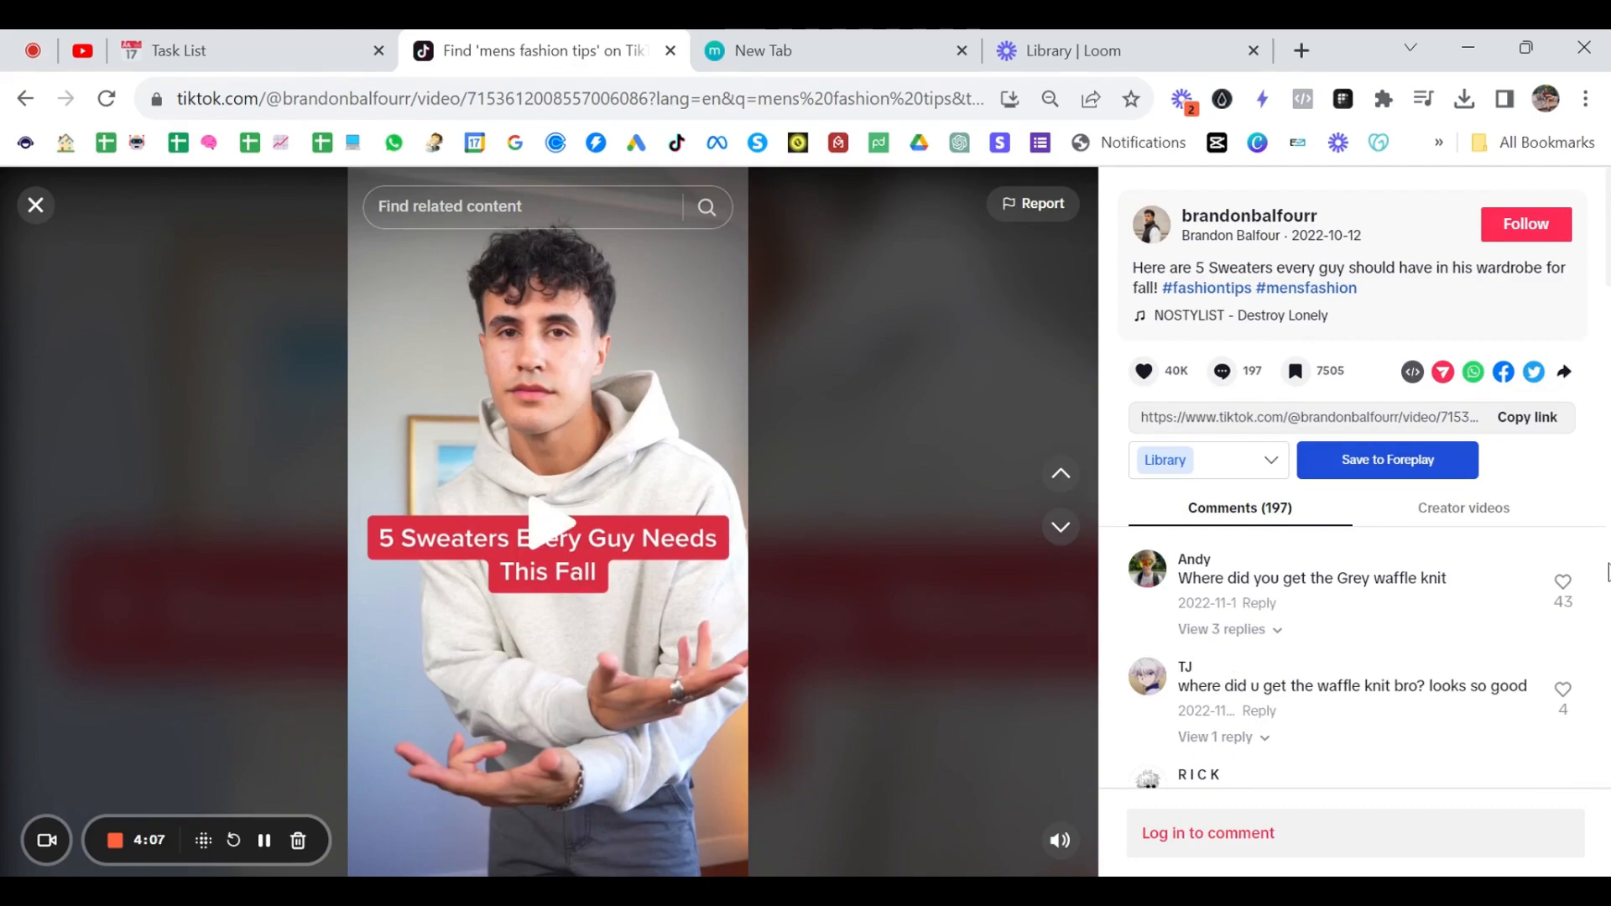
scroll(down, 3)
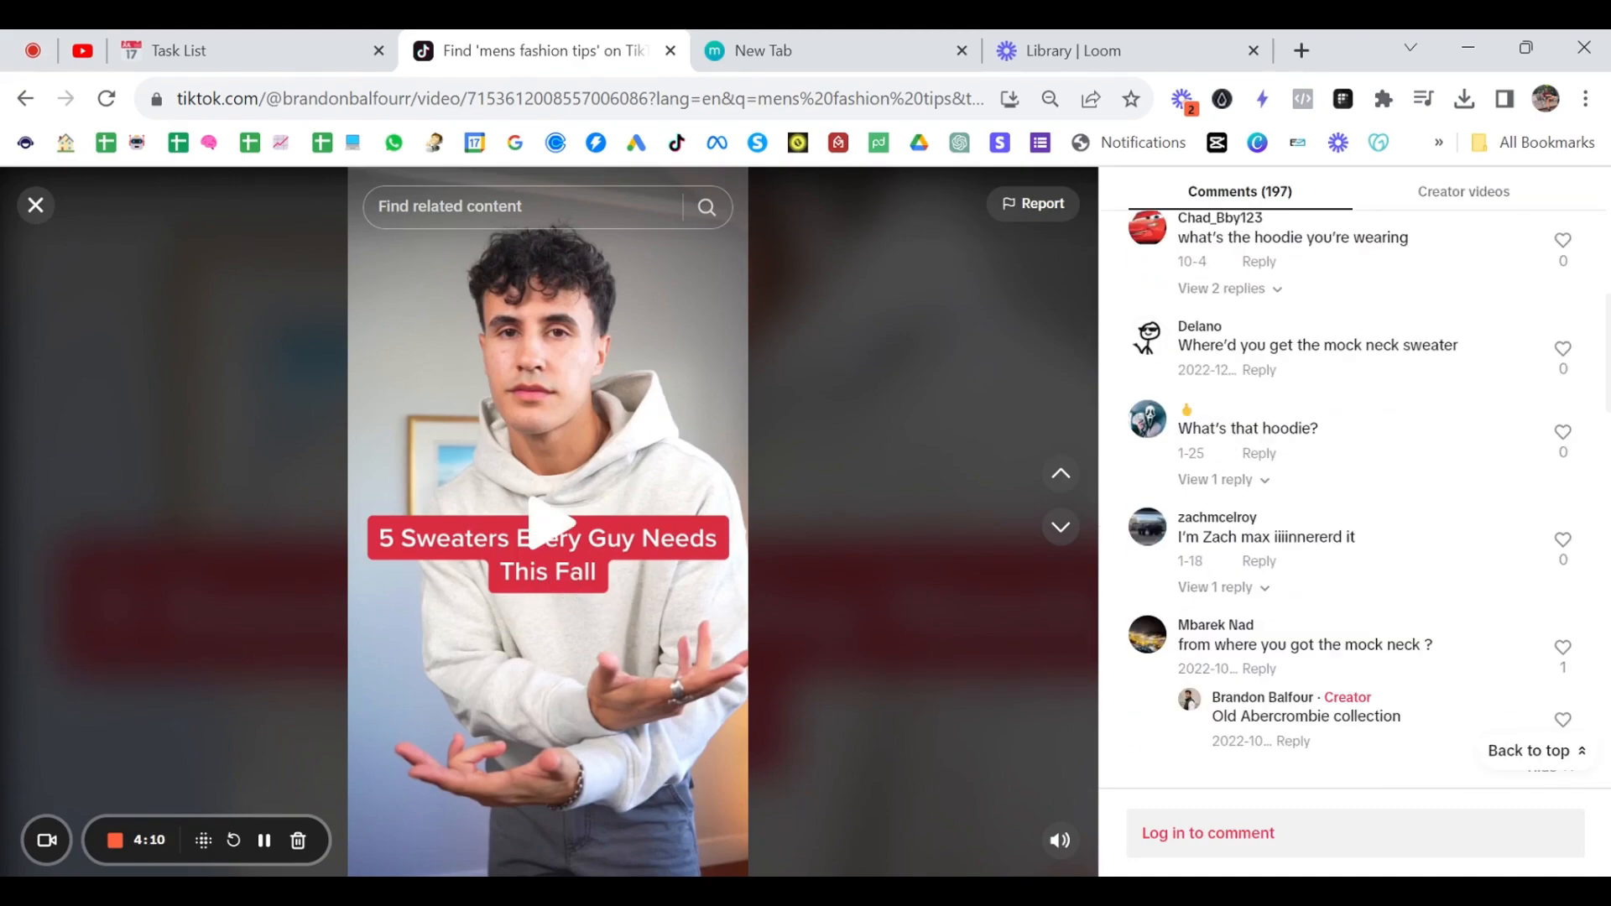
scroll(down, 3)
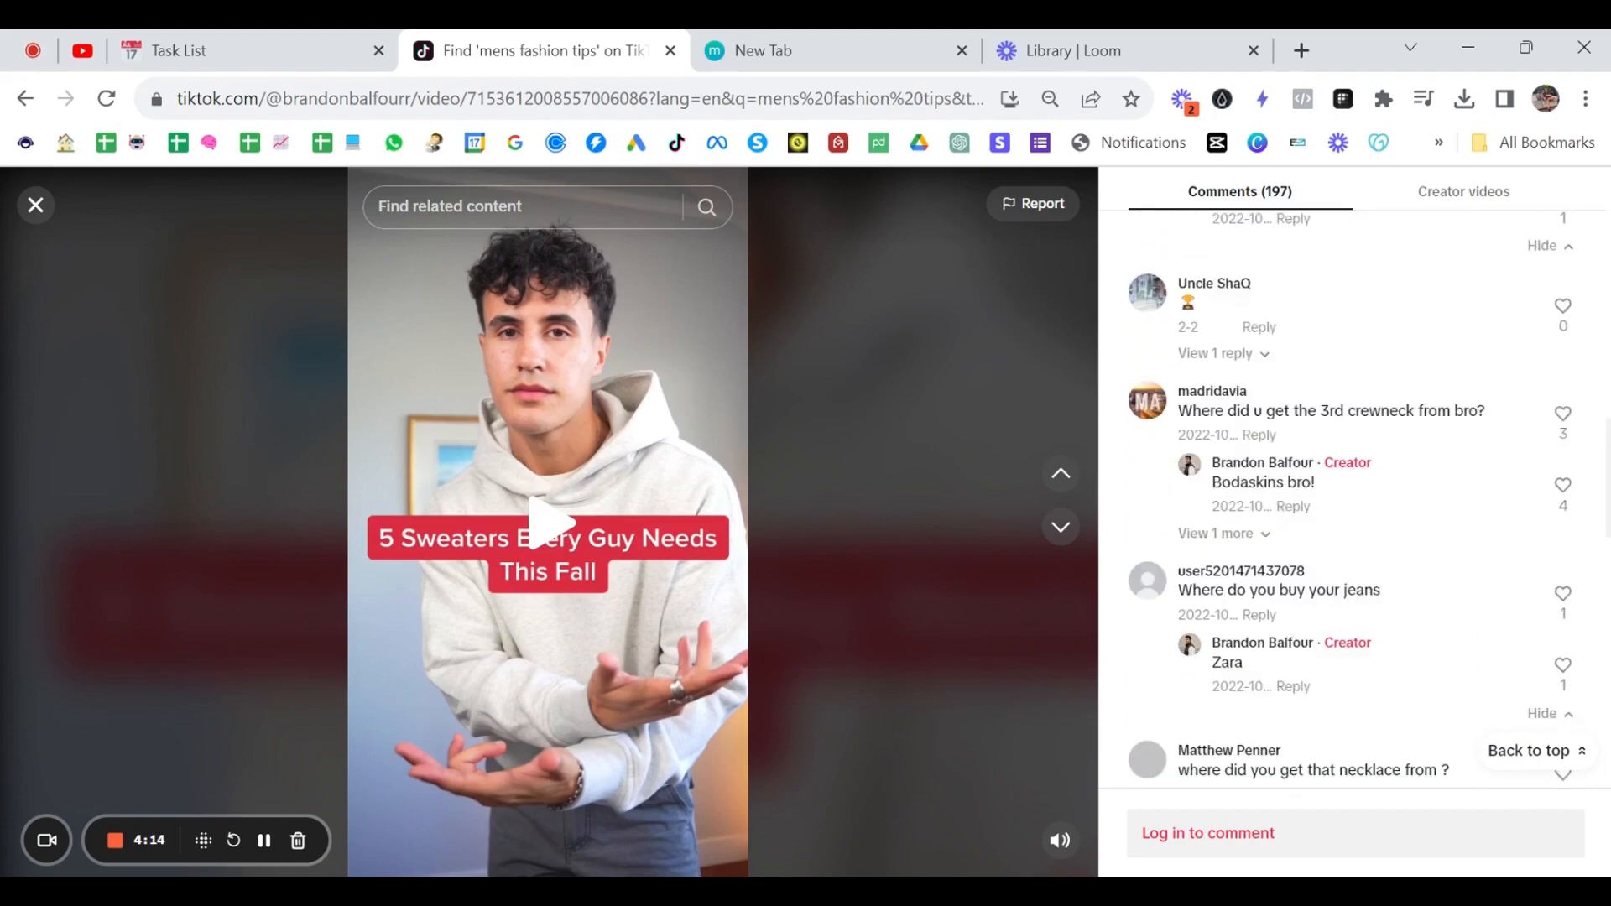
scroll(down, 3)
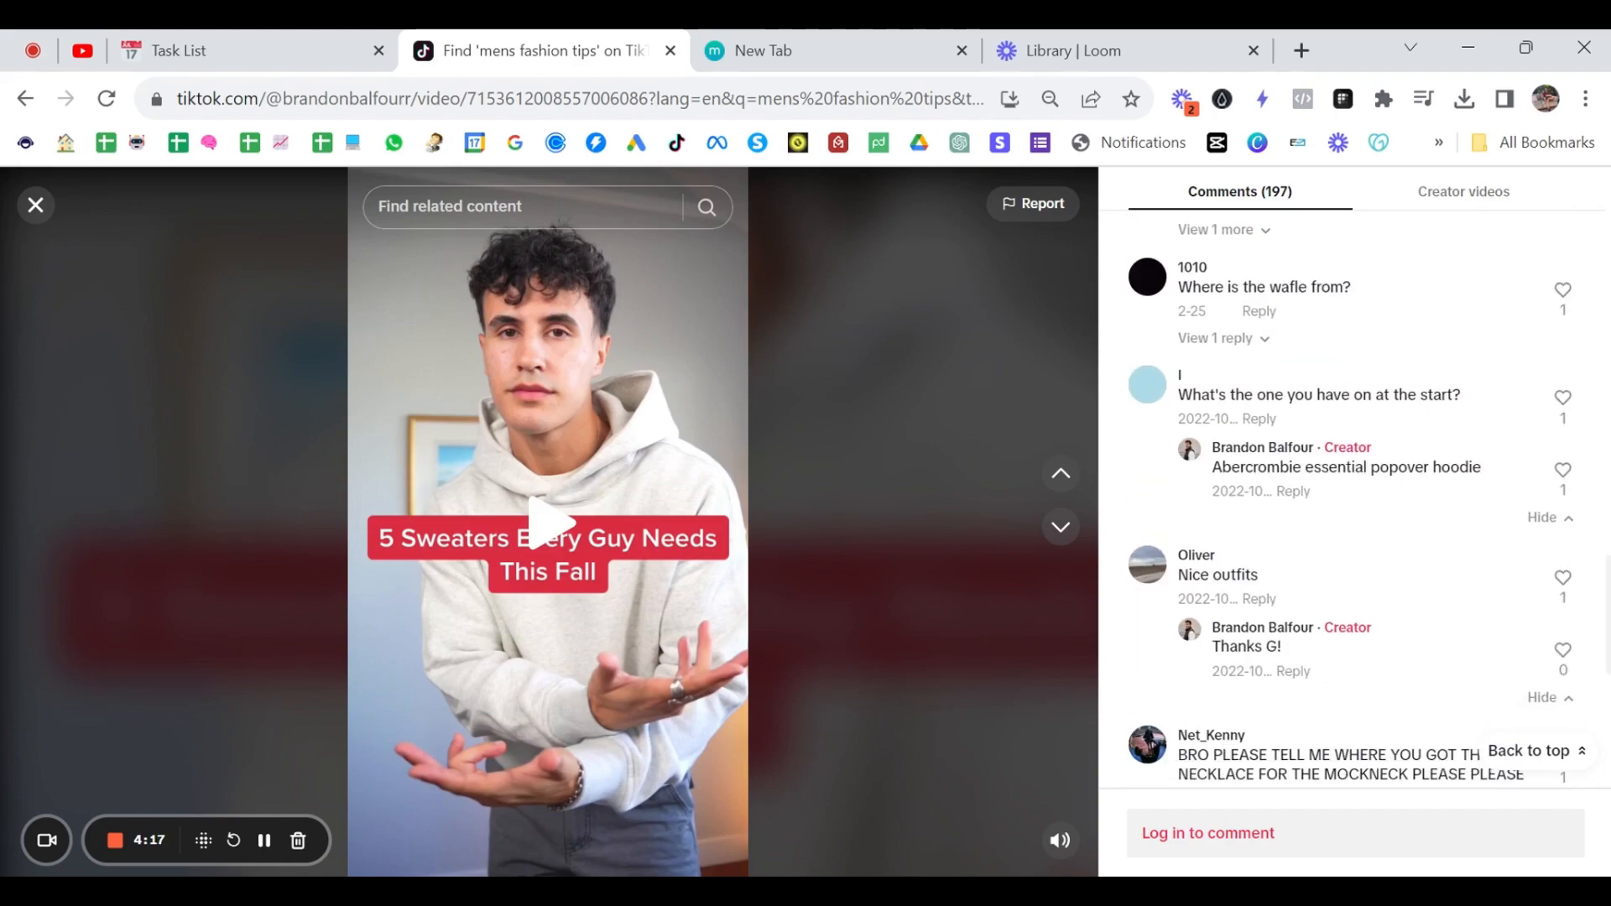
scroll(down, 3)
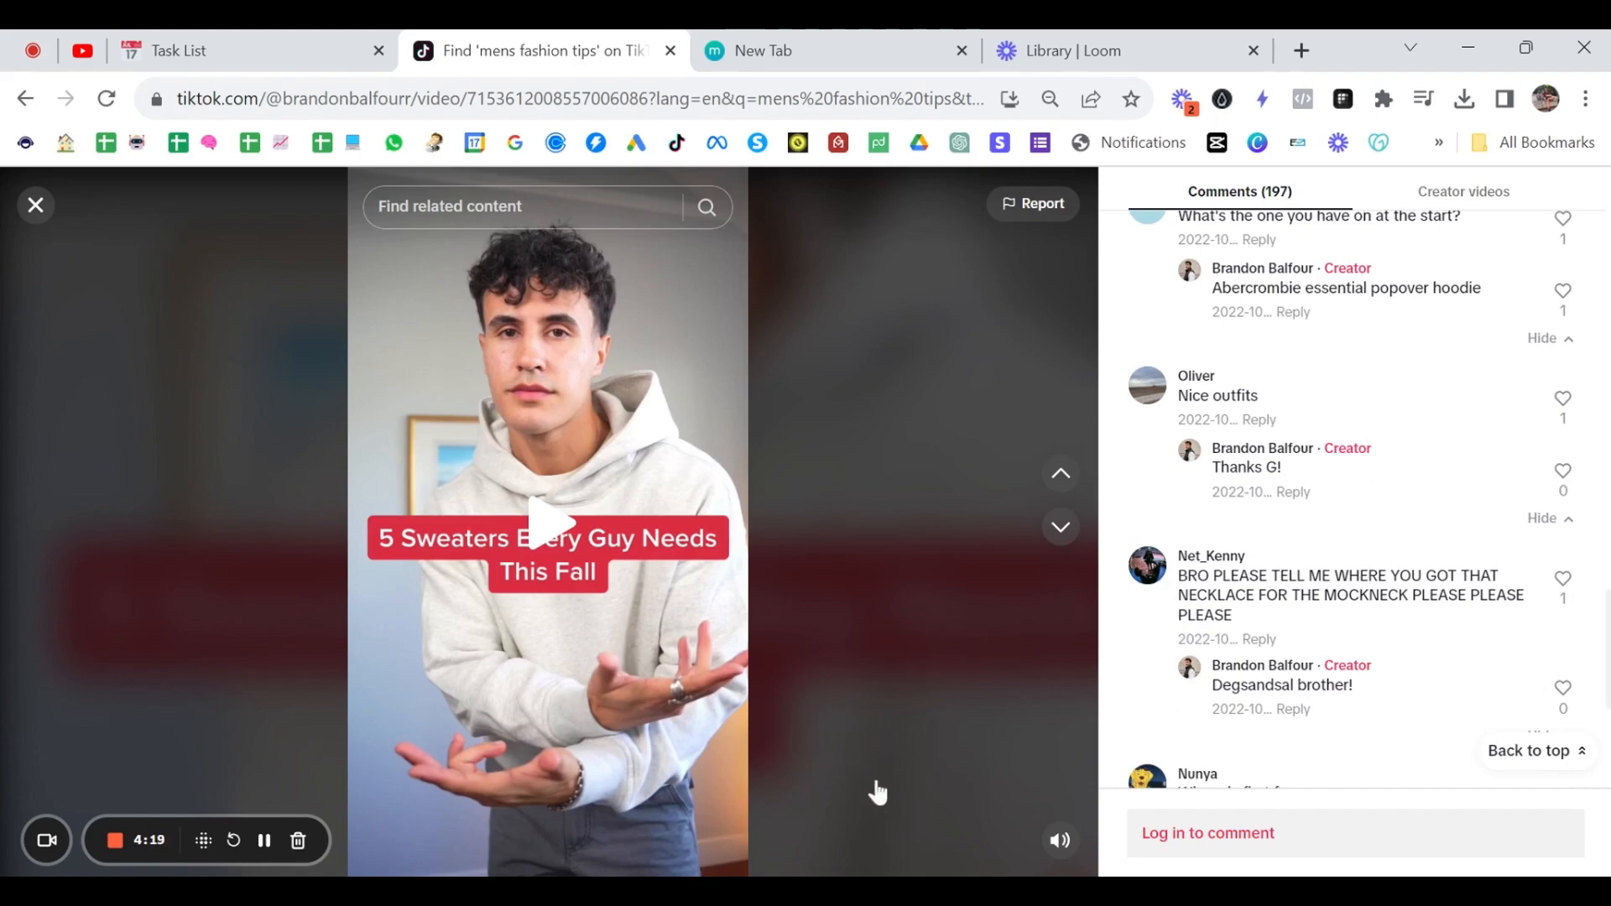
mouse_move(513, 463)
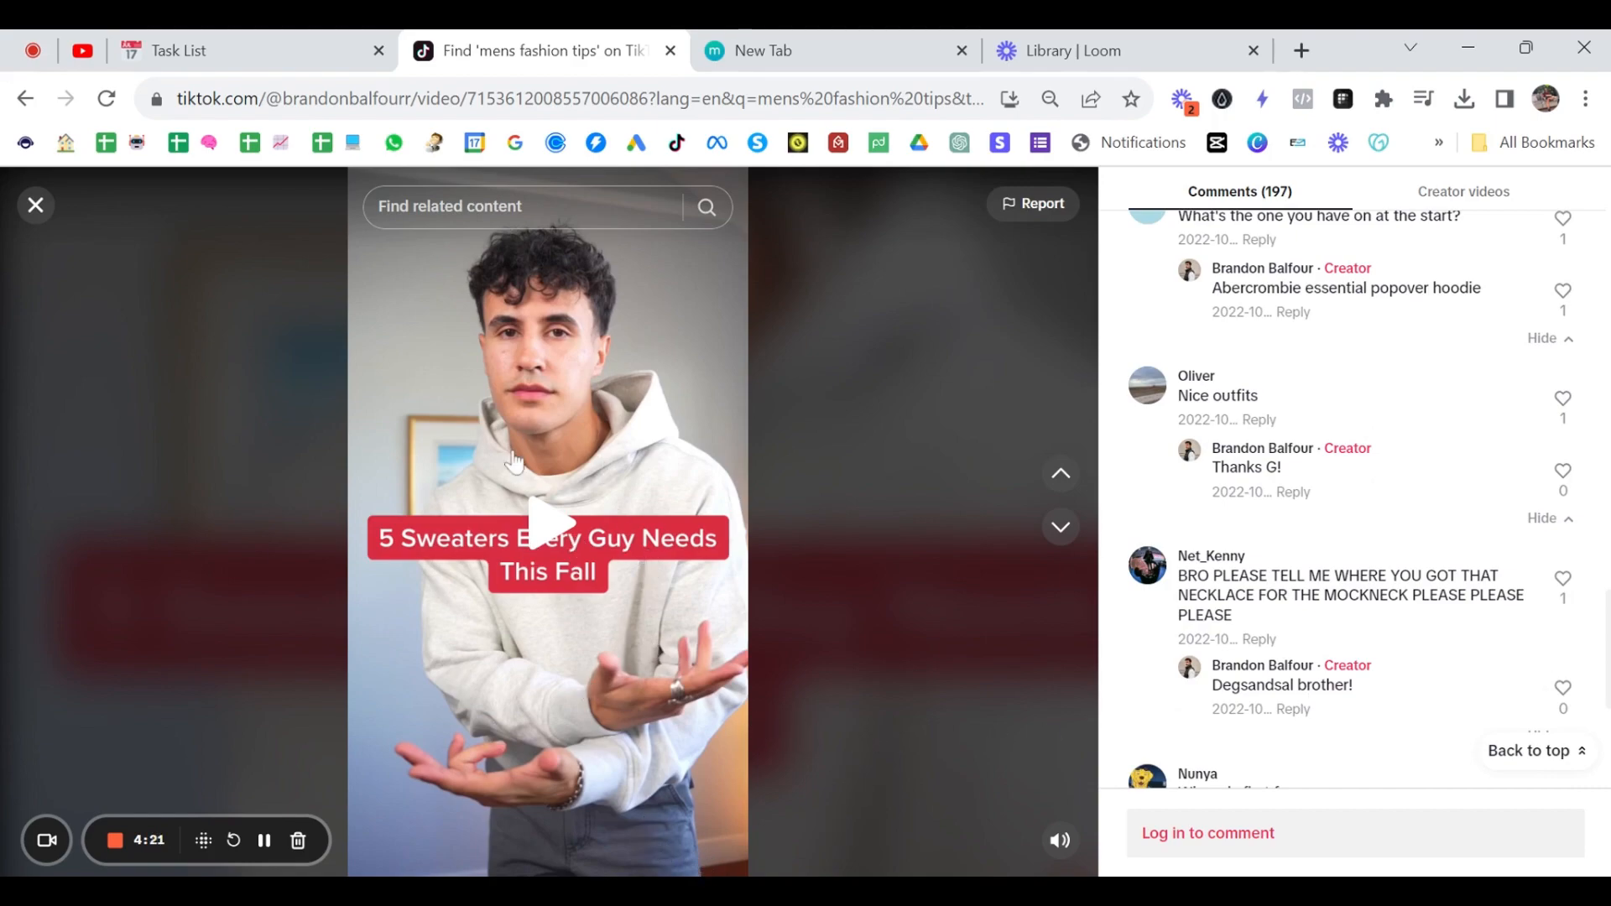
mouse_move(855, 582)
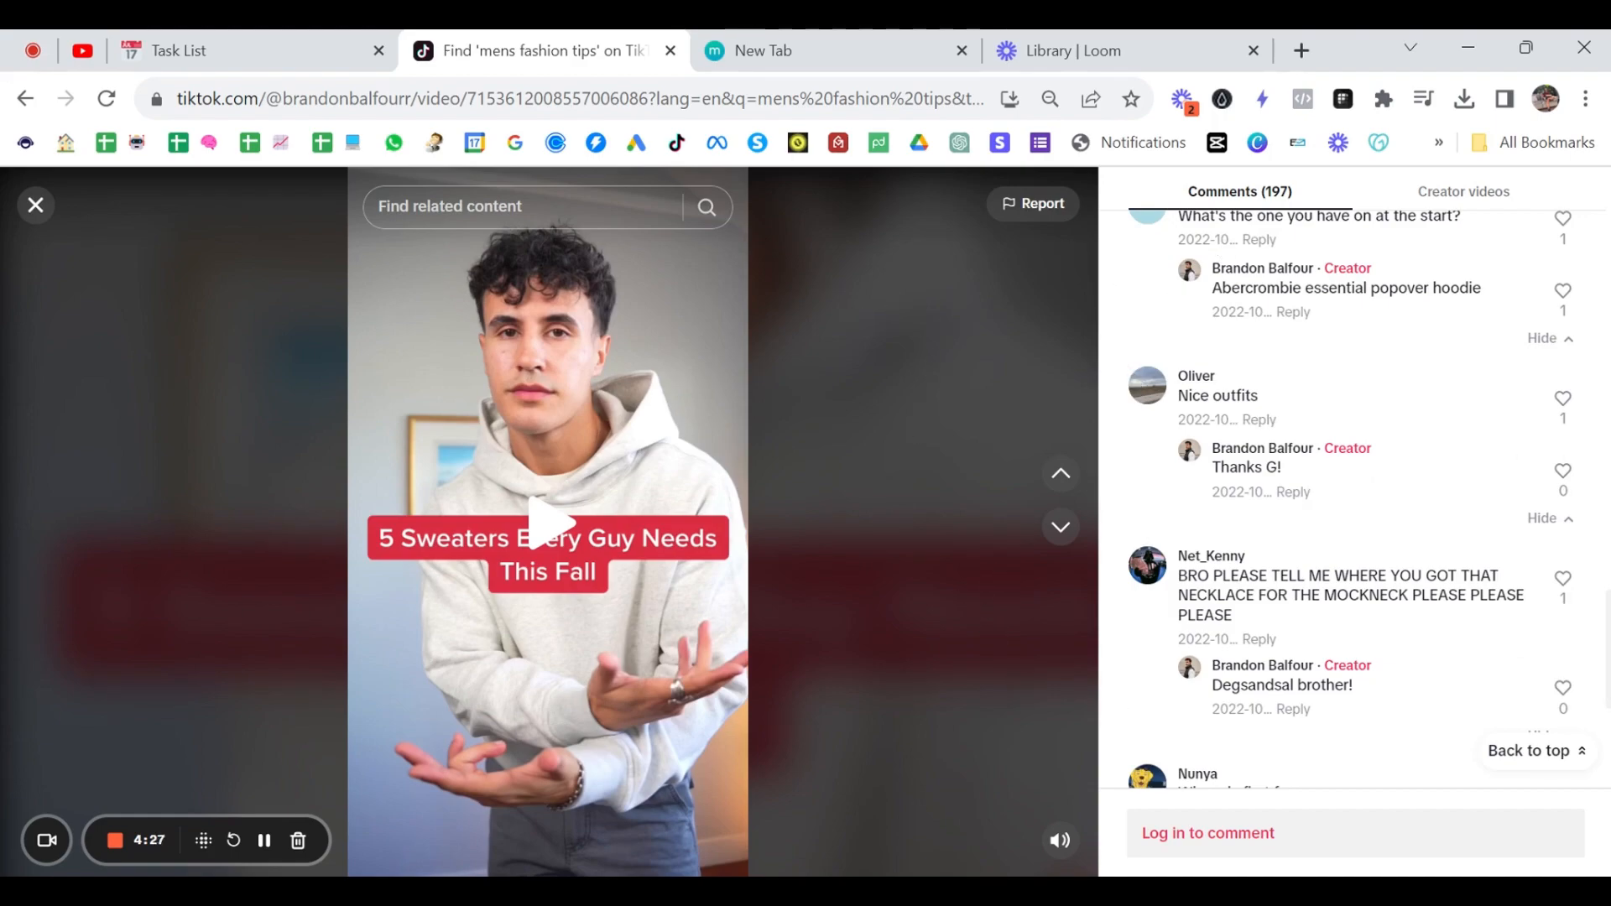
scroll(down, 3)
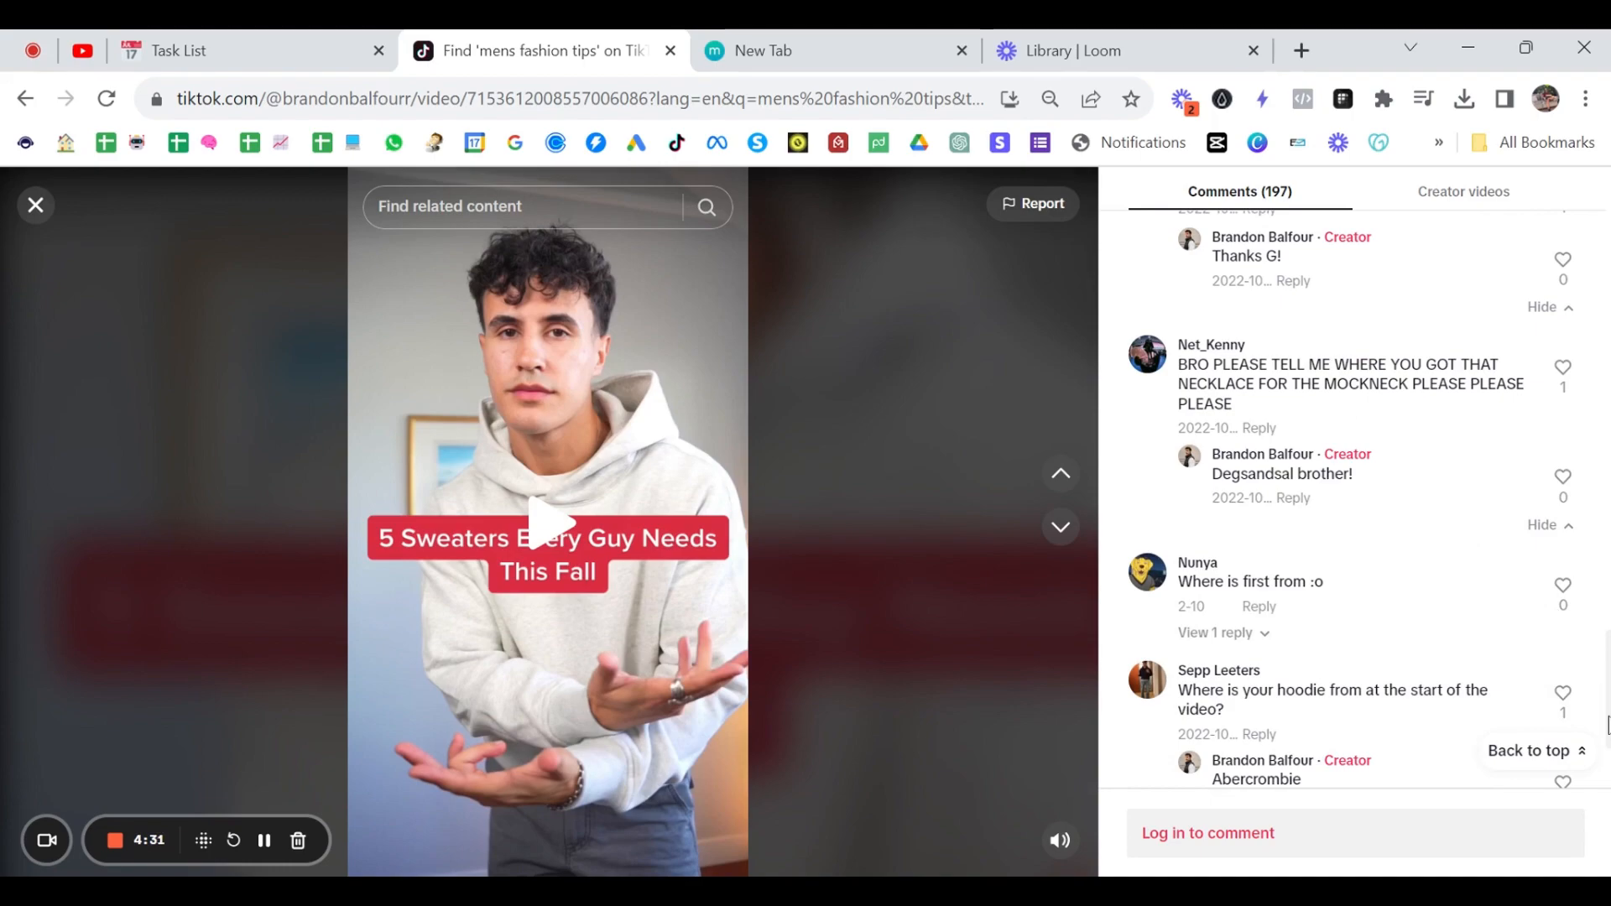
Open treybryantstyle's '3 Signs You Have Bad Style' video and scroll its comments
click(1061, 525)
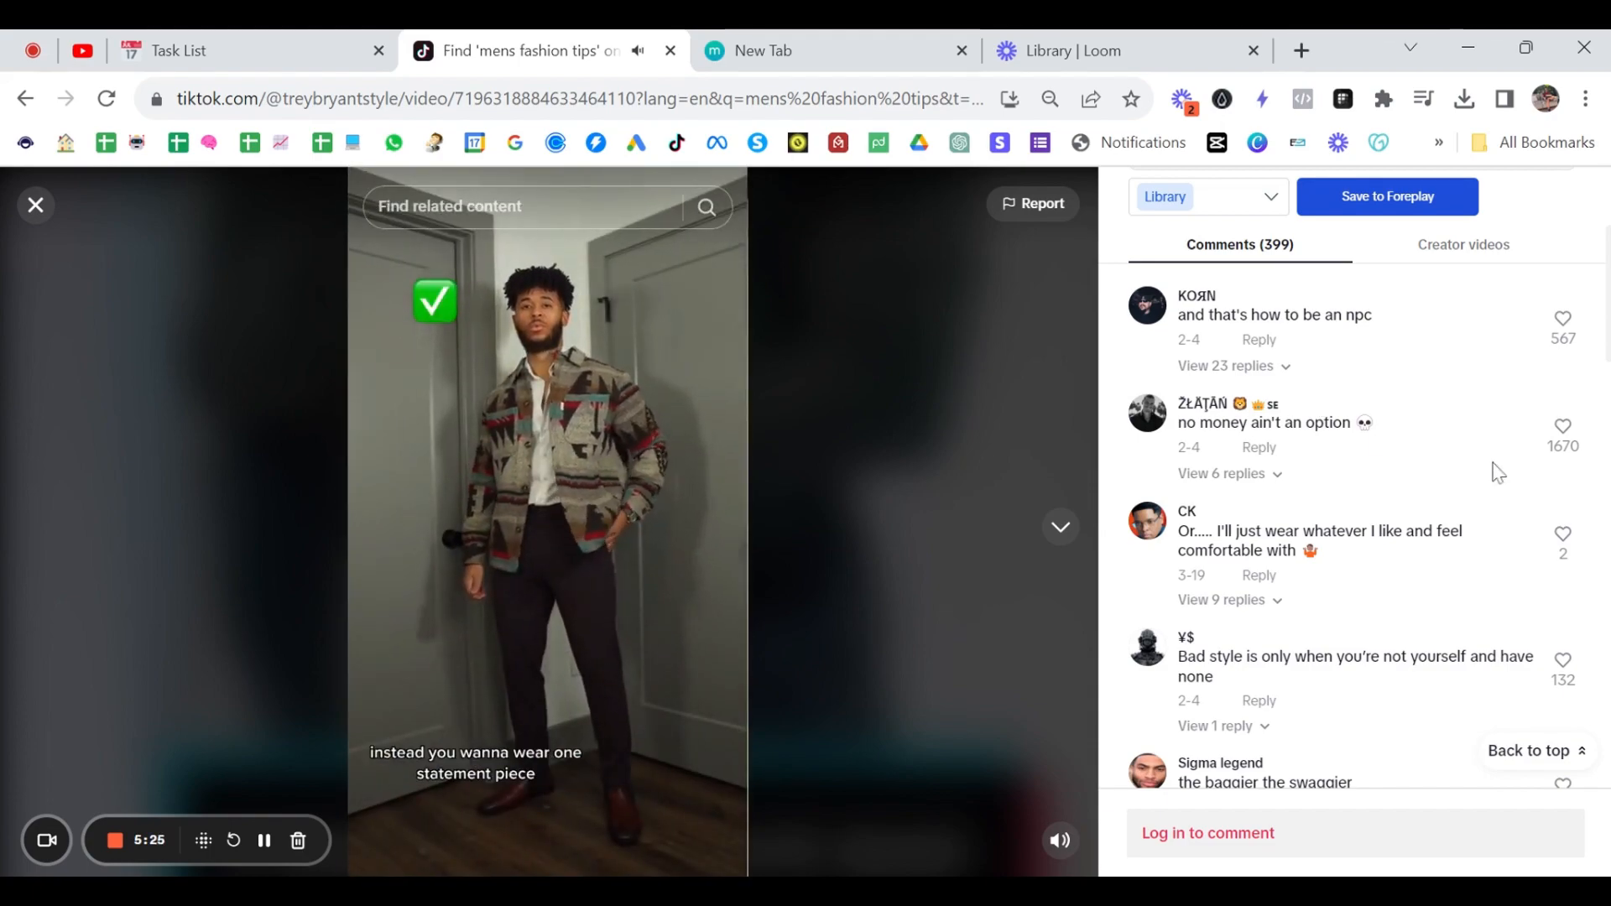
scroll(down, 3)
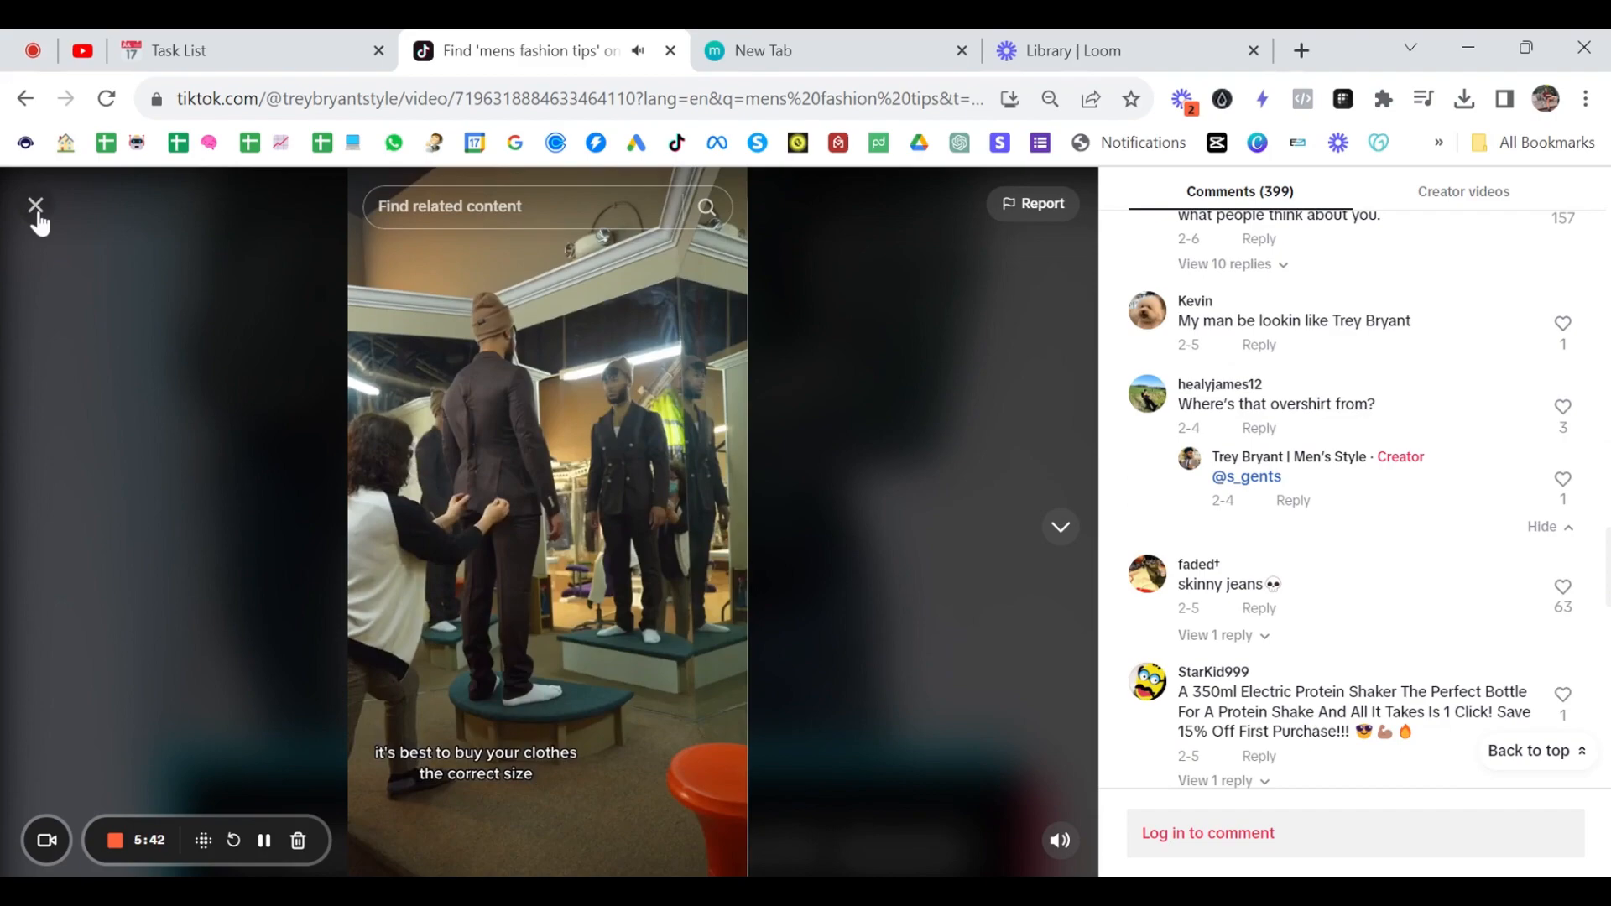
Close Trey Bryant's video and search TikTok for 'mens jewellery'
click(35, 205)
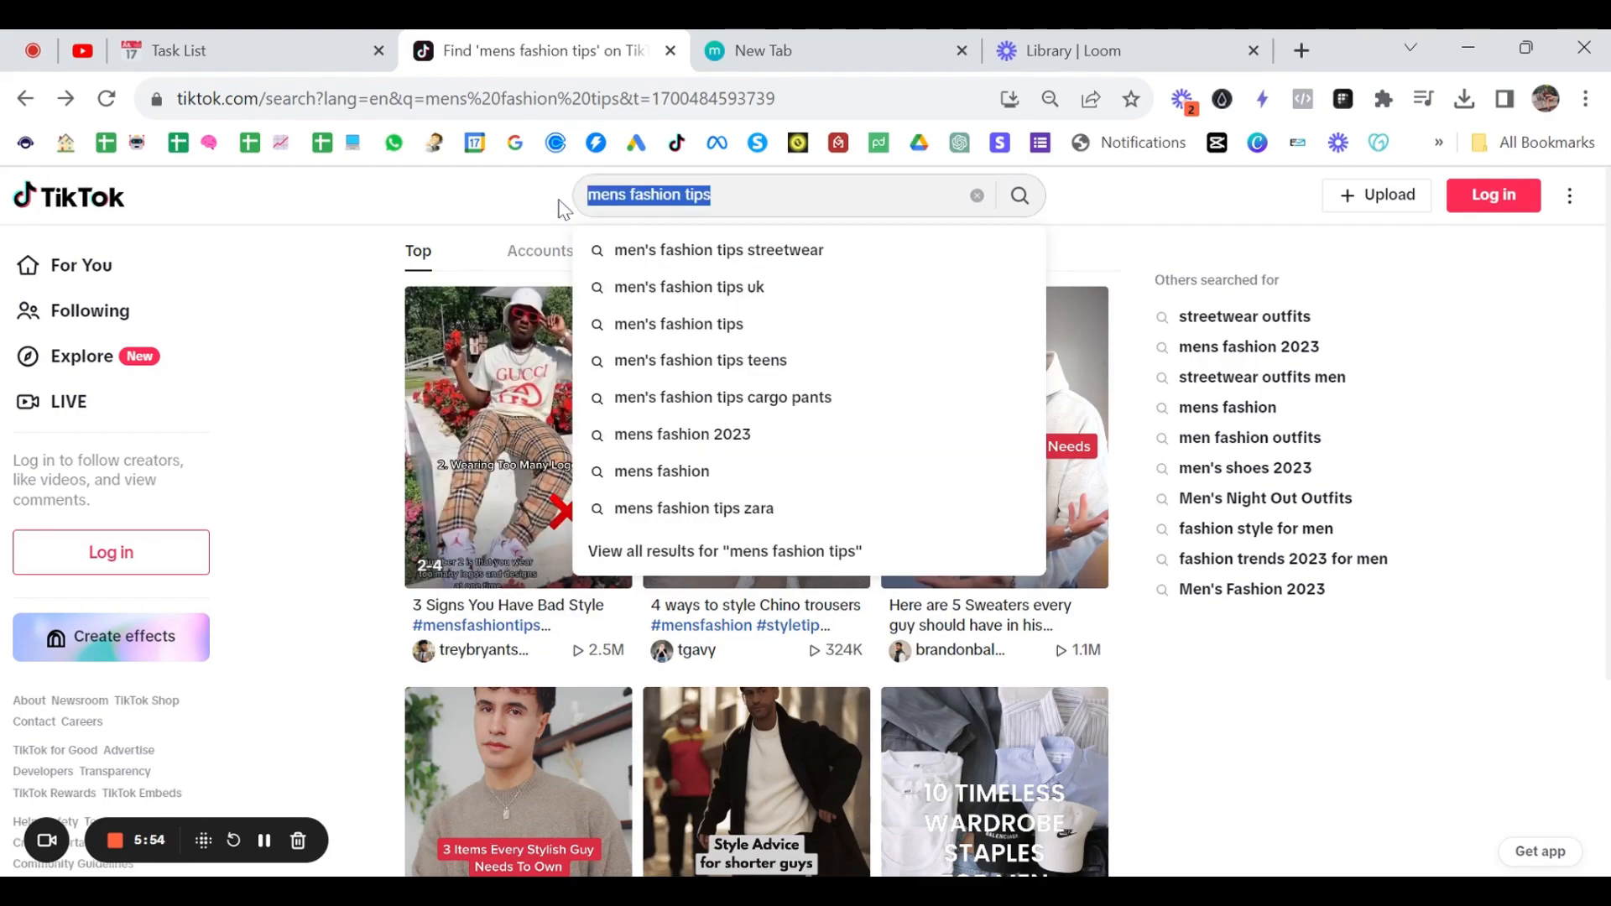
text(mens jeweller)
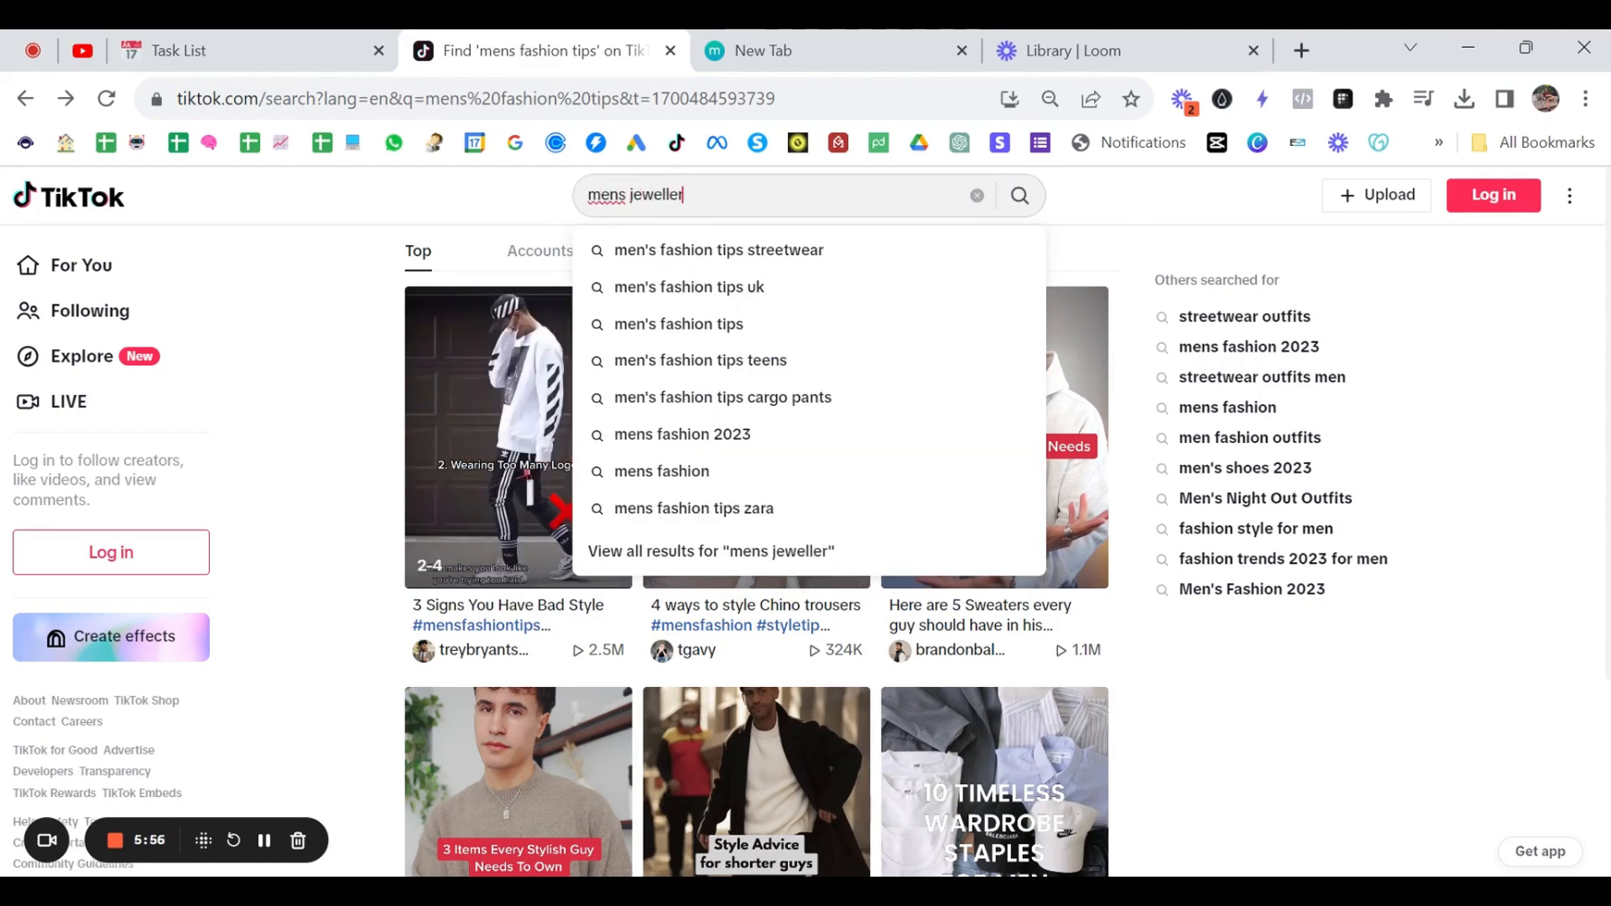
click(1019, 194)
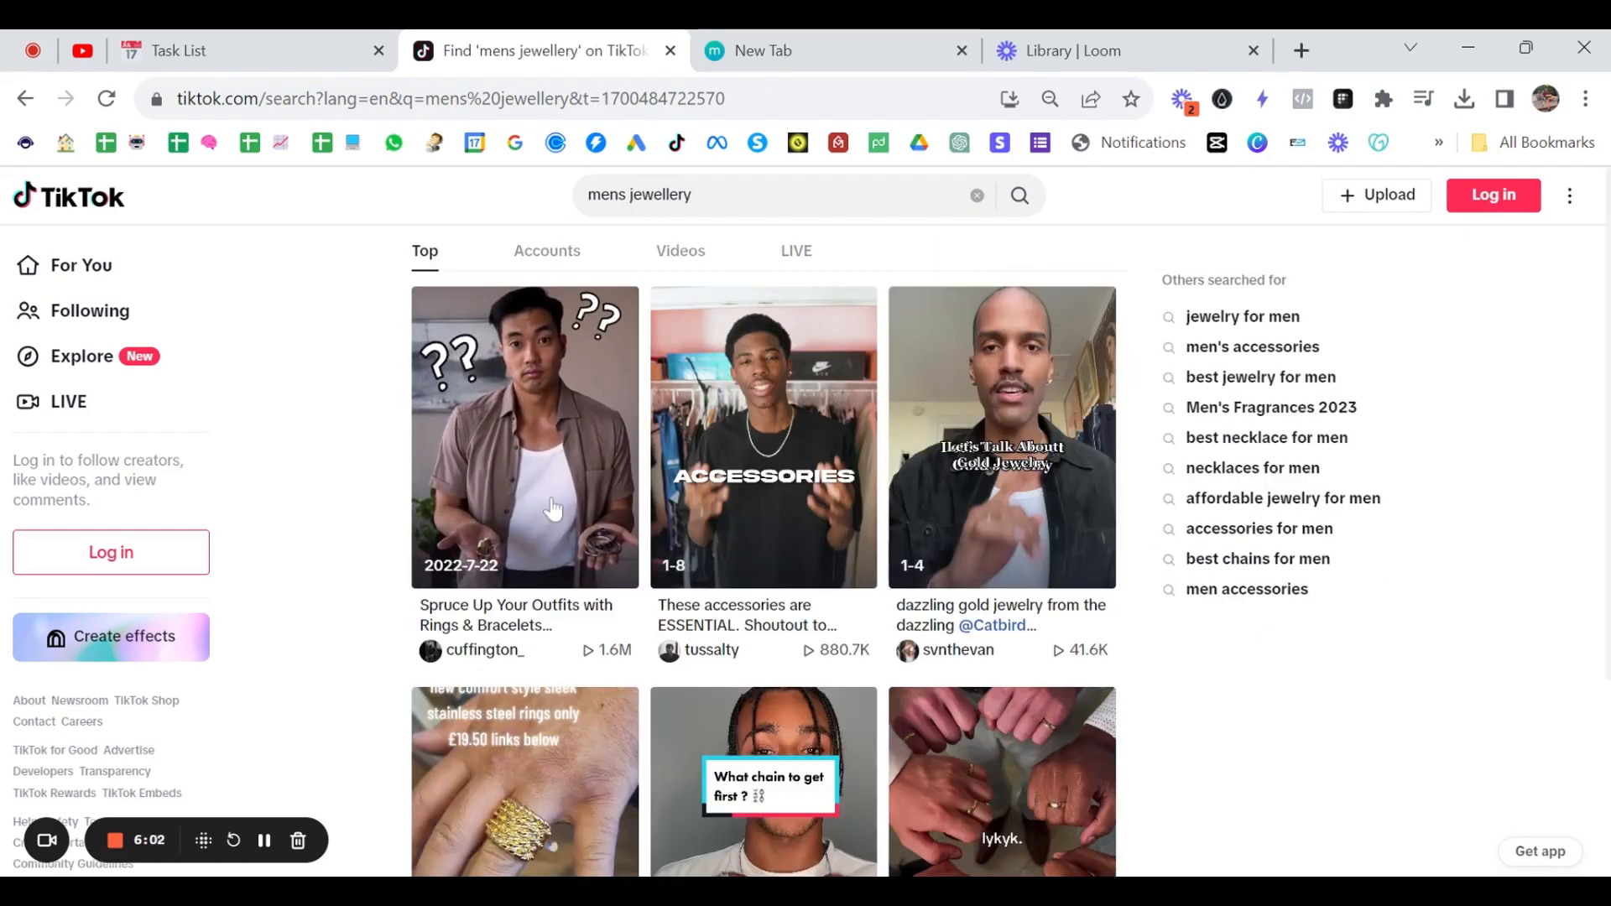
Open cuffington_'s rings and bracelets guide and scroll down to viewers' ring questions
click(524, 437)
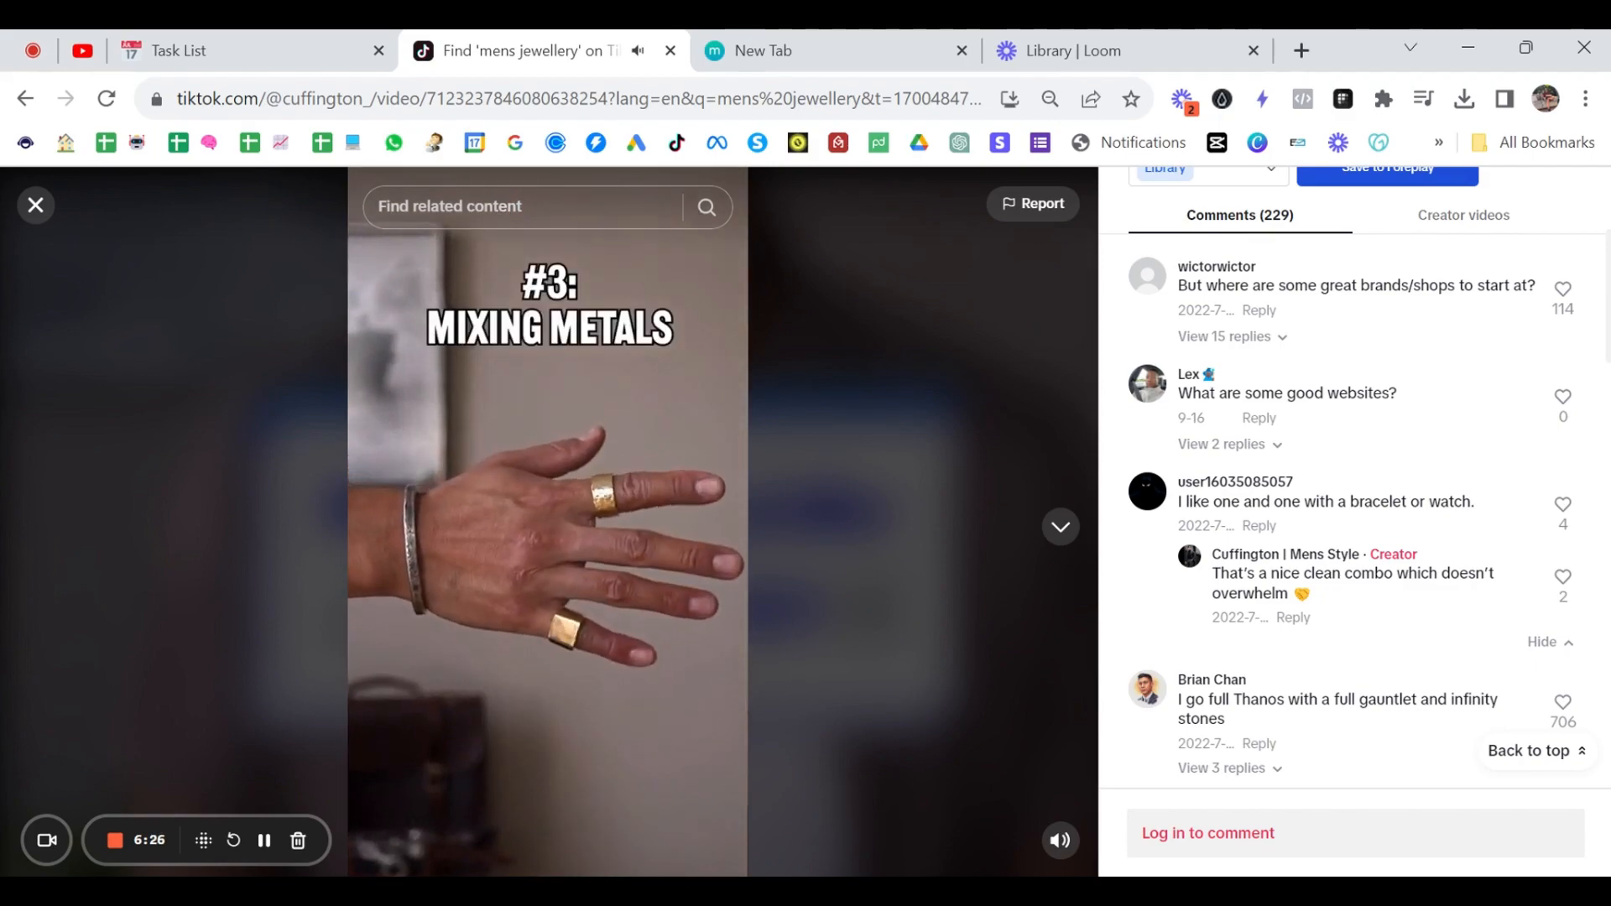
scroll(down, 3)
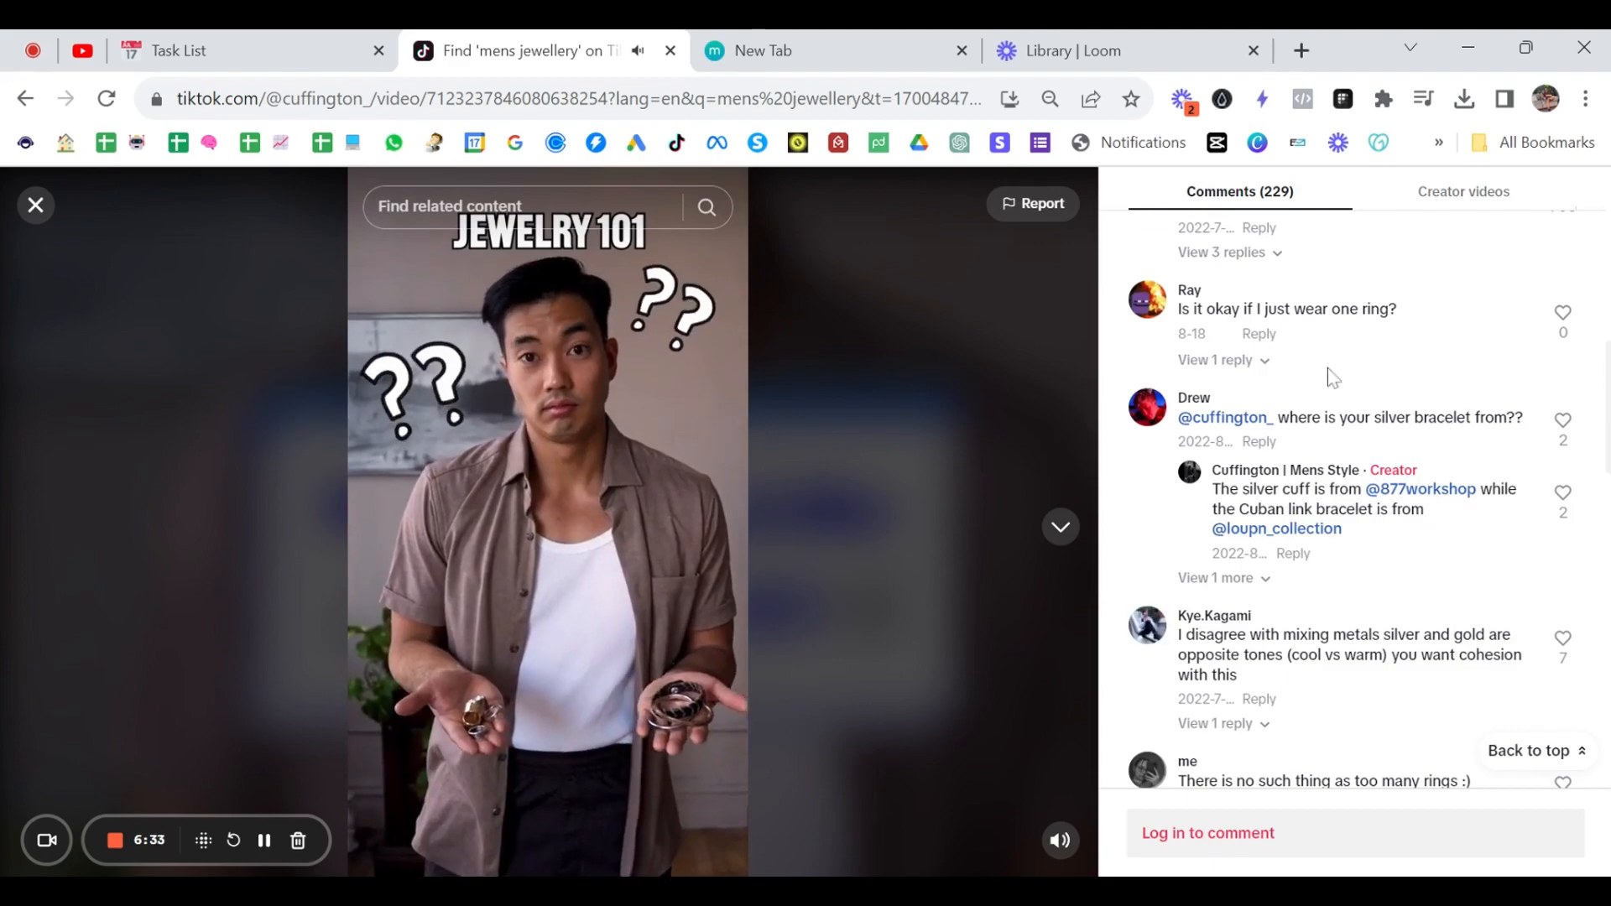
scroll(down, 3)
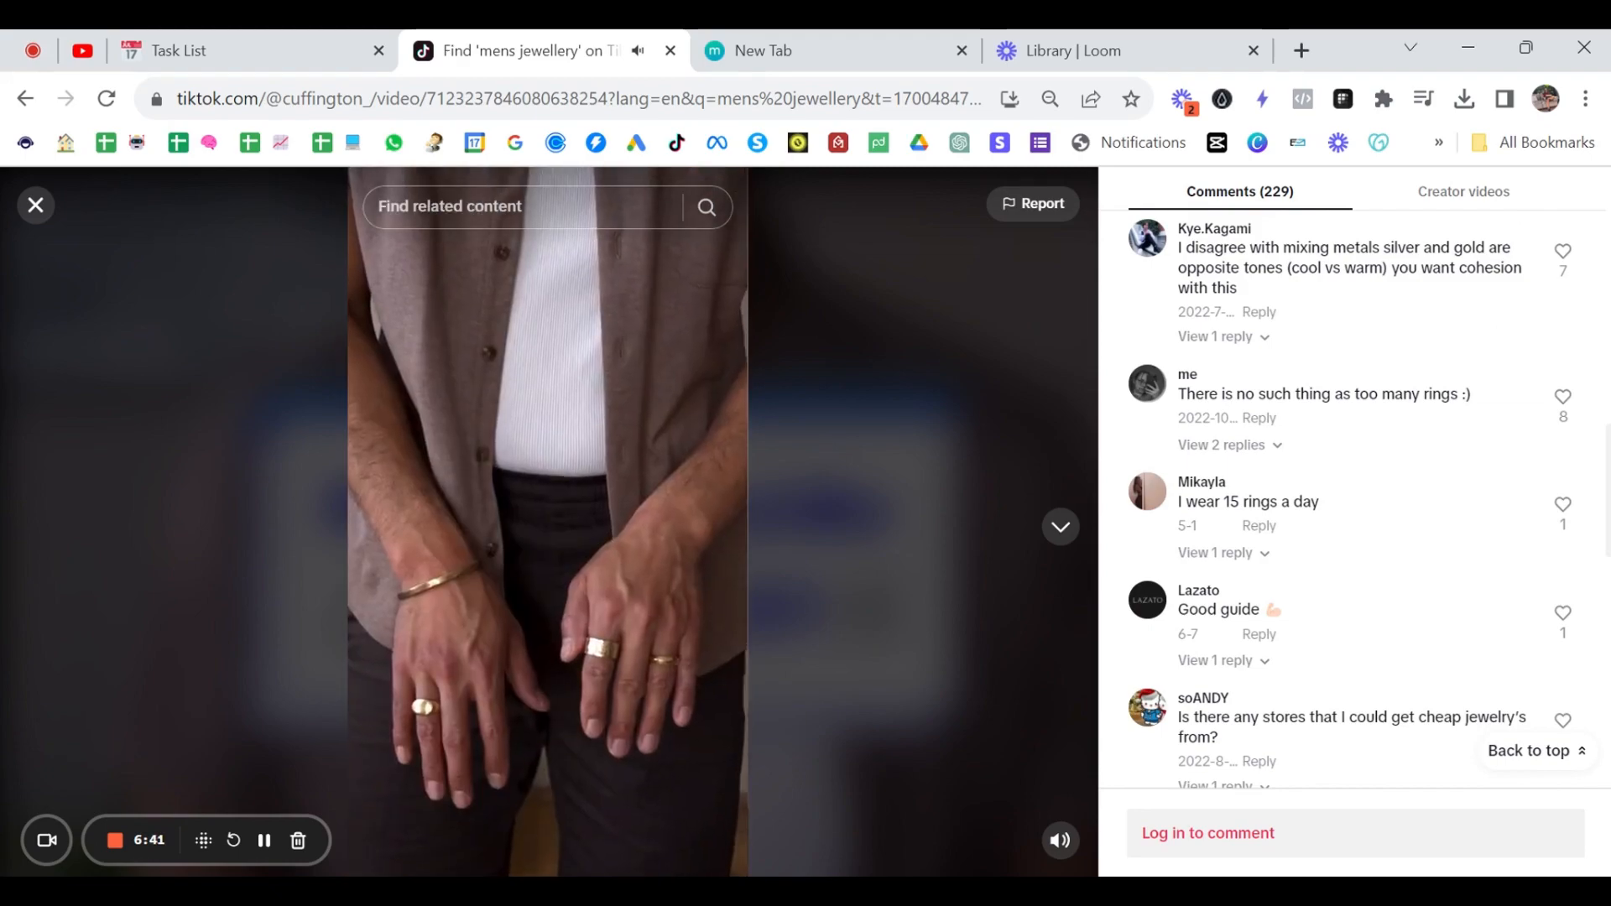
mouse_move(1488, 415)
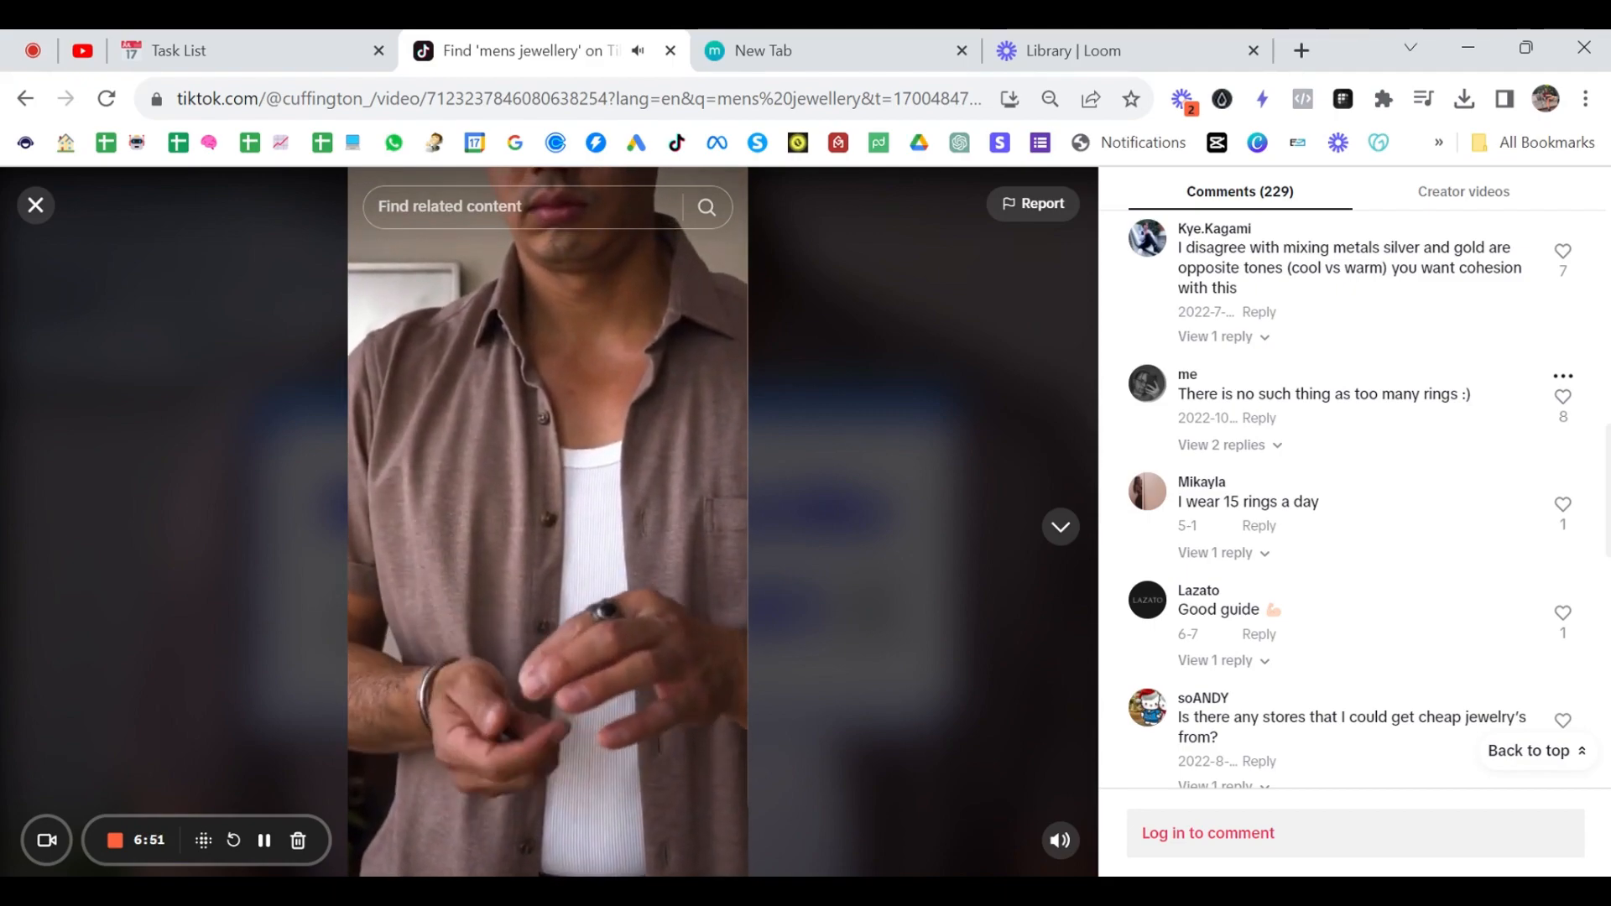
scroll(down, 3)
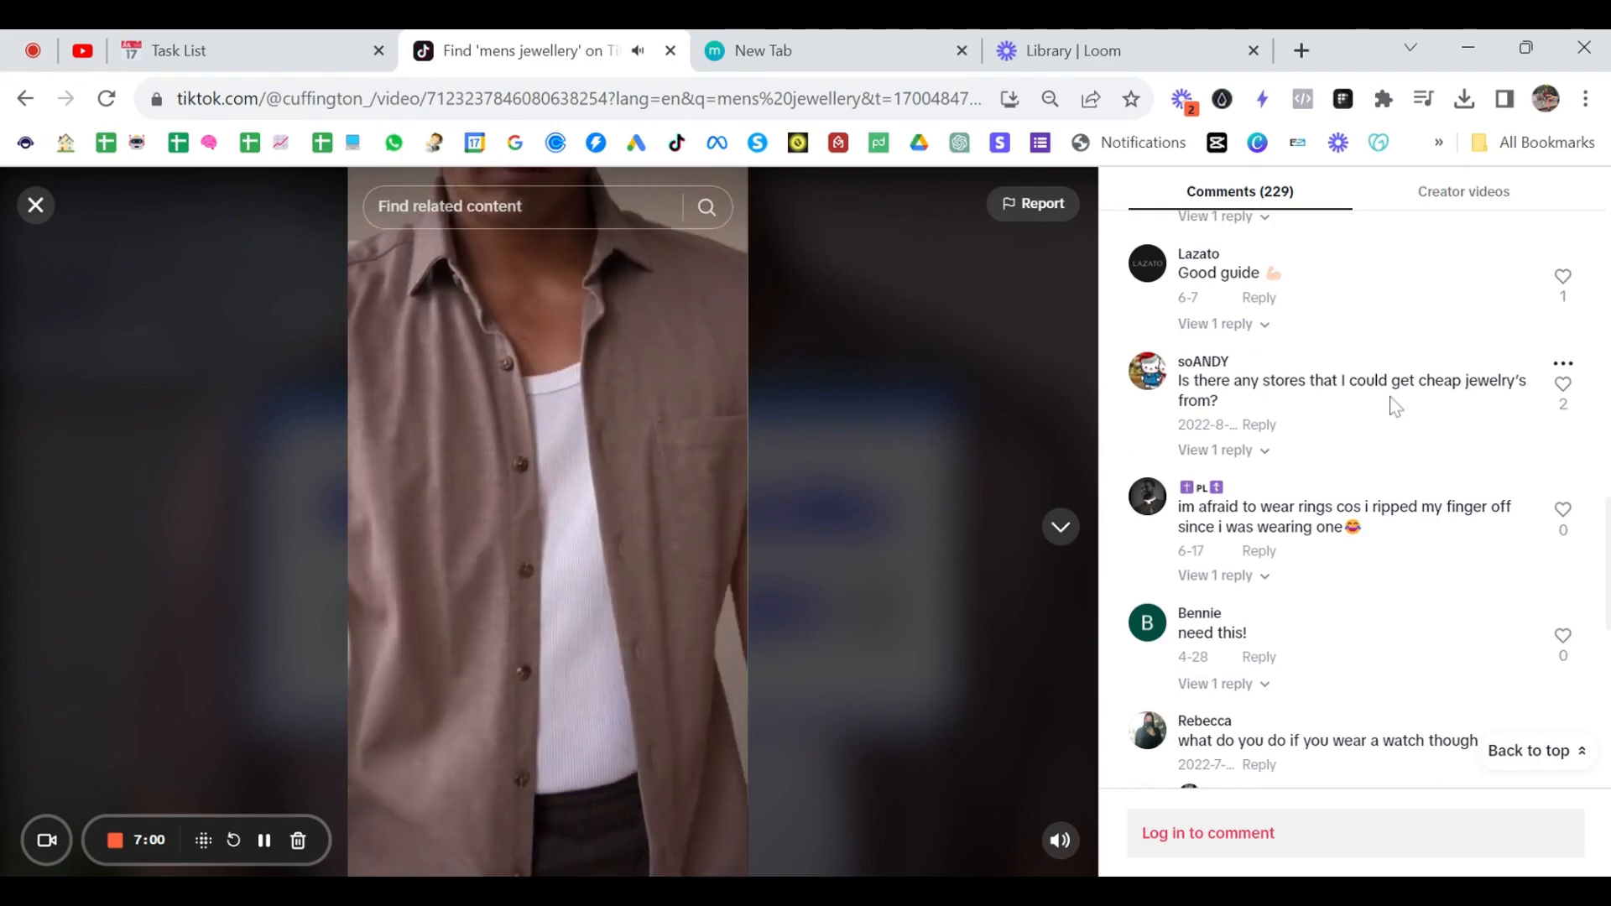
scroll(down, 3)
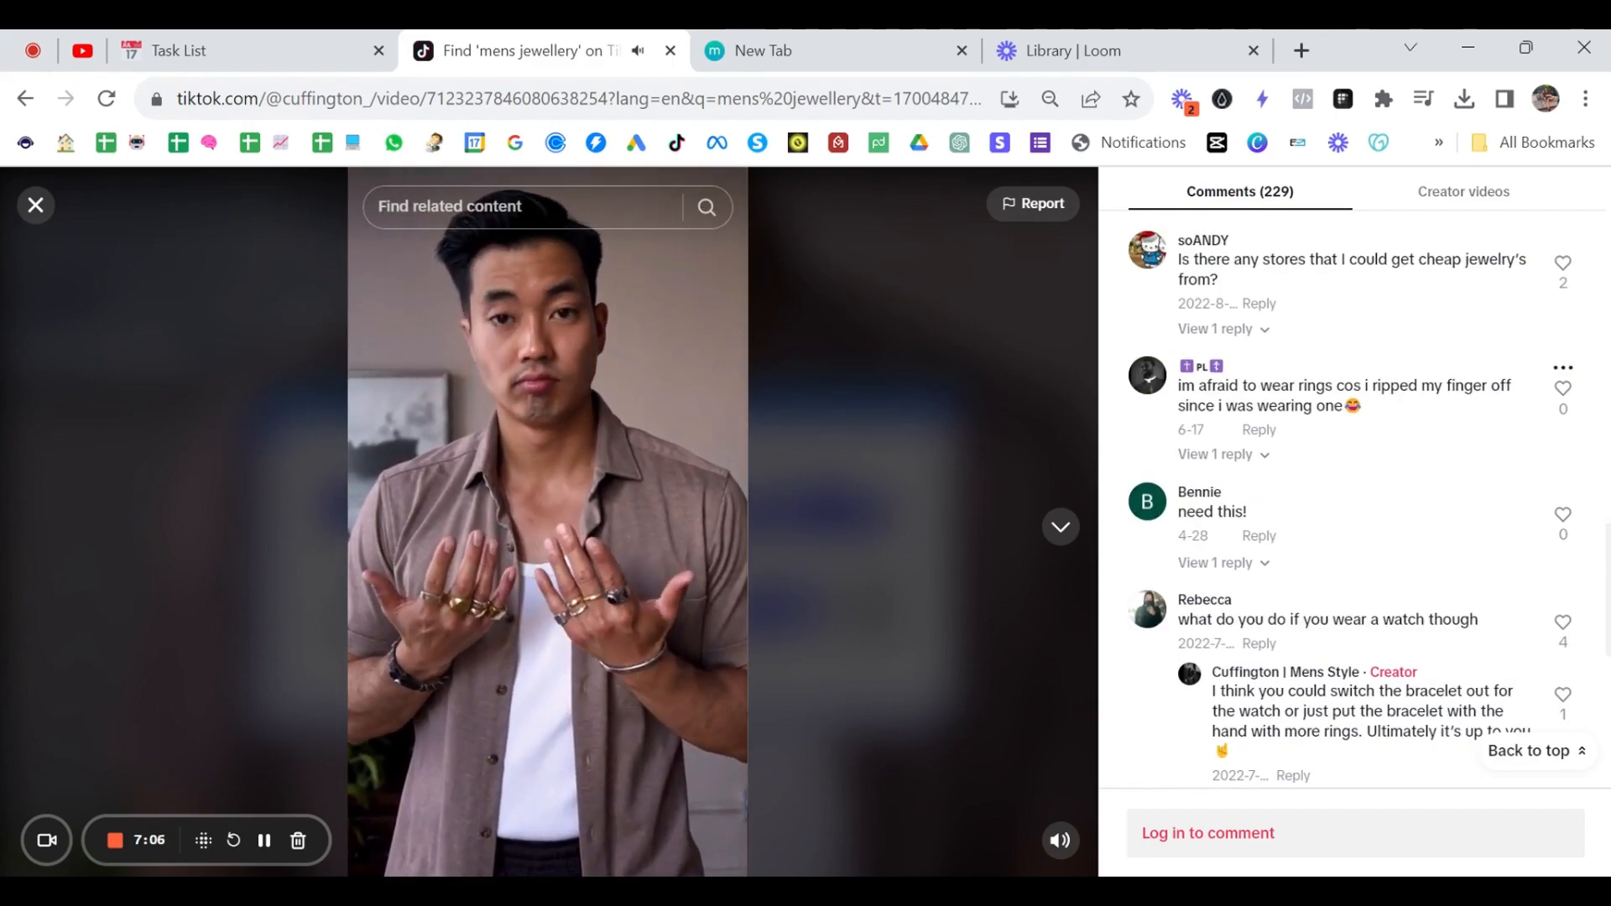
scroll(down, 3)
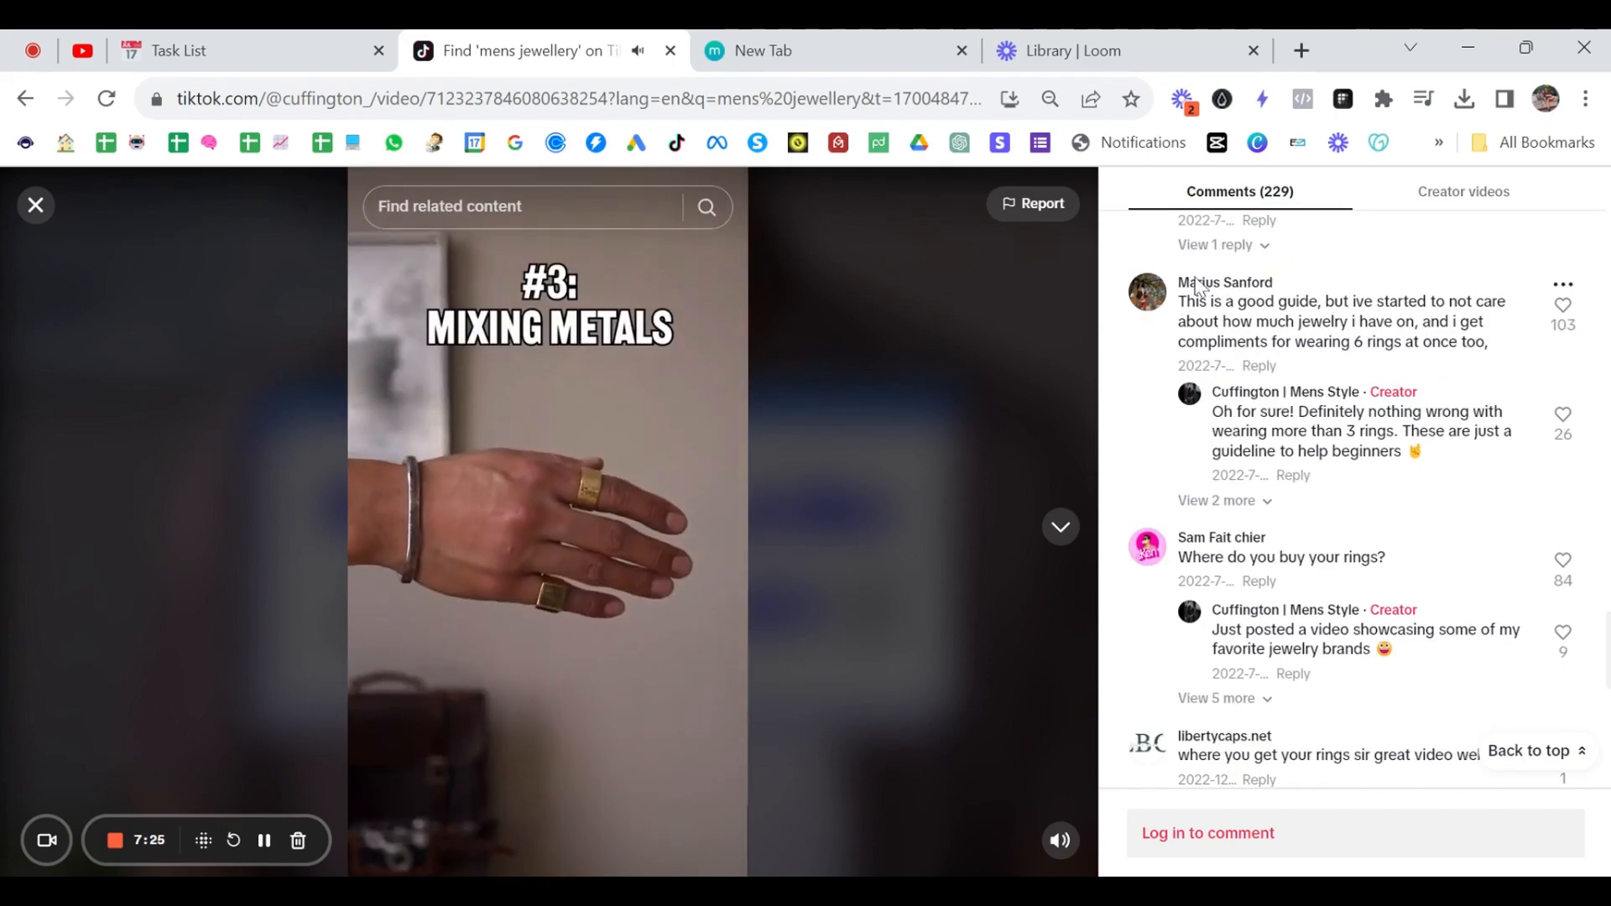